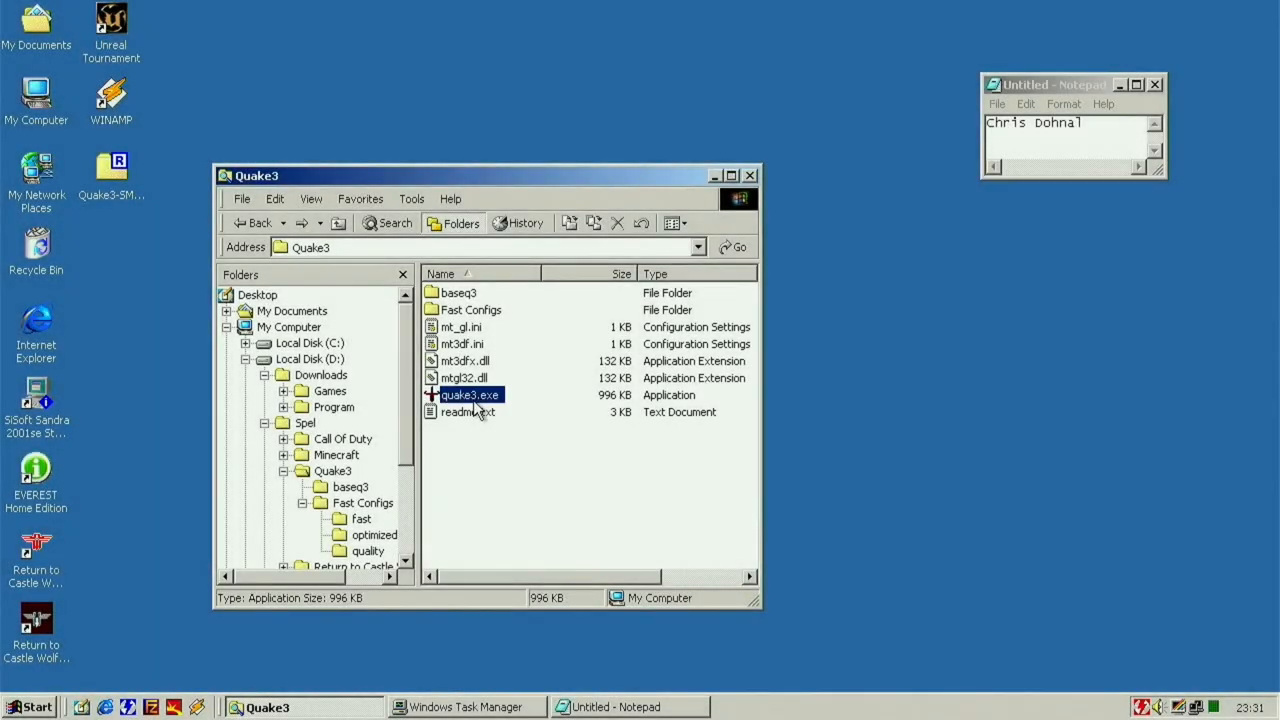
mouse_move(630, 512)
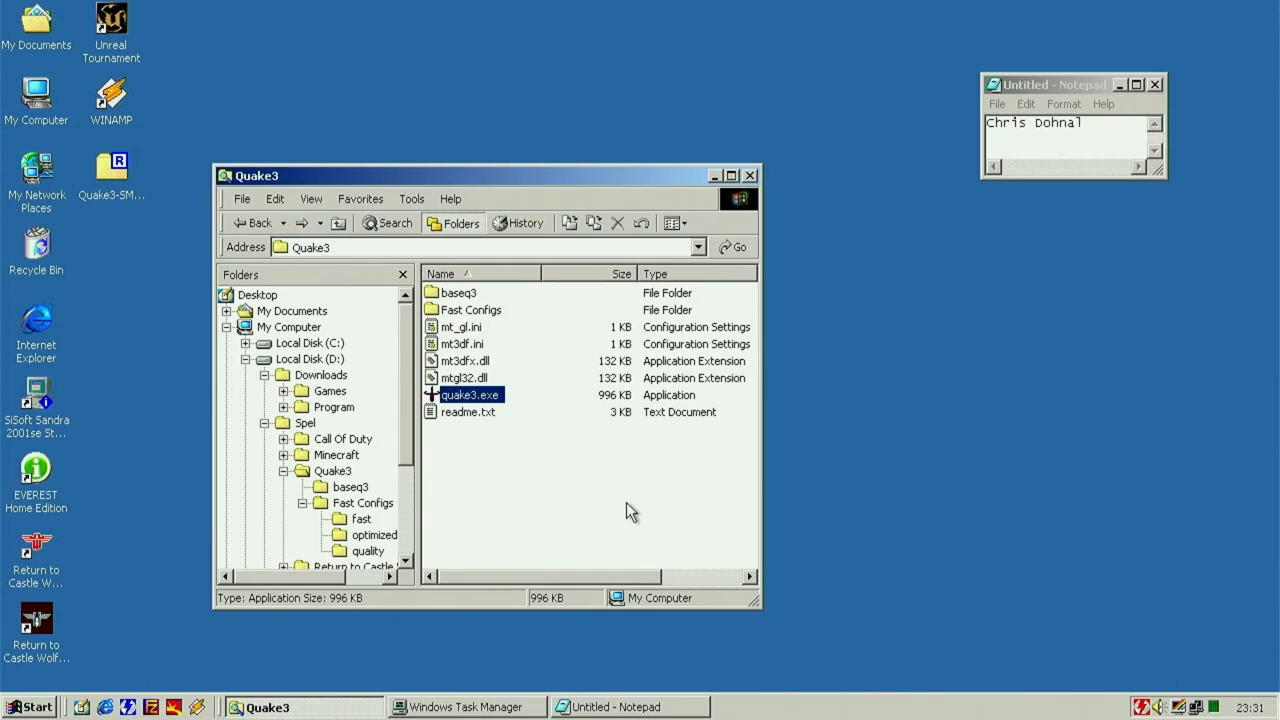
mouse_move(620, 508)
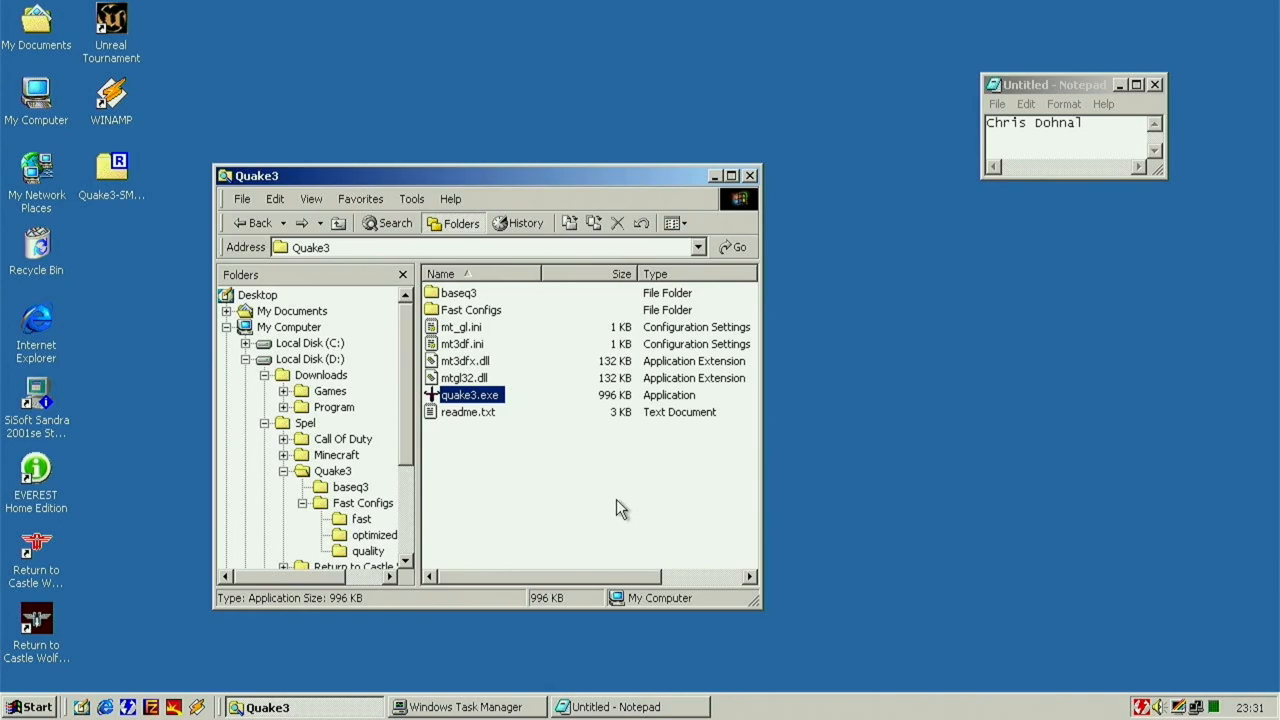
mouse_move(544, 432)
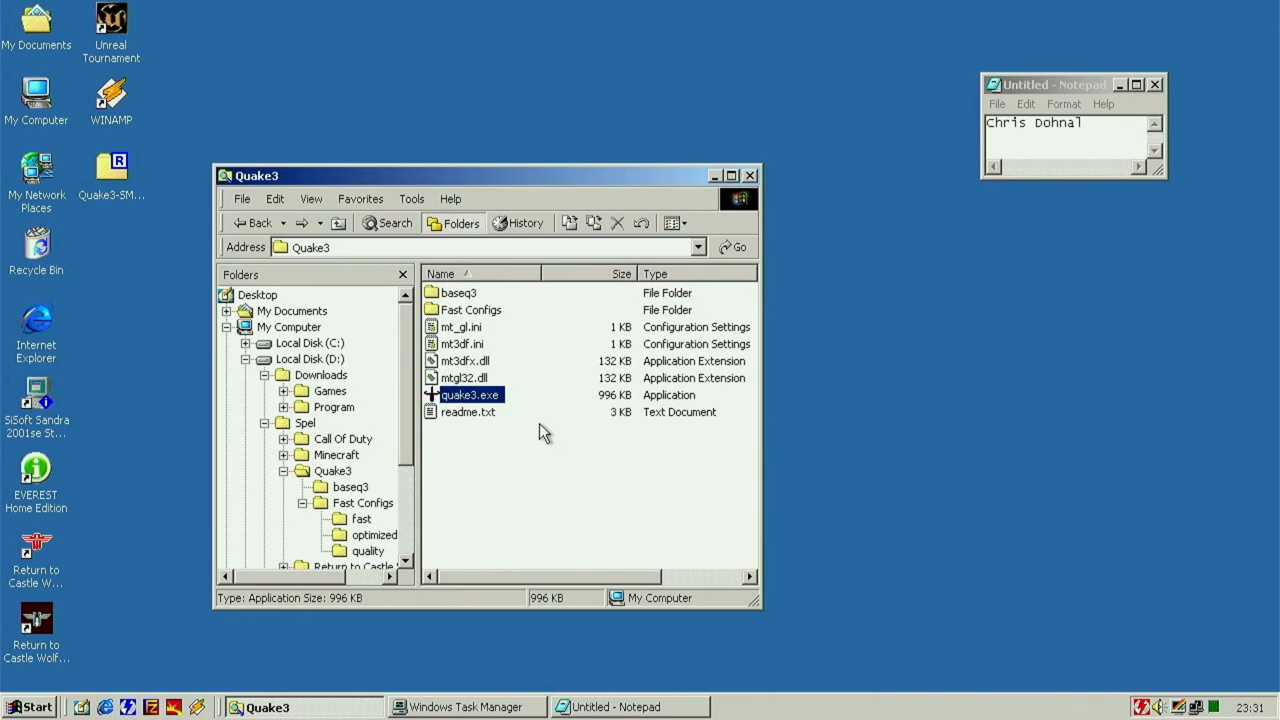
Step: Highlight the mtgl32.dll driver and mt_gl.ini settings files in the game folder
click(464, 378)
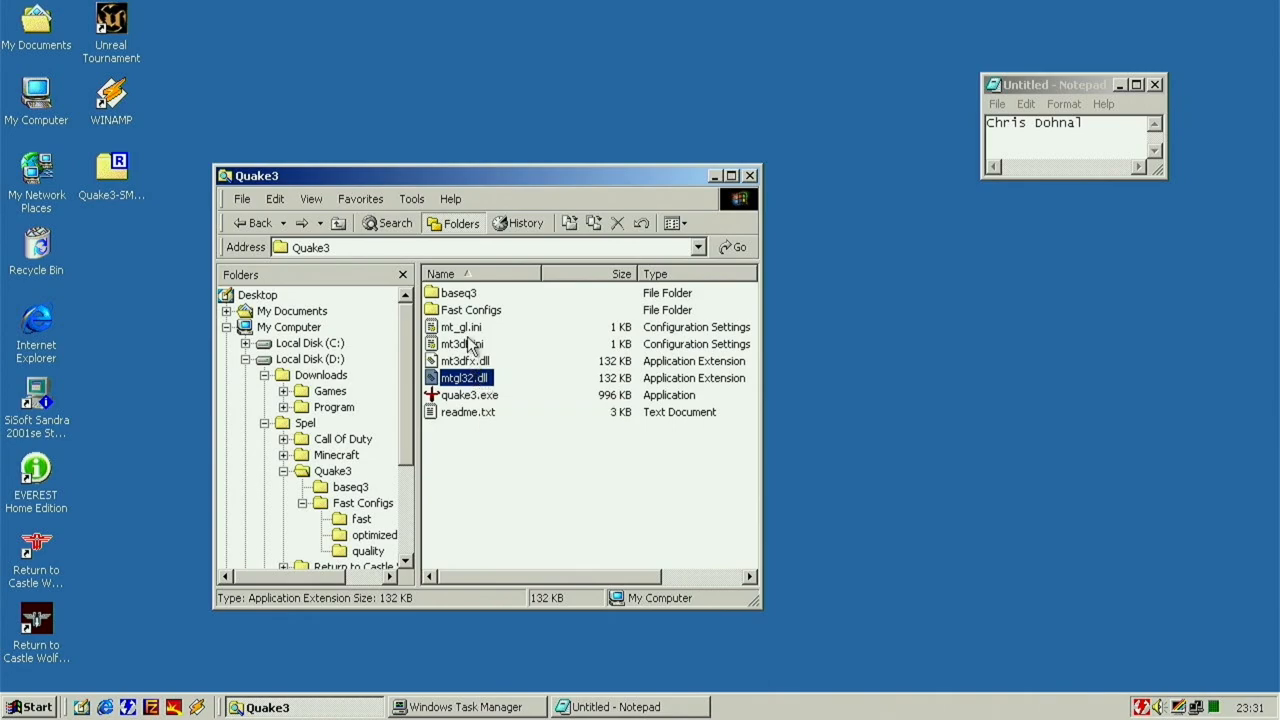
click(460, 328)
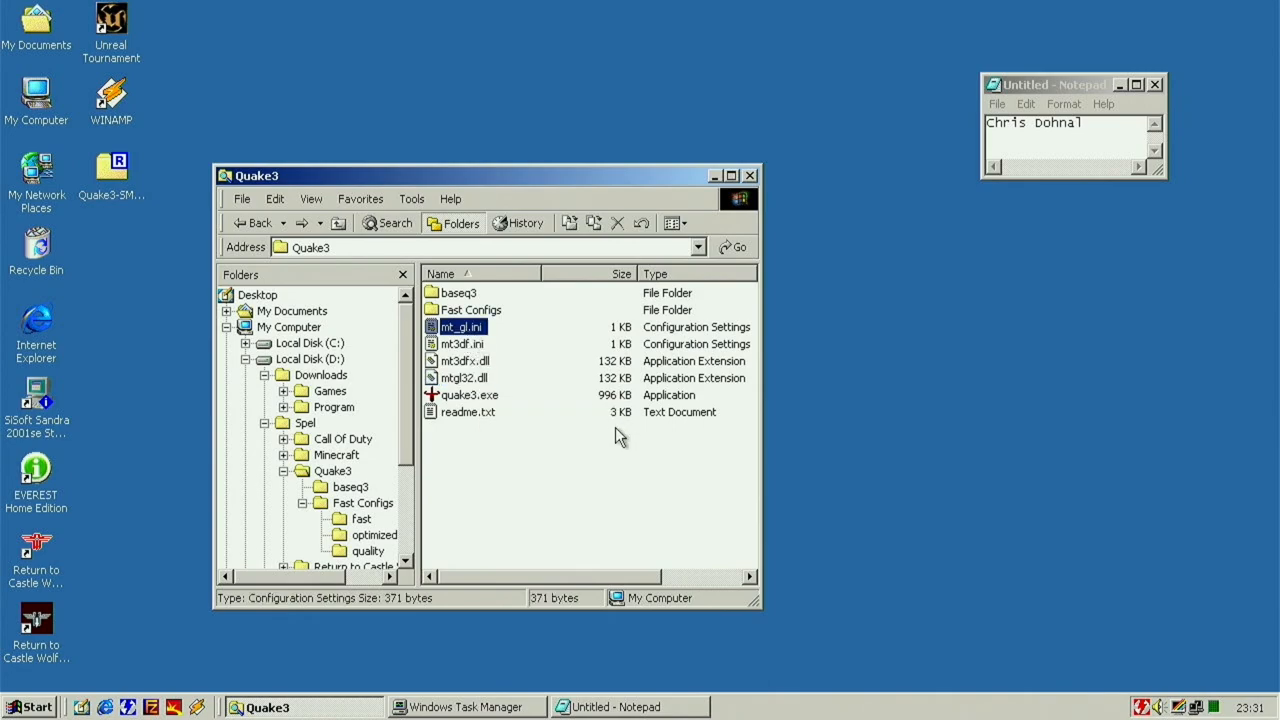
mouse_move(490, 388)
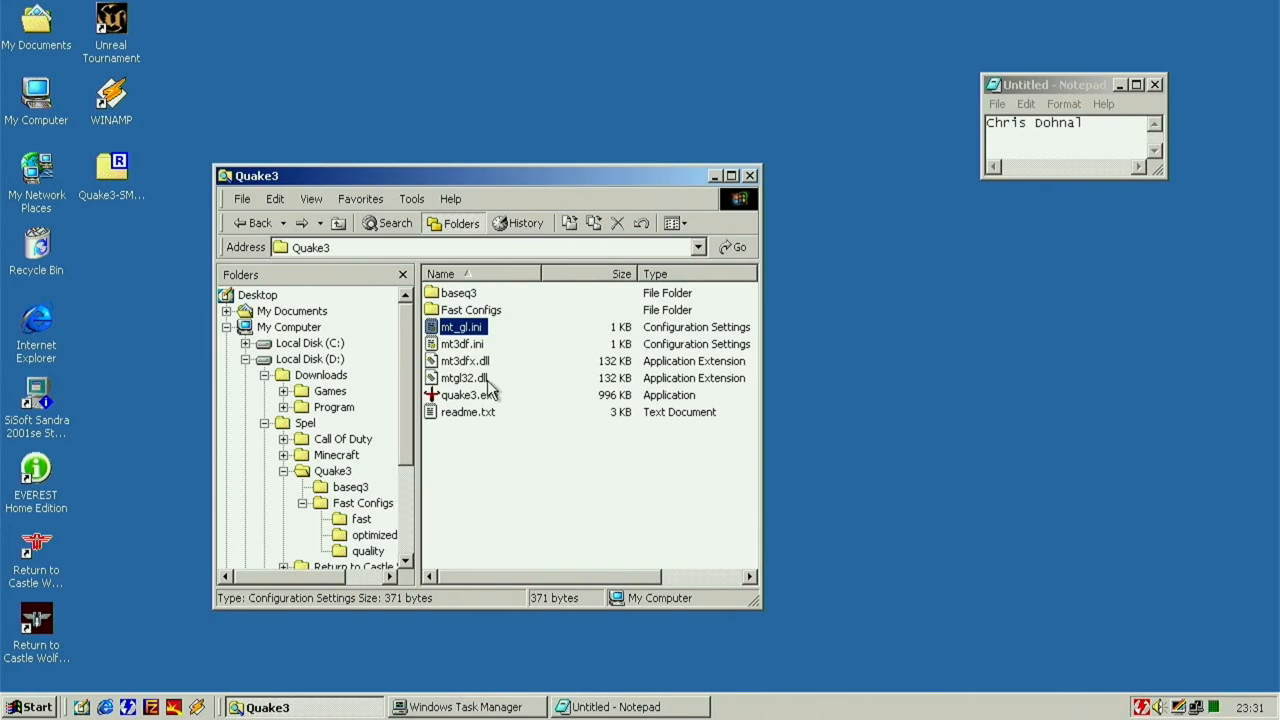
click(464, 376)
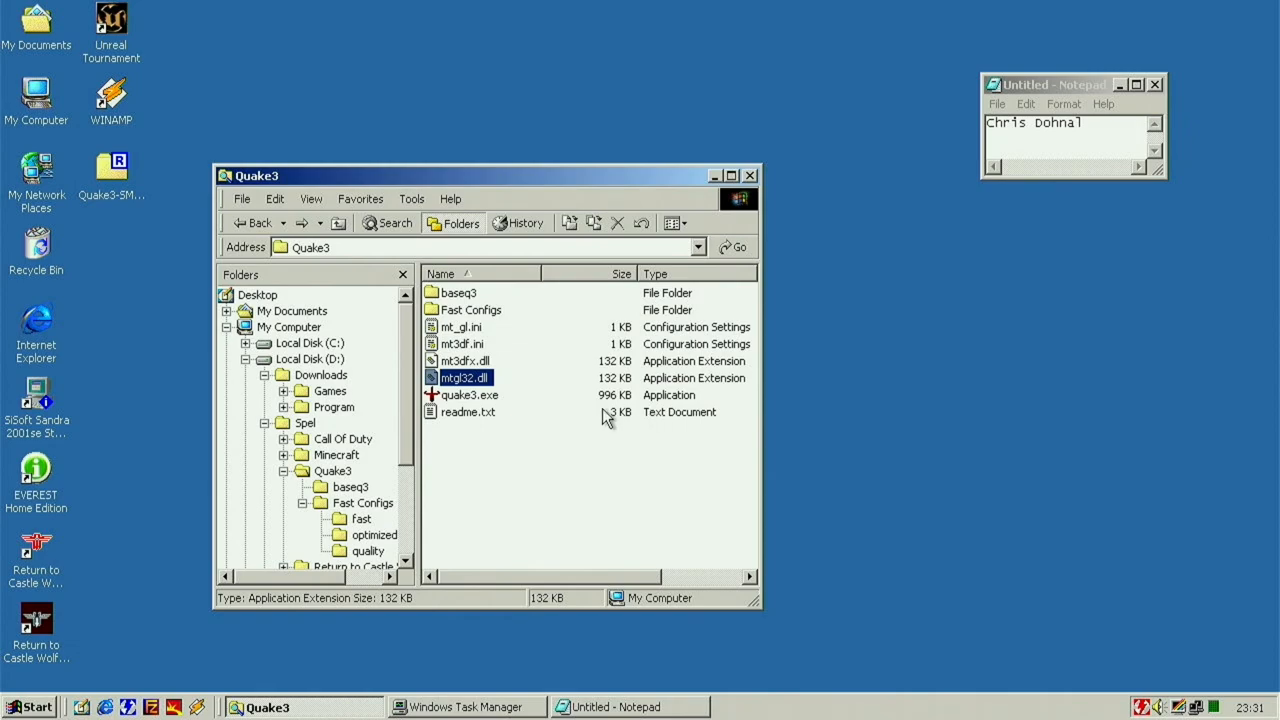
mouse_move(488, 404)
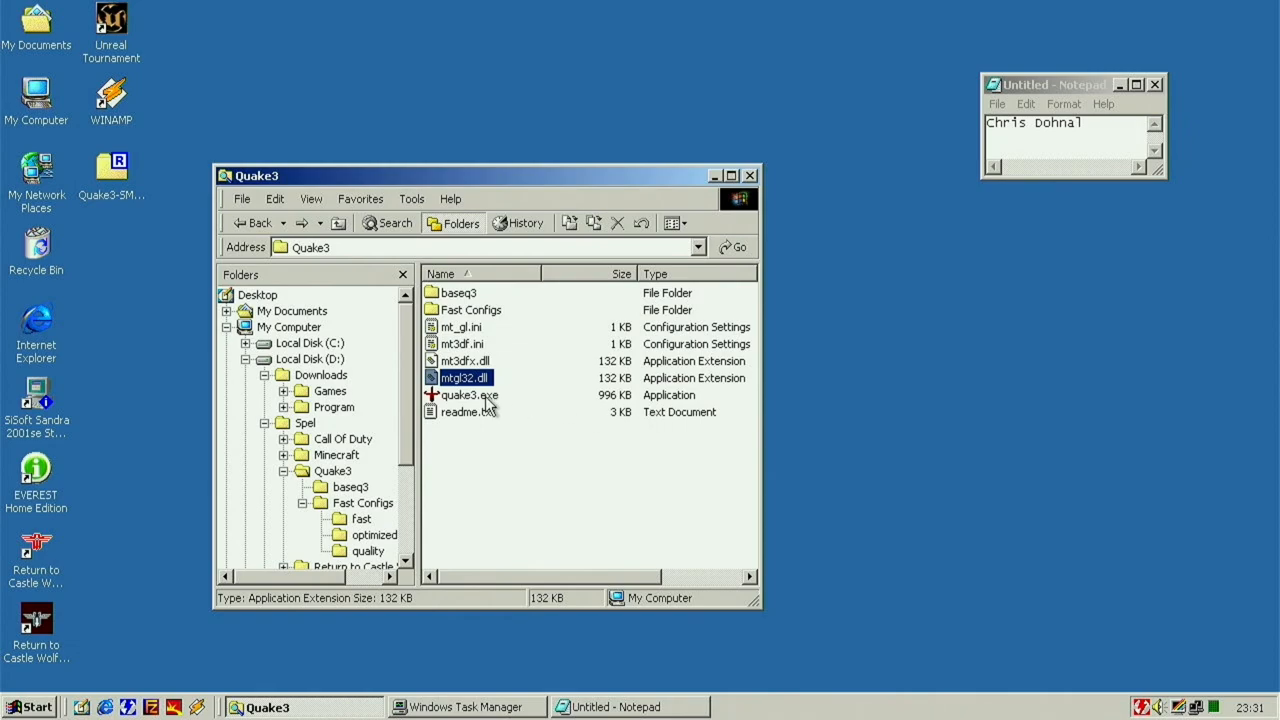
mouse_move(488, 398)
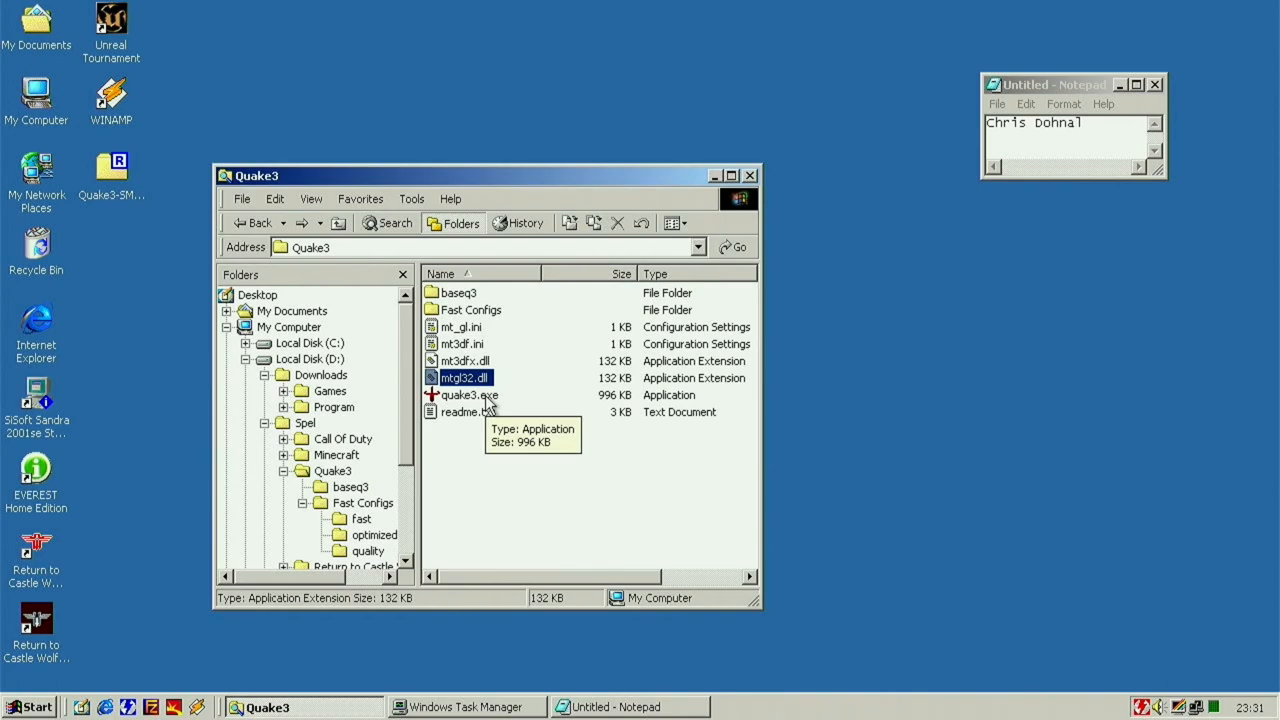
mouse_move(488, 362)
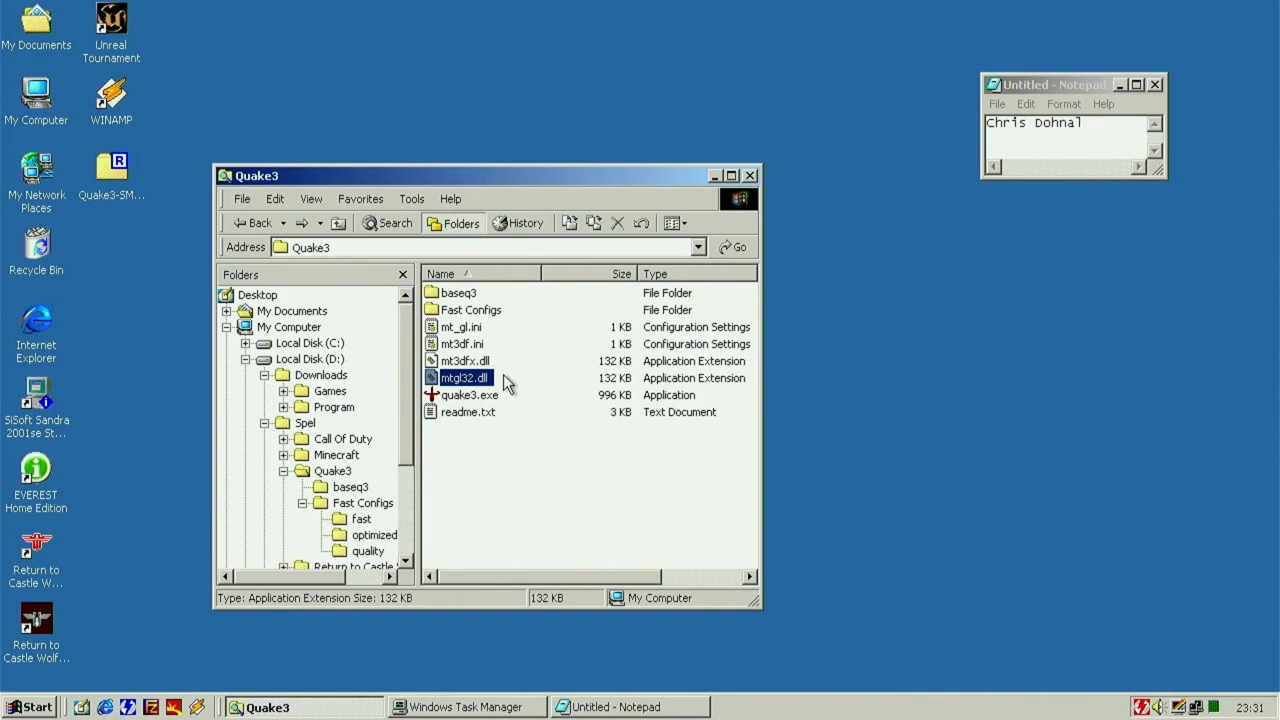
mouse_move(464, 378)
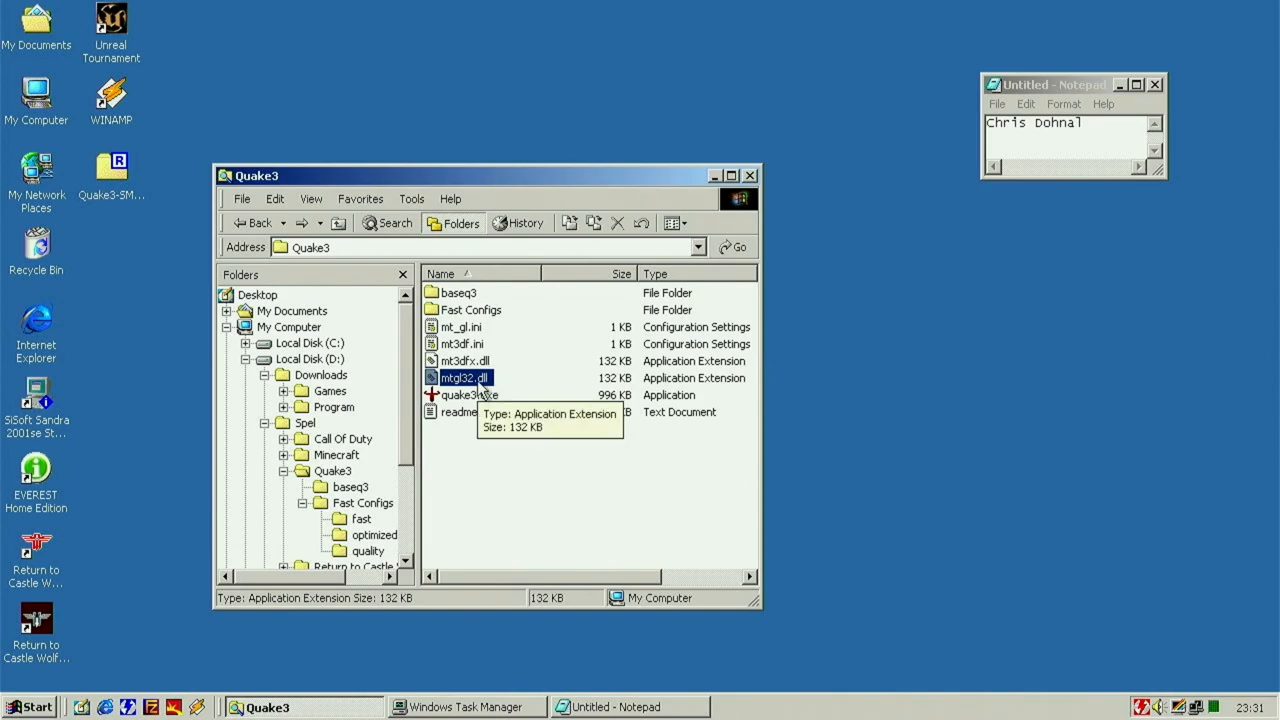
mouse_move(480, 408)
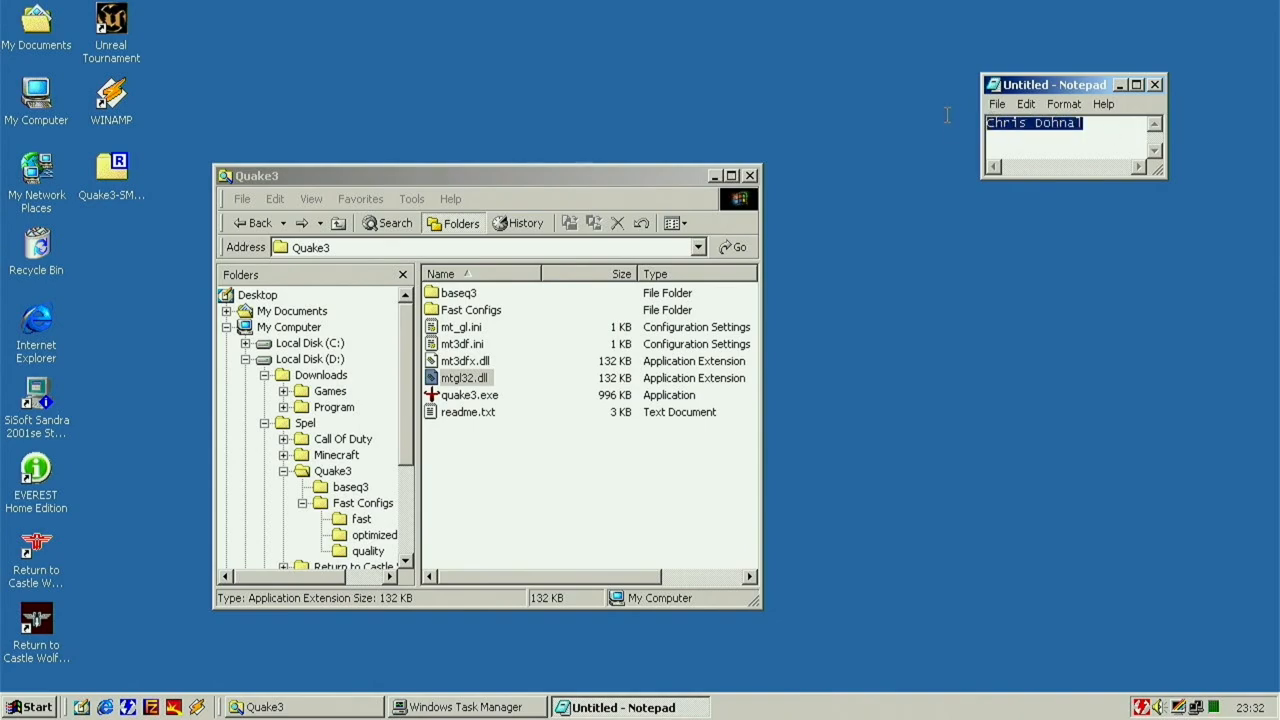
click(1104, 122)
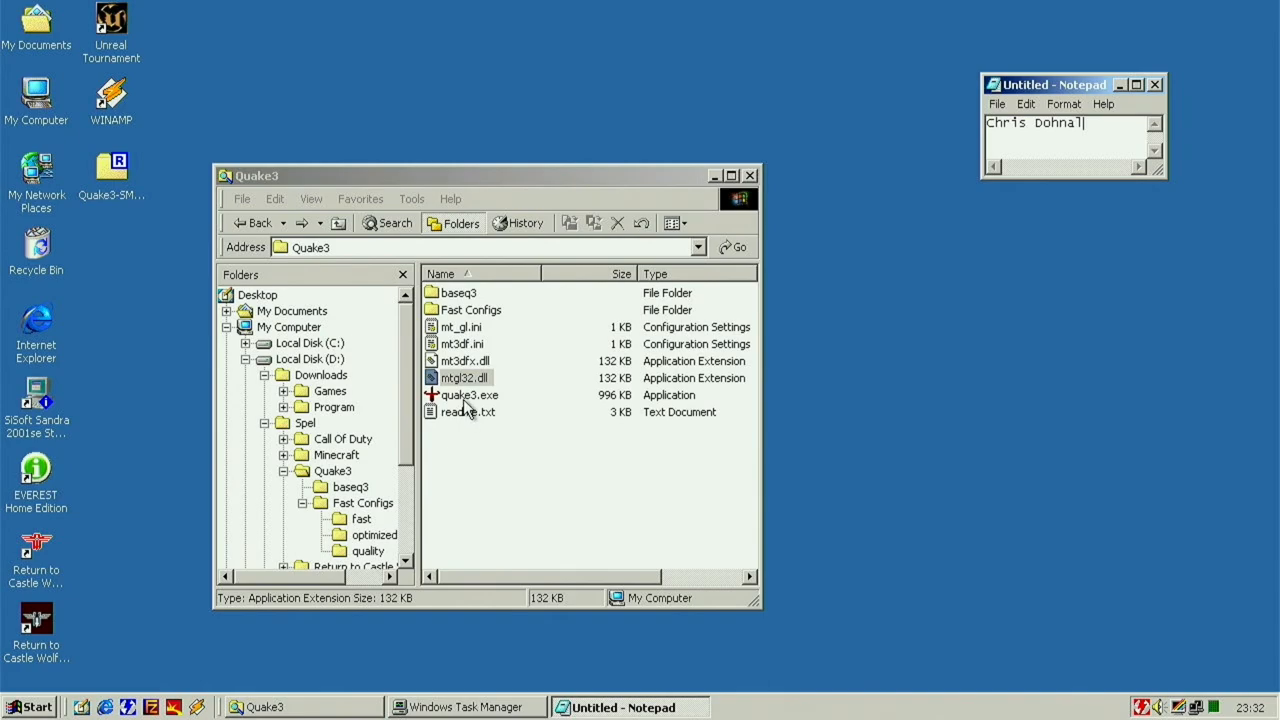
Step: Launch quake3.exe and query the r_glDriver cvar in the startup console
double_click(468, 394)
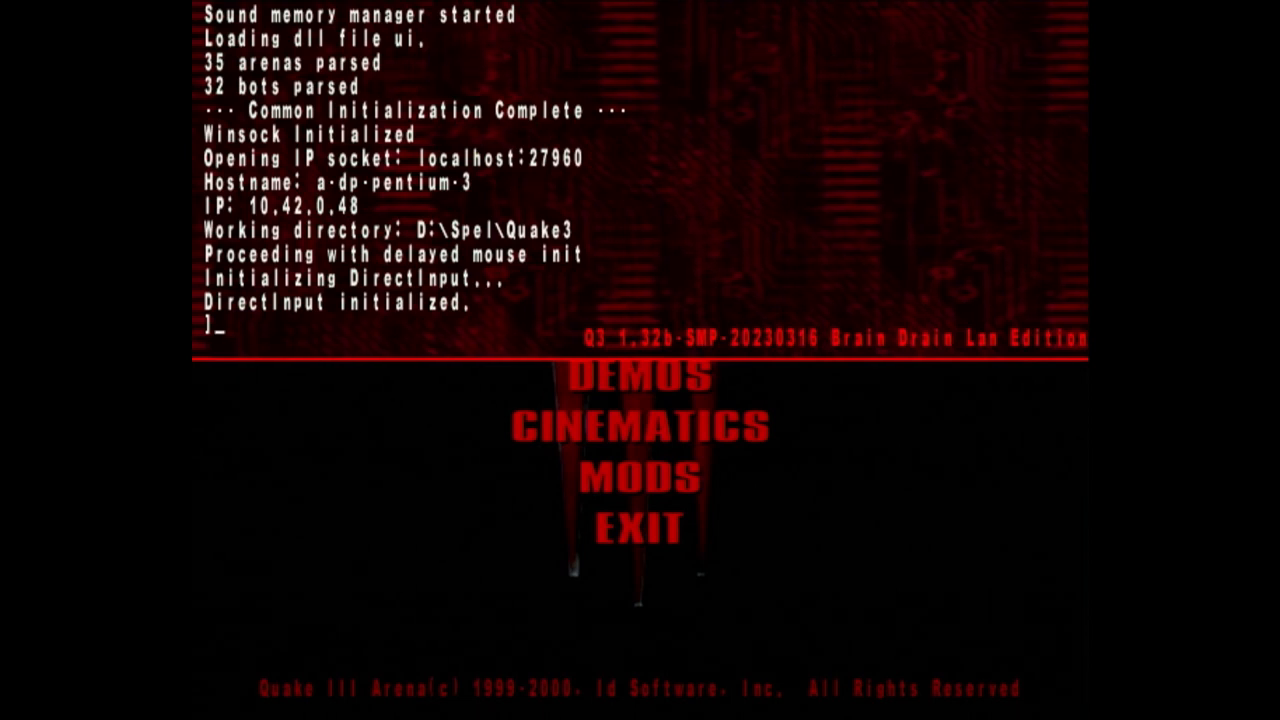
text(cva)
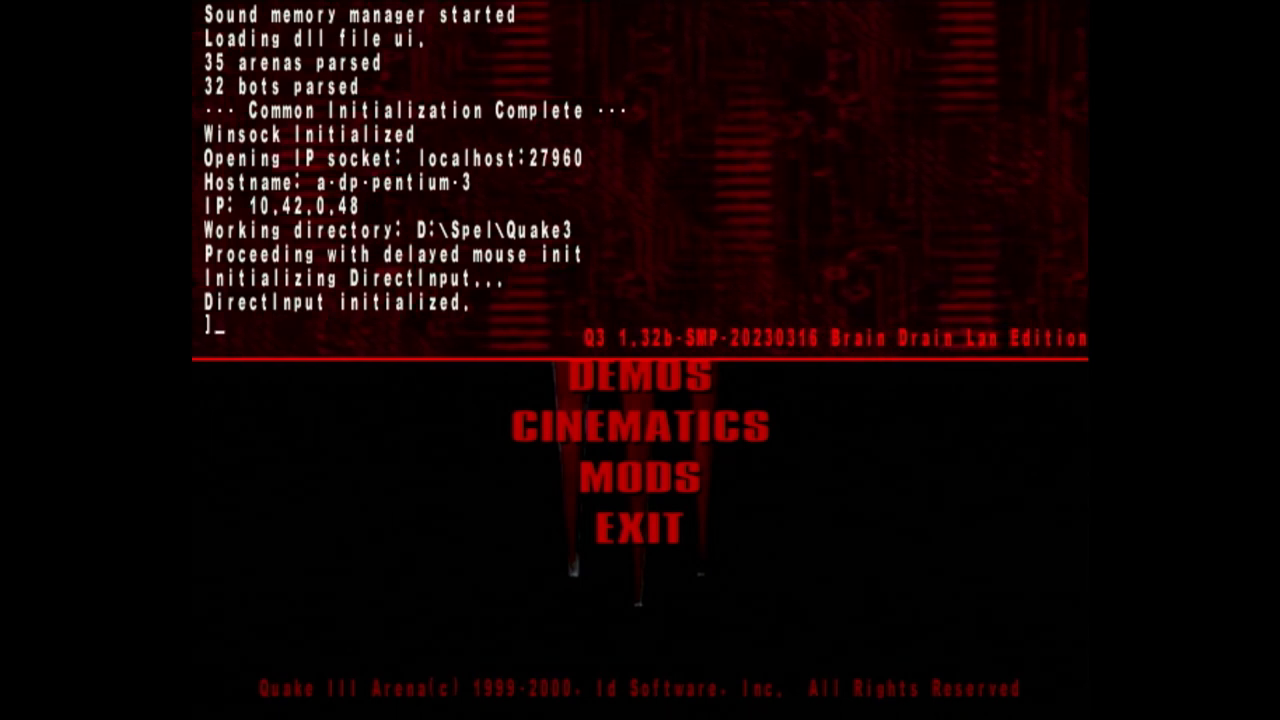
text(r_glr)
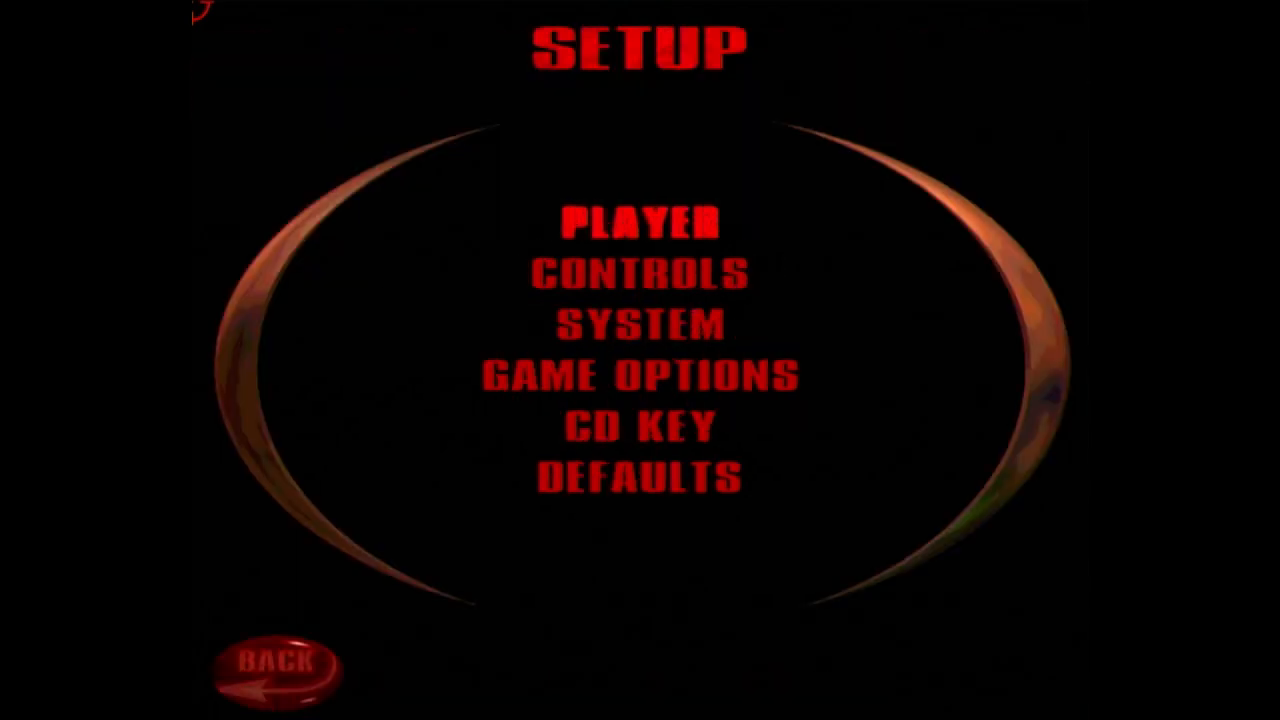
click(636, 324)
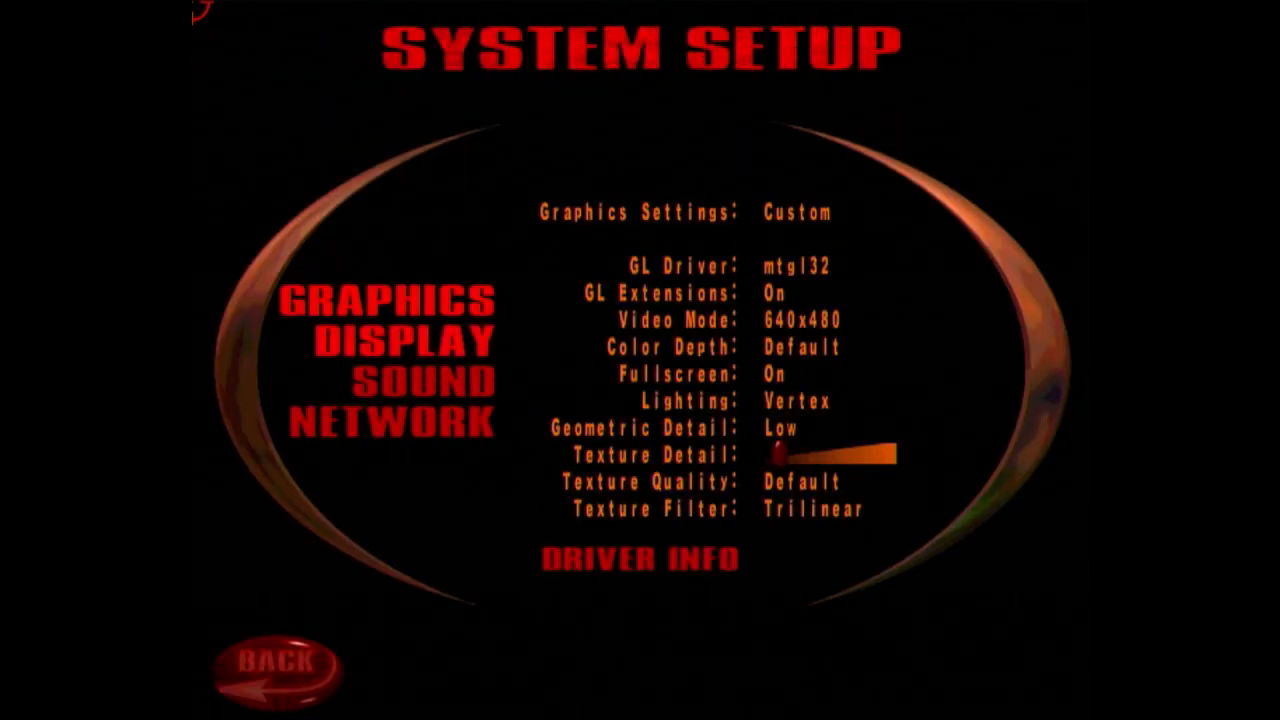
click(700, 508)
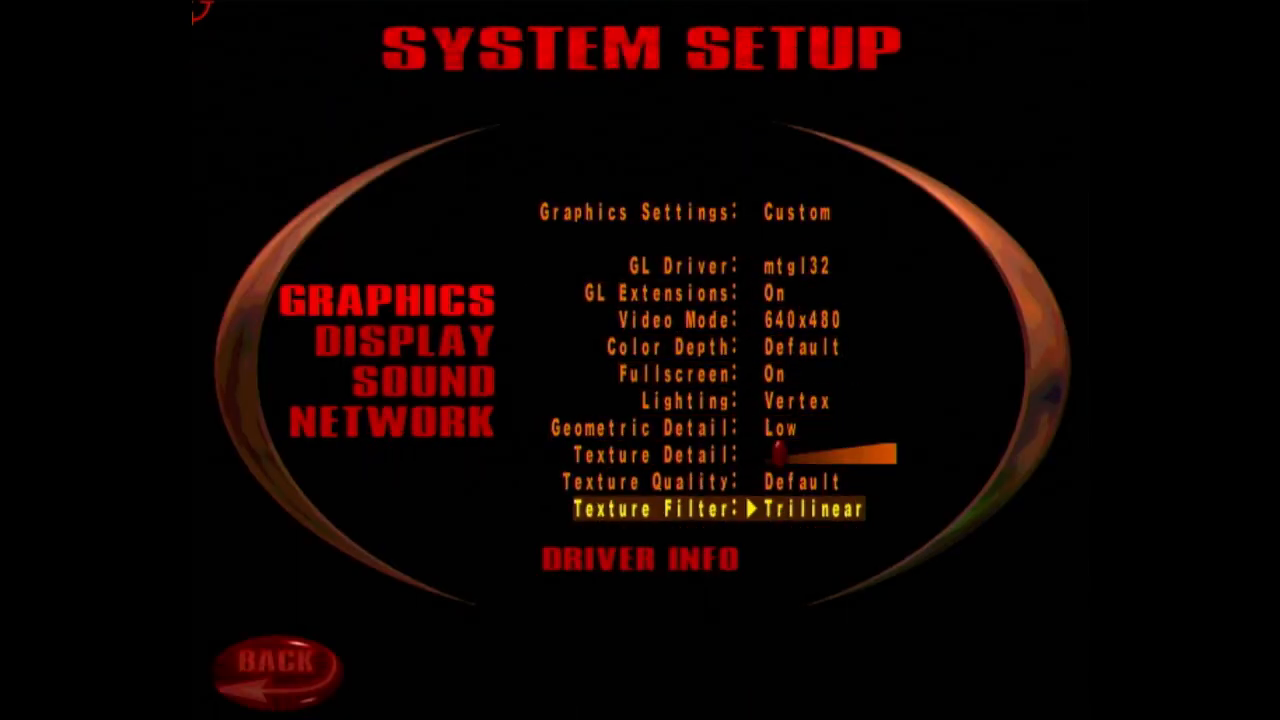
click(640, 560)
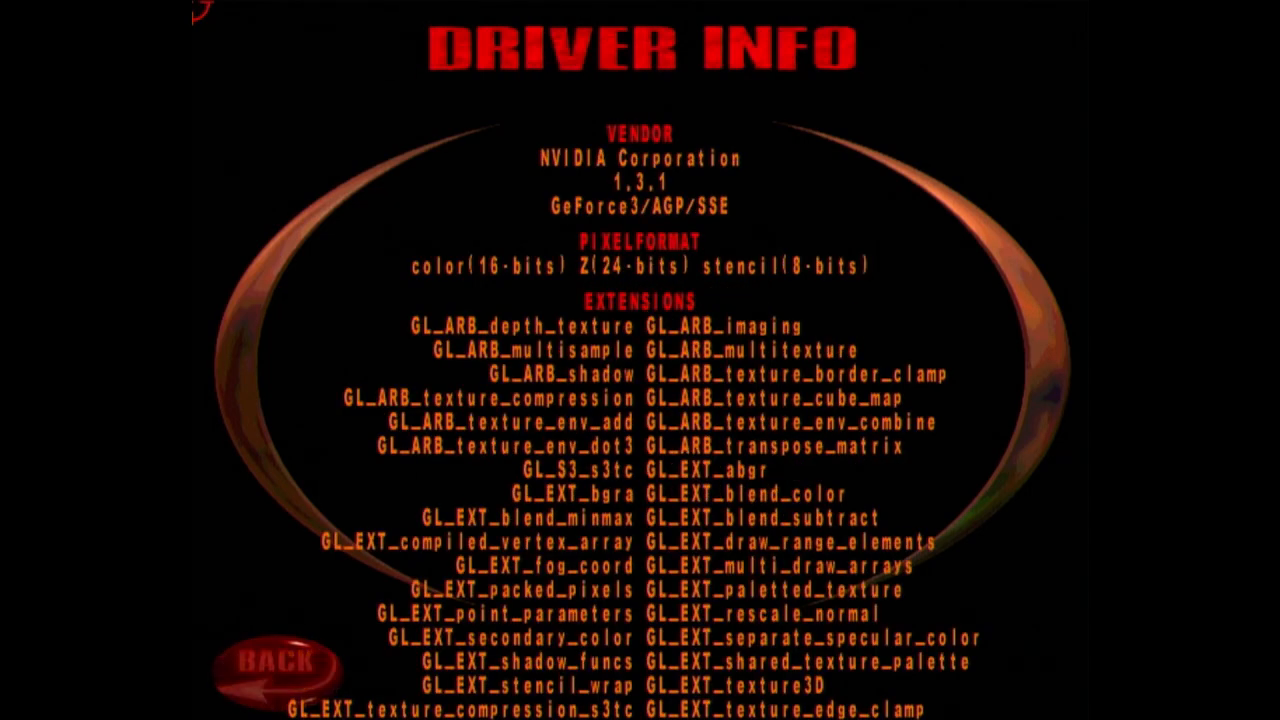
mouse_move(280, 664)
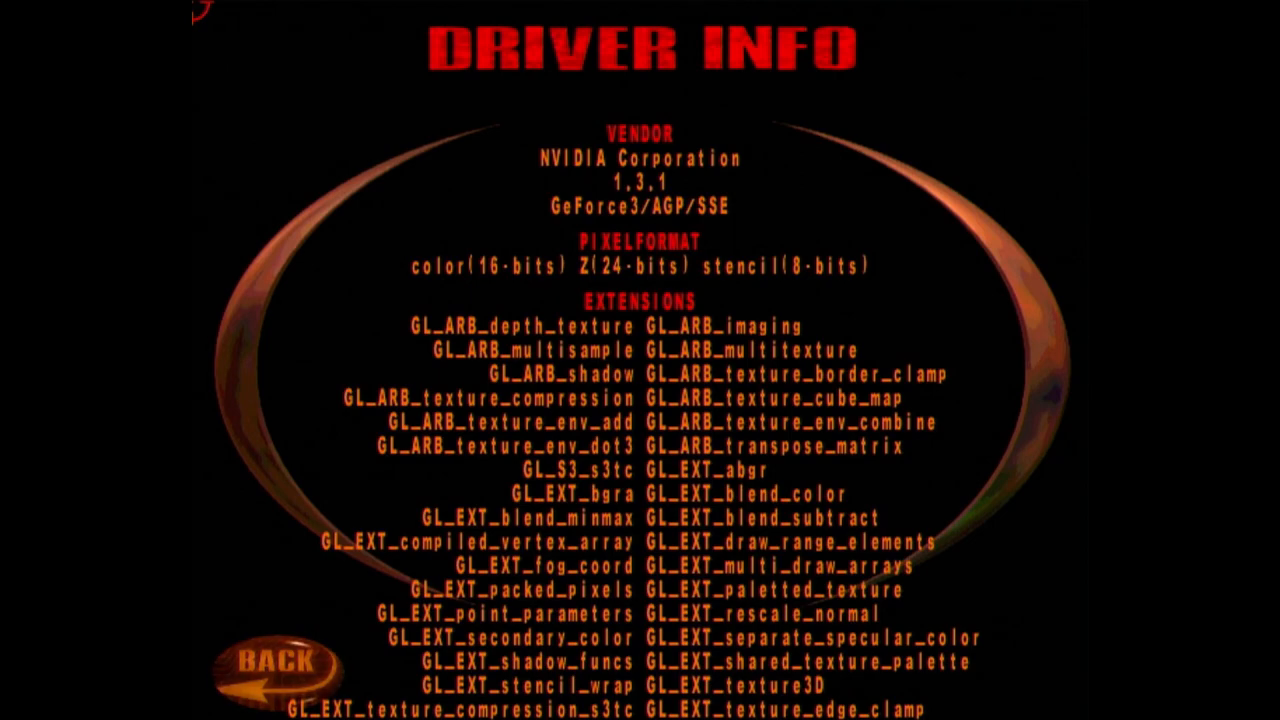
click(284, 662)
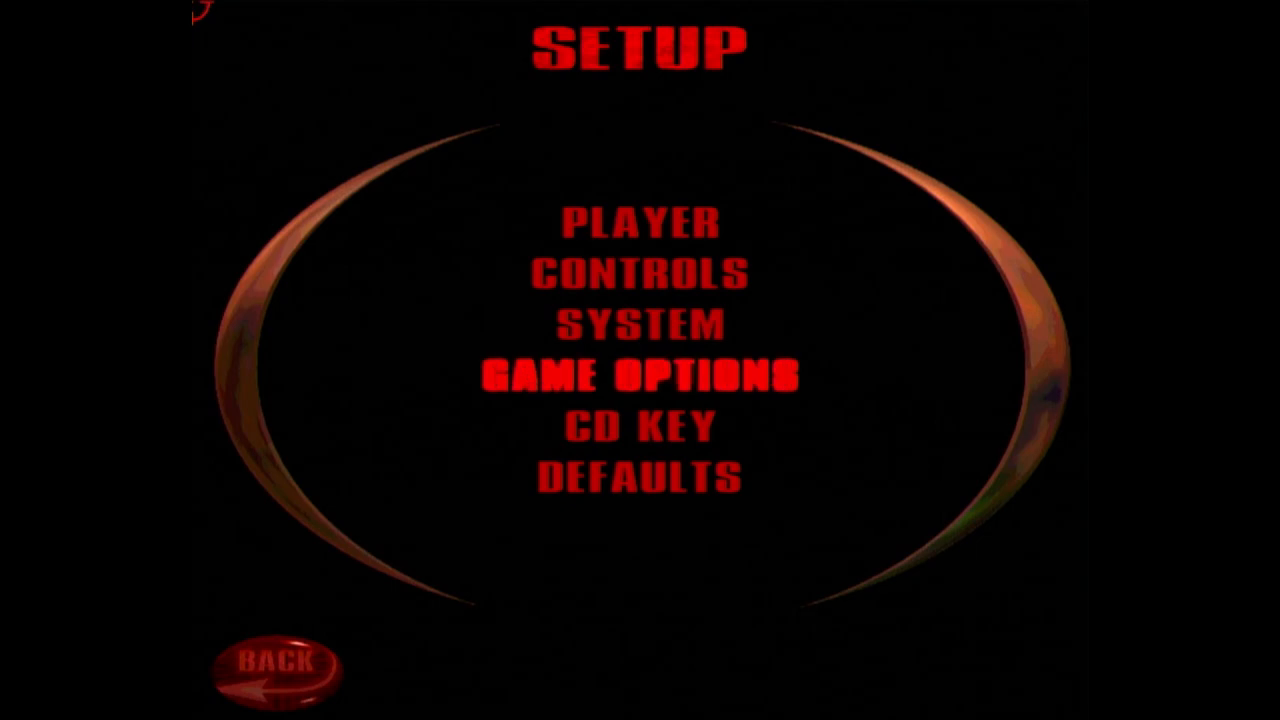
Step: Cycle the GL Driver option through Default, Voodoo and others in System graphics settings
click(640, 322)
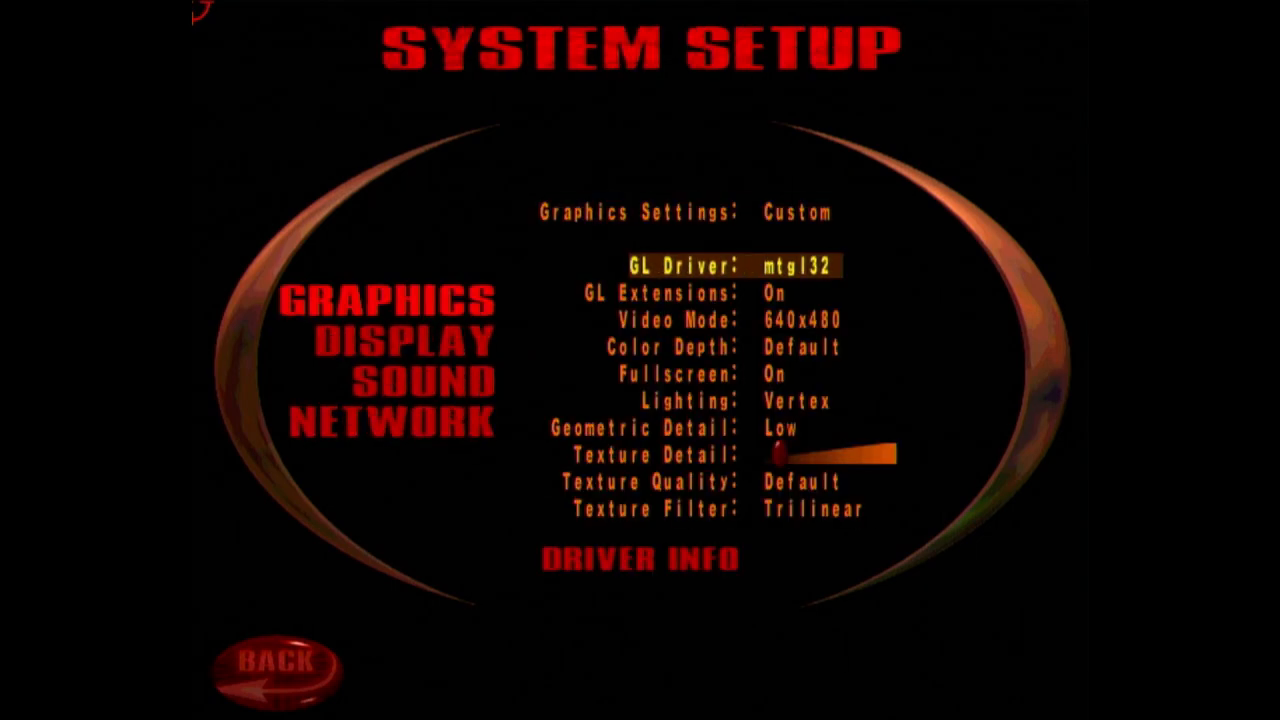
click(802, 264)
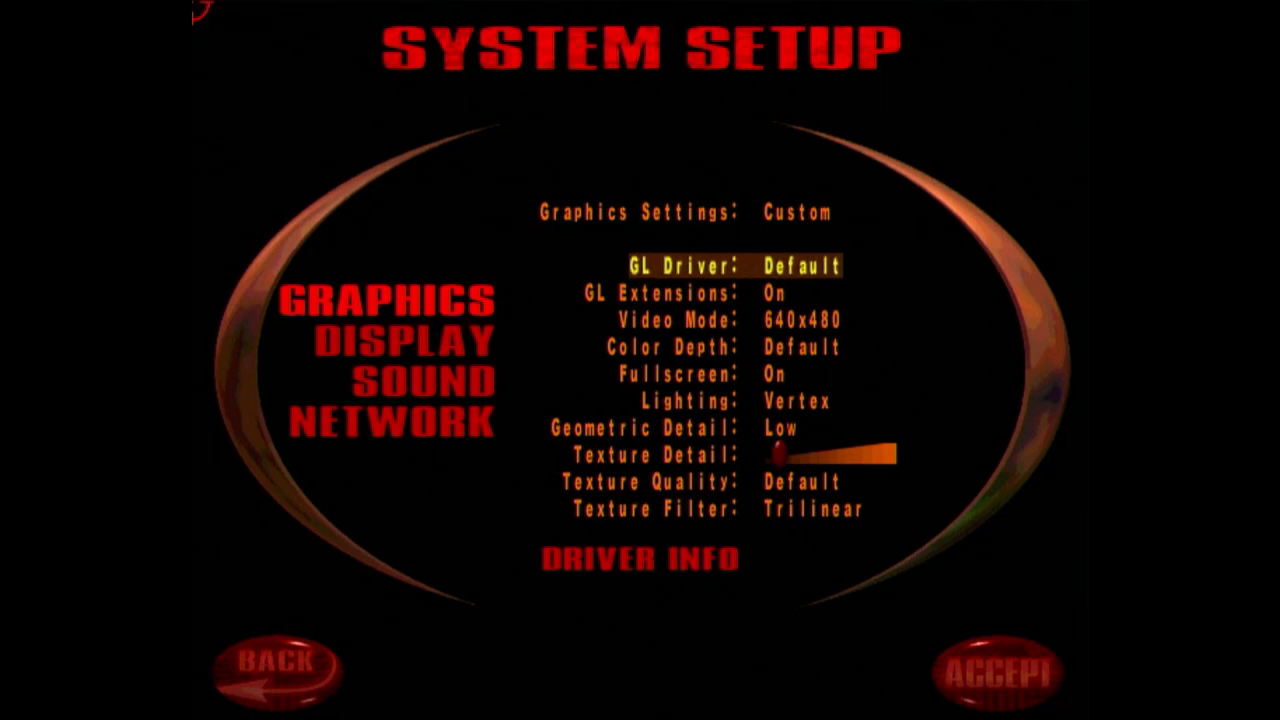
click(808, 264)
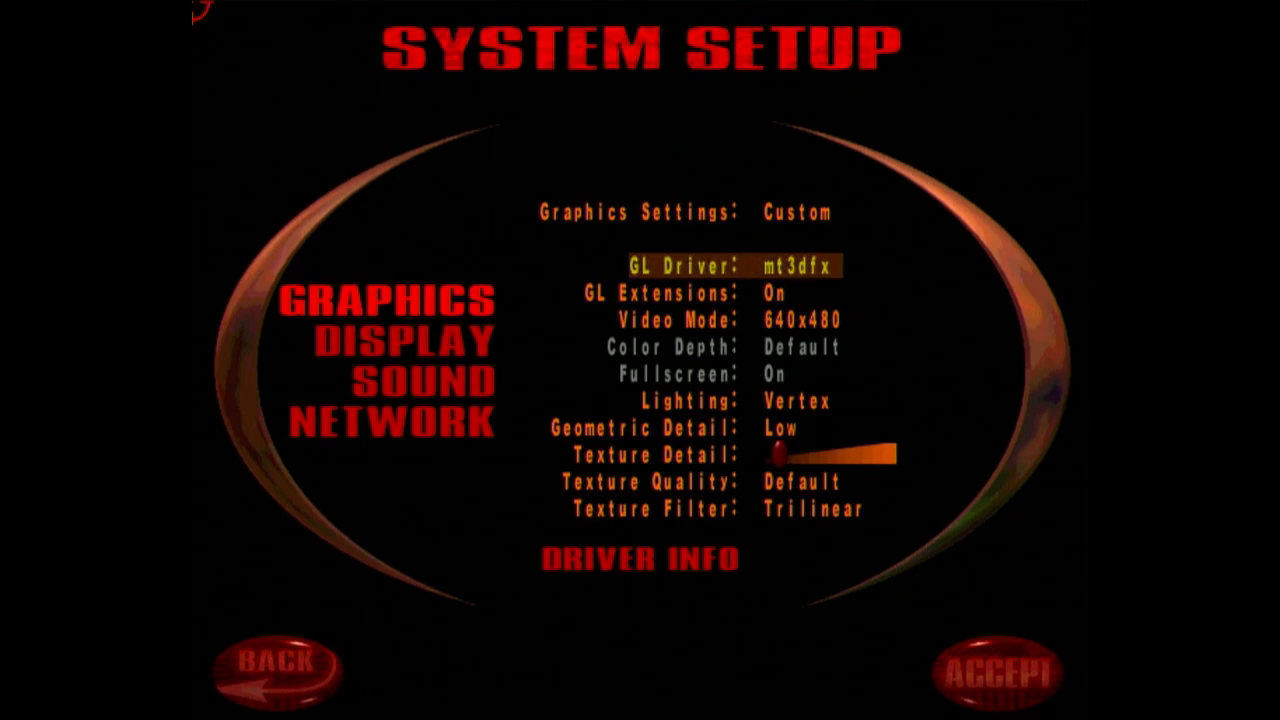
click(800, 264)
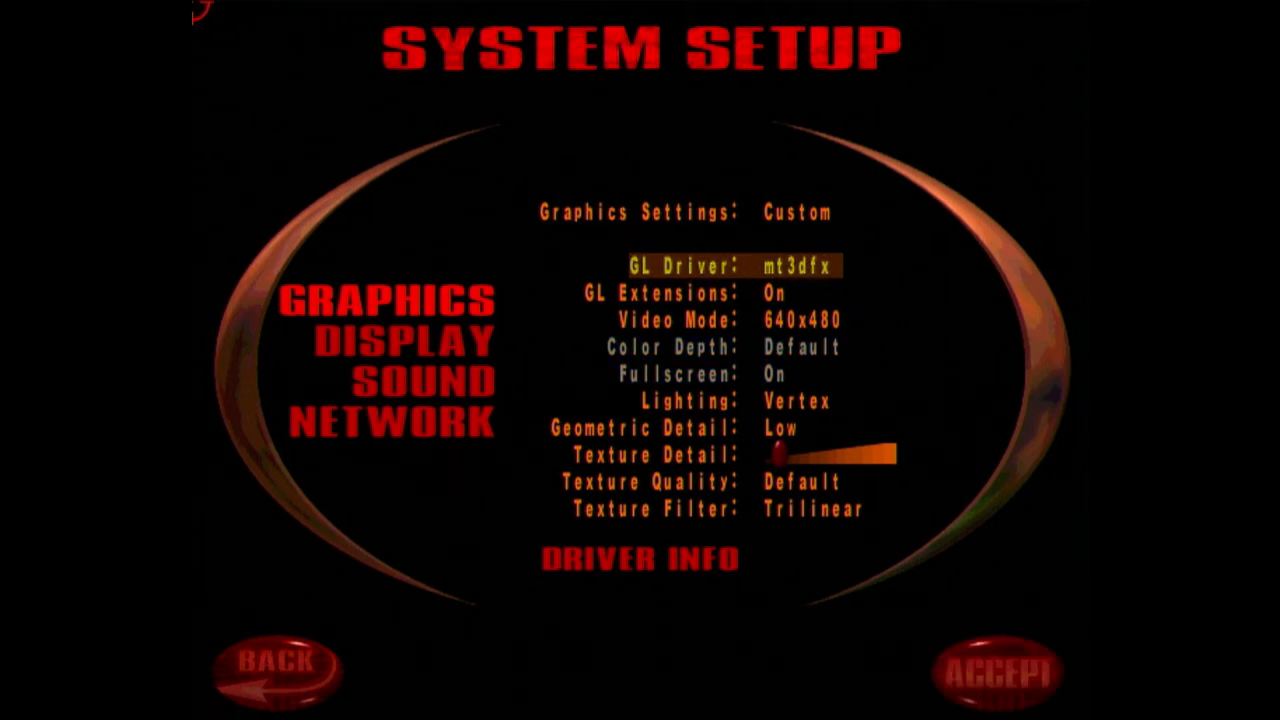
click(800, 266)
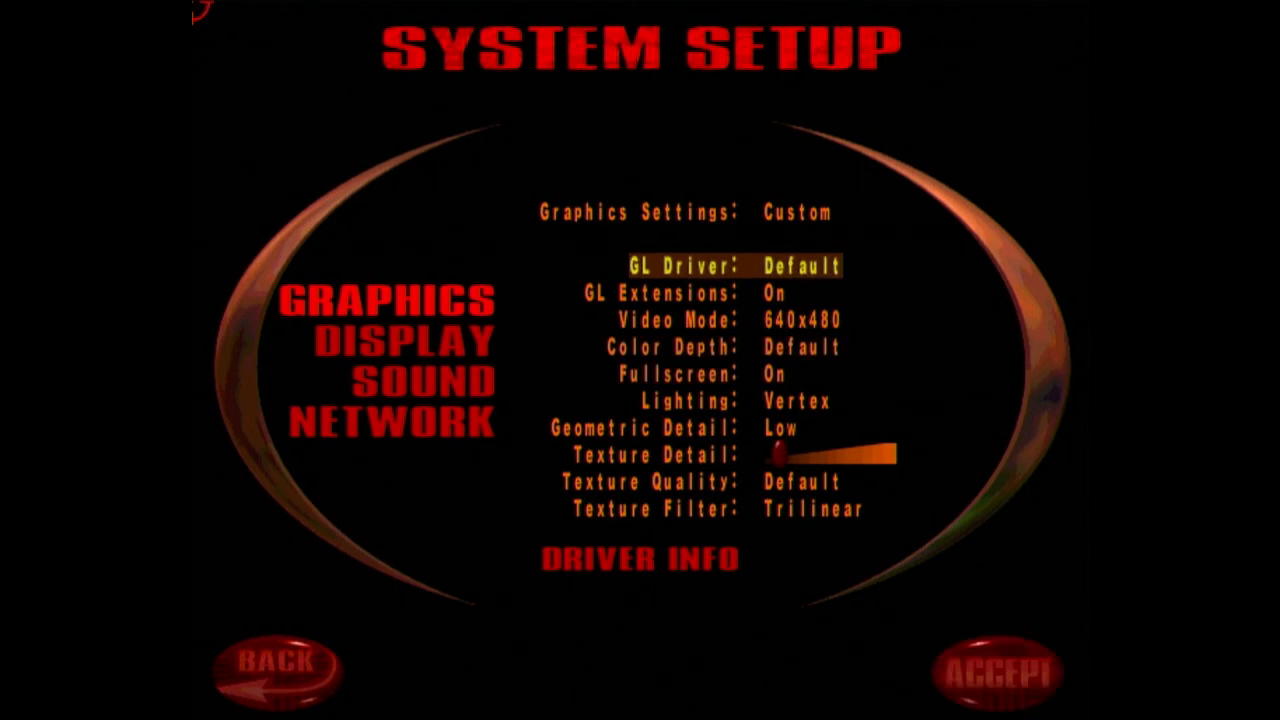
click(800, 264)
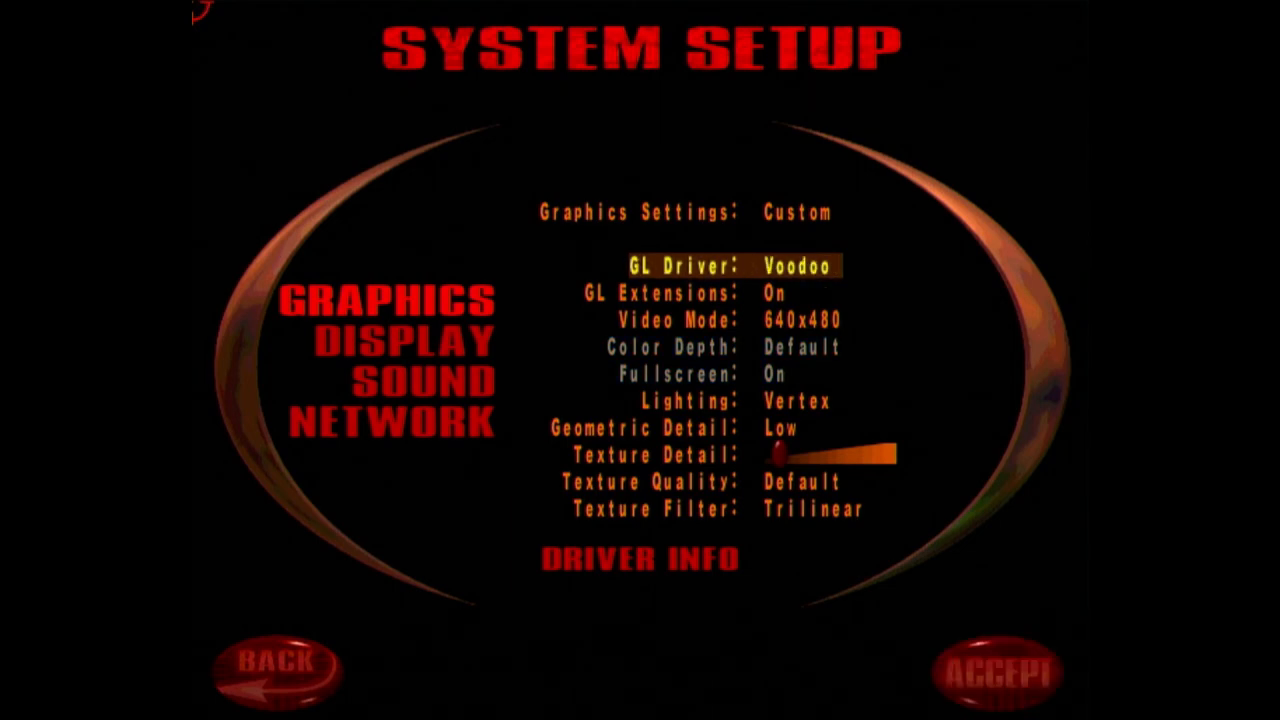
click(800, 266)
text(\r_glDrive)
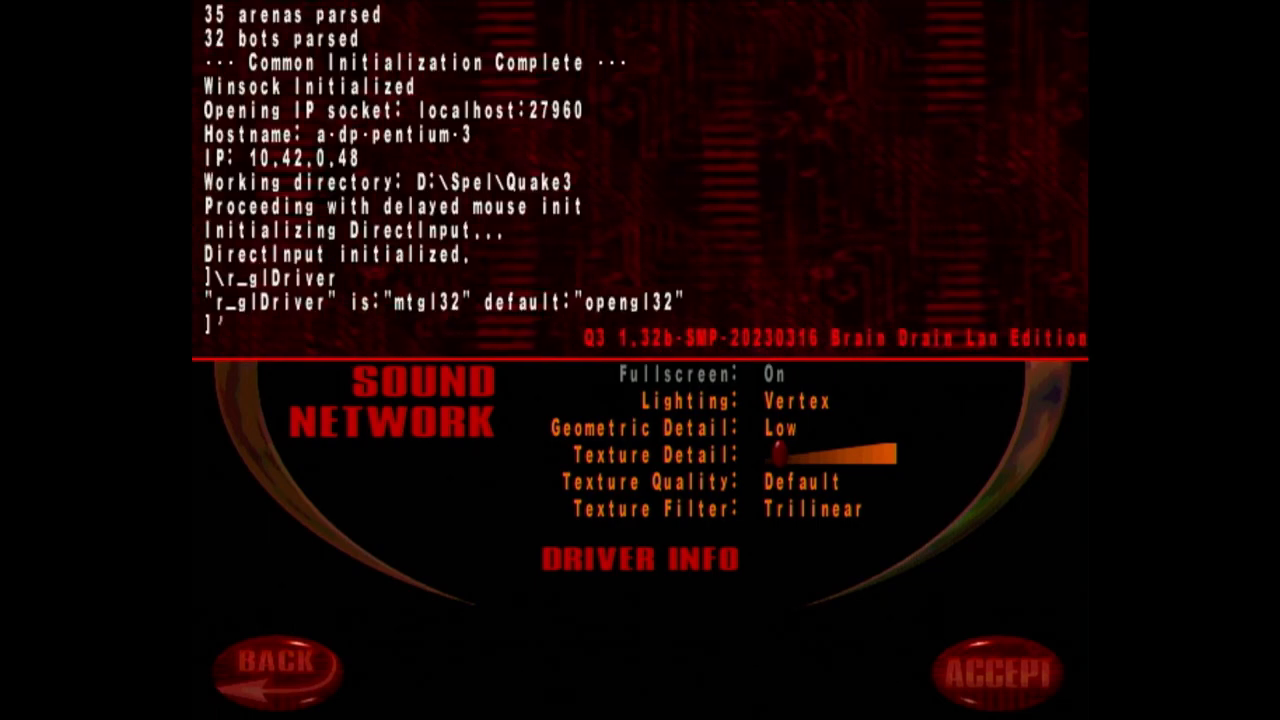
Step: Set the GL Driver to mtgl32 and enter r_smp 1 in the console
text(r)
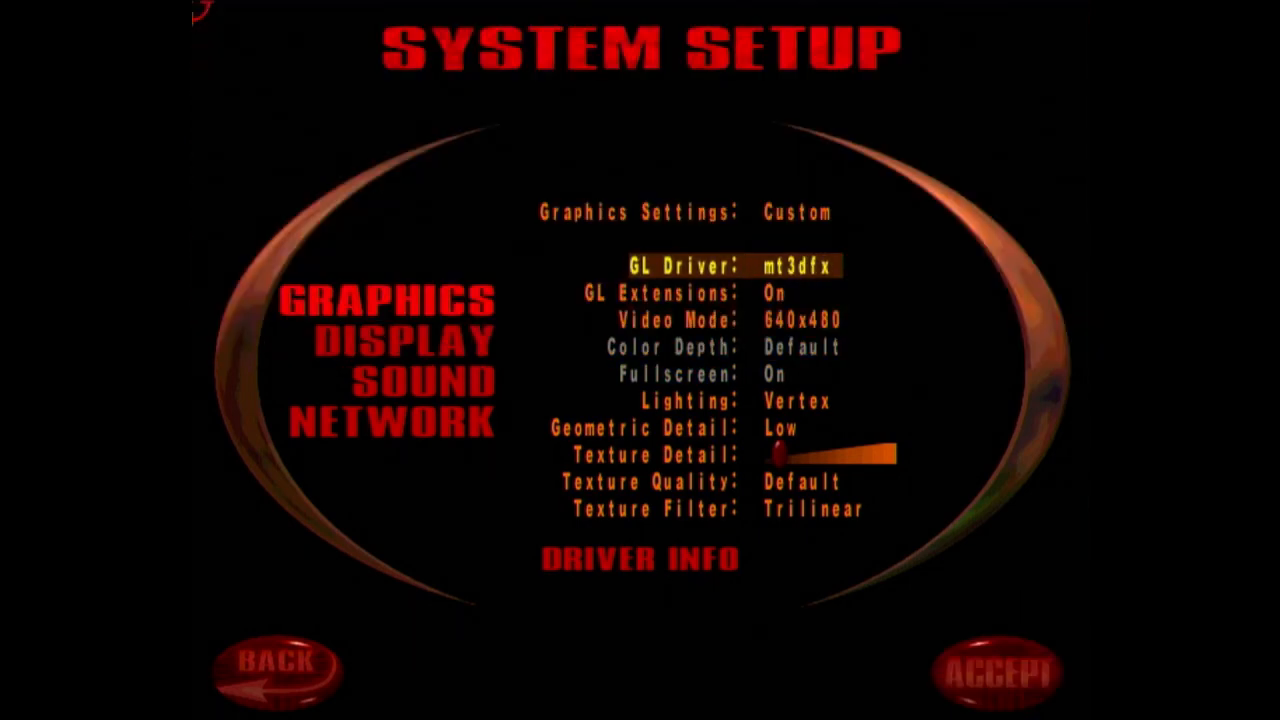
click(800, 264)
text(\r_smp)
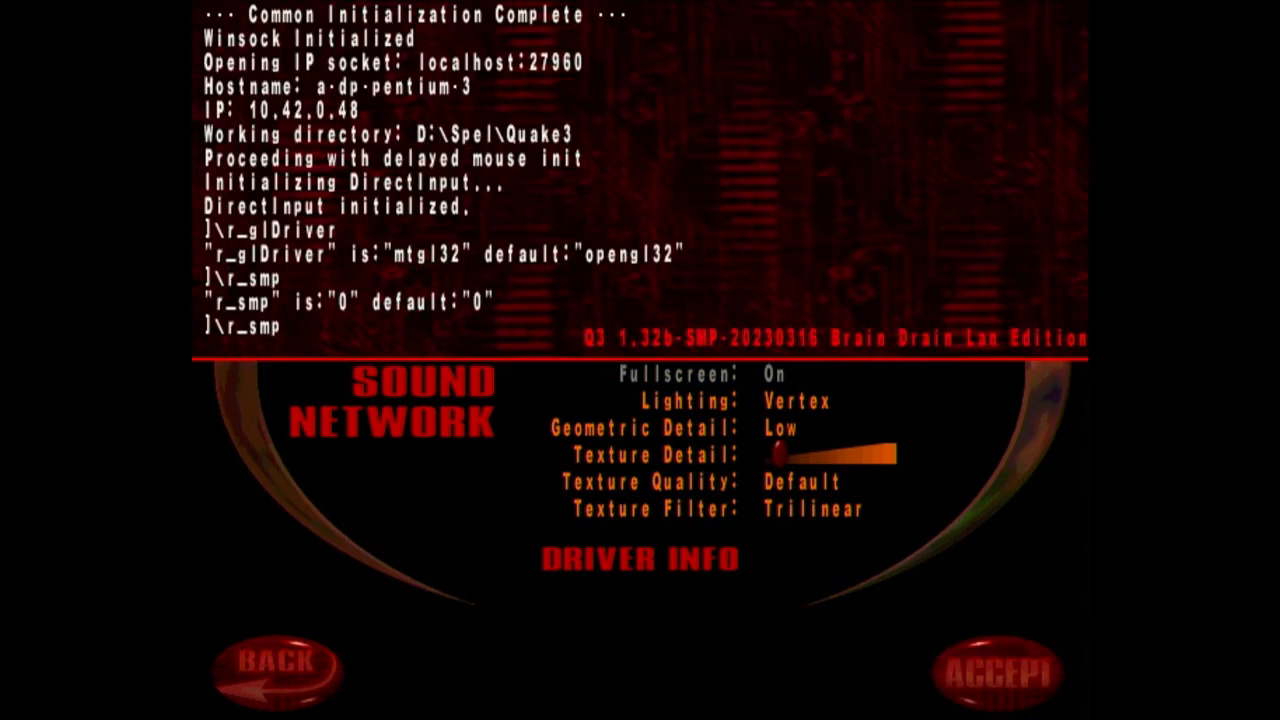
text(1)
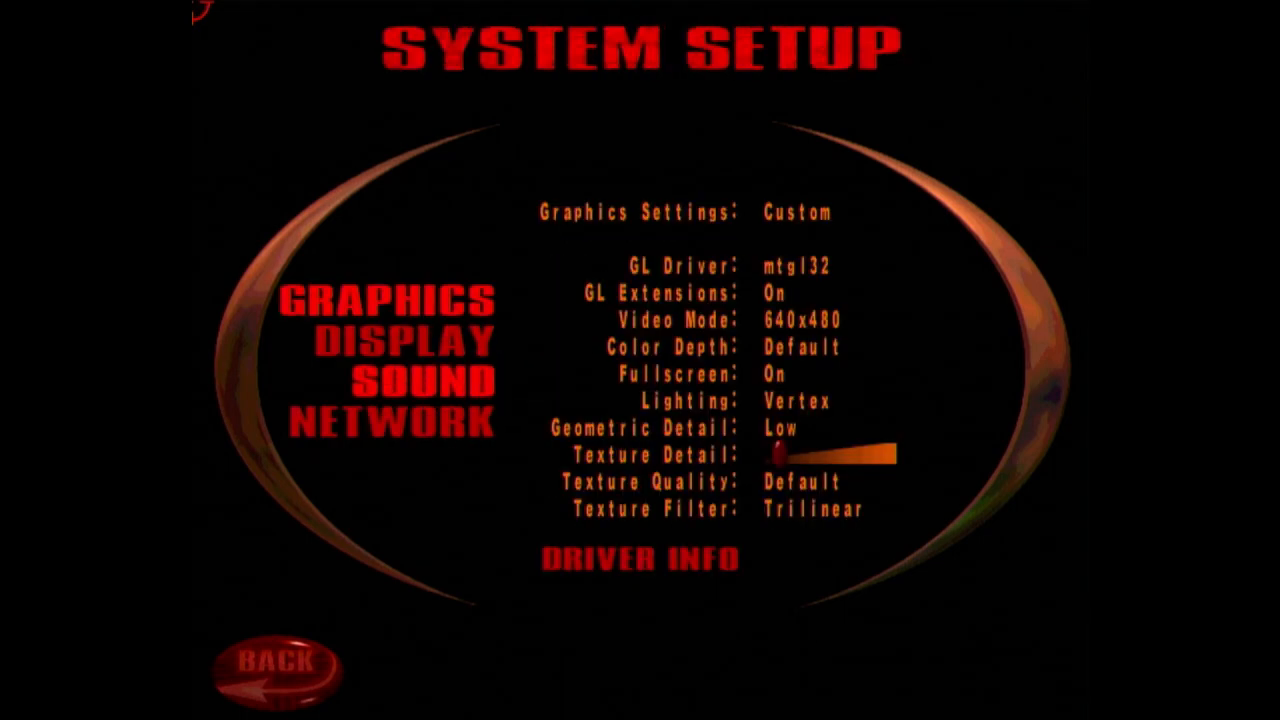
Step: Cycle Sound Quality in Setup > System > Sound, re-entering after the menu resets
click(418, 382)
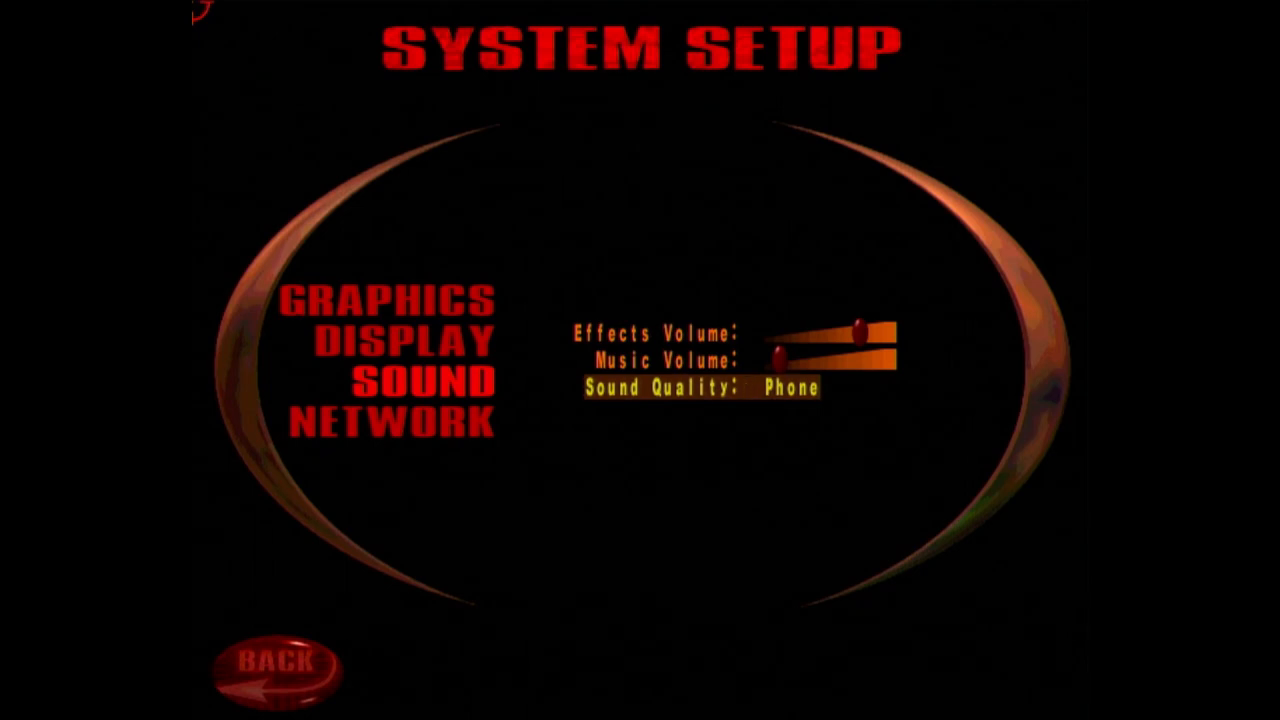
click(284, 664)
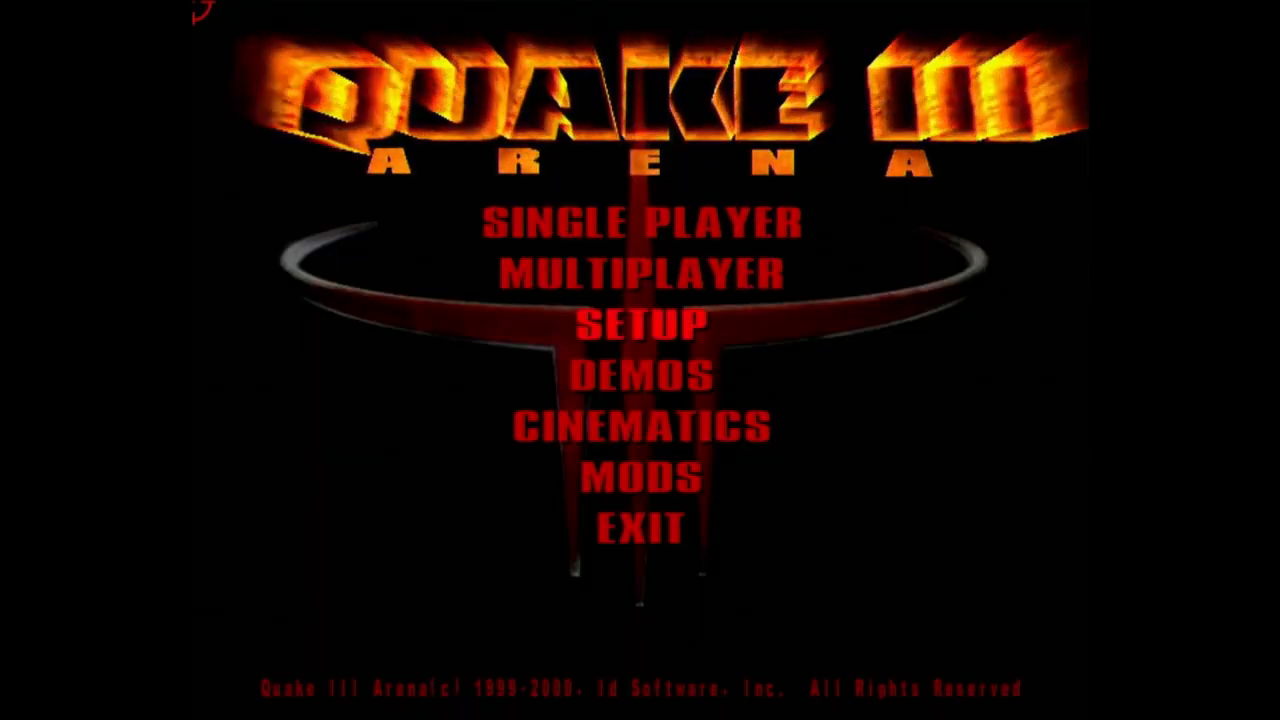
click(650, 320)
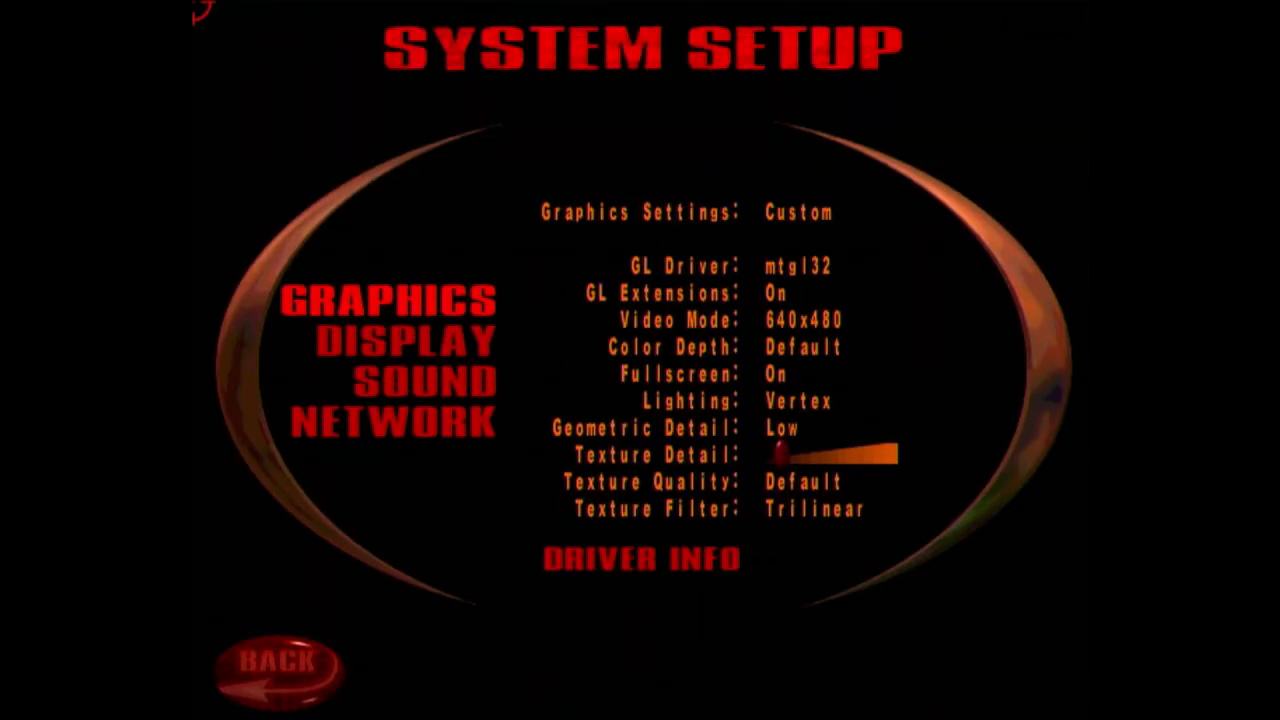
click(428, 380)
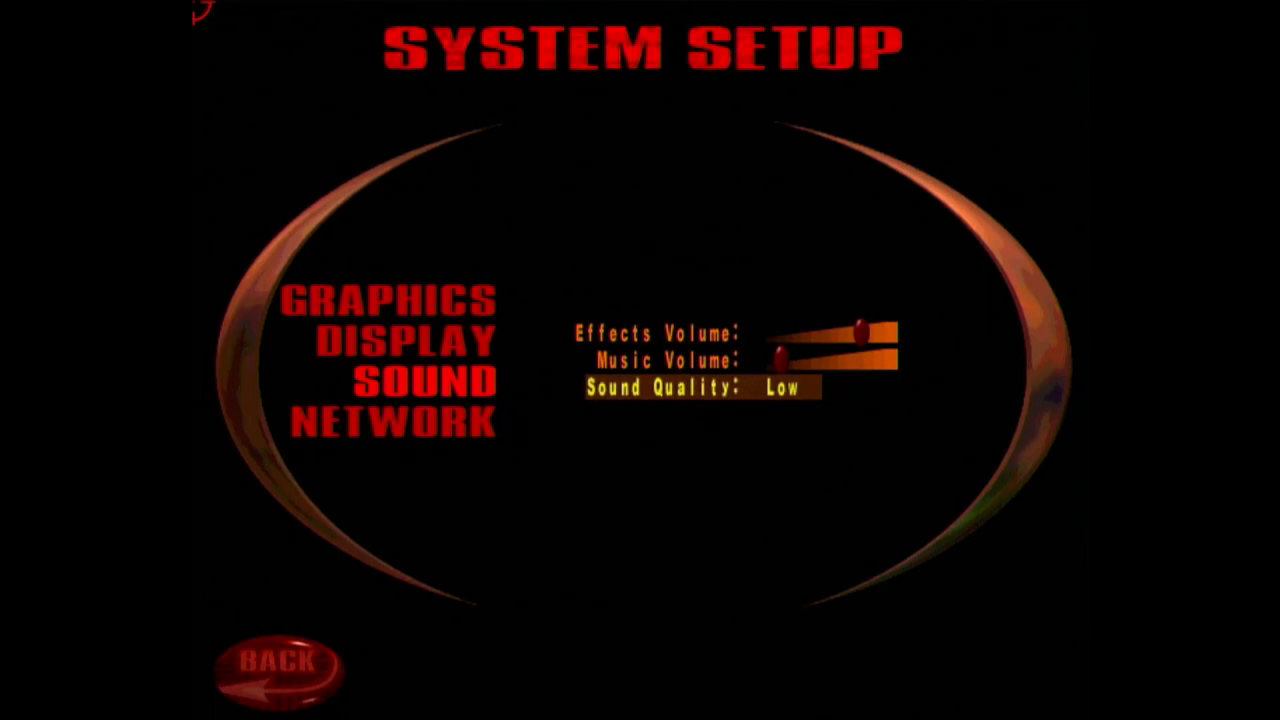
click(284, 664)
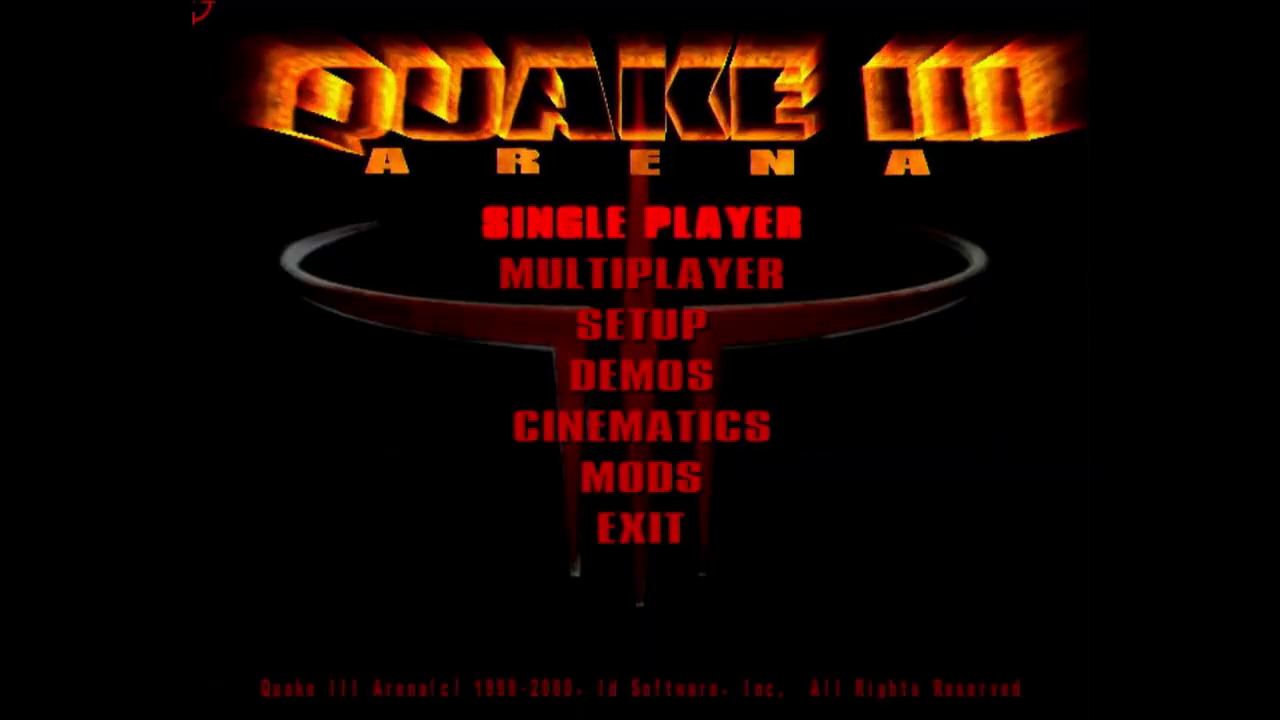
Step: Return to the Sound page twice more and cycle Sound Quality to further values
click(642, 320)
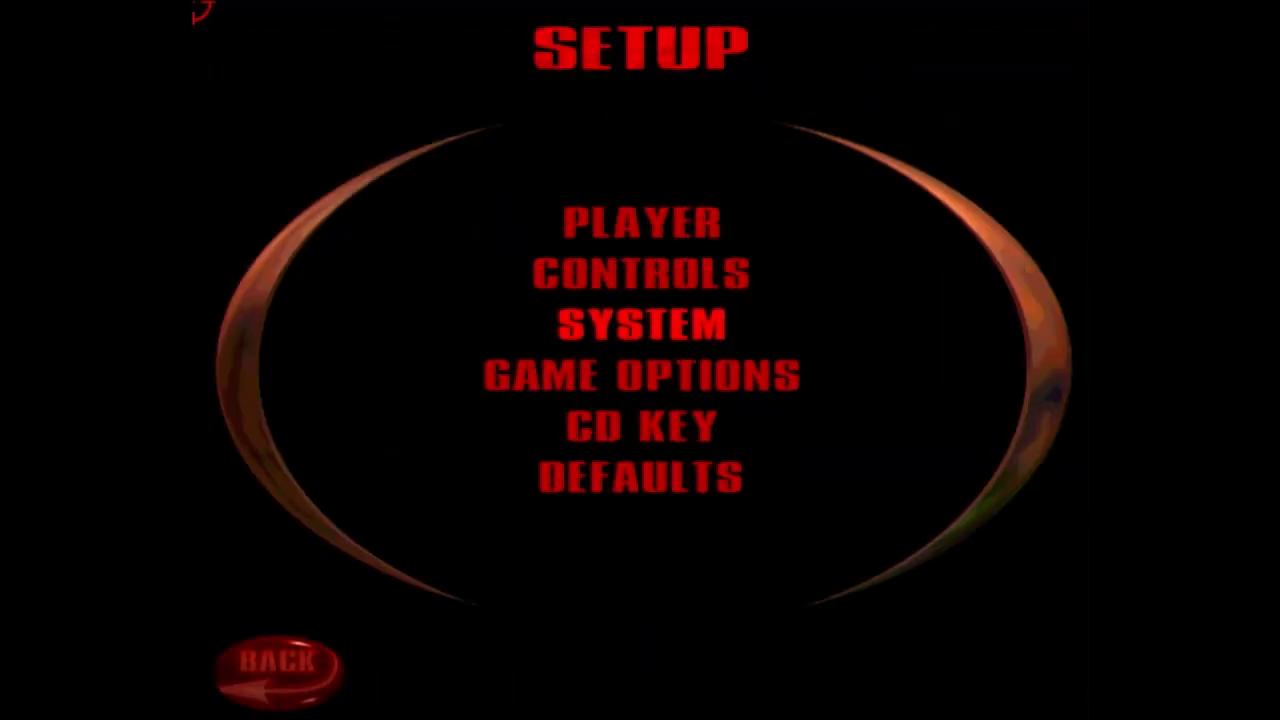
click(640, 324)
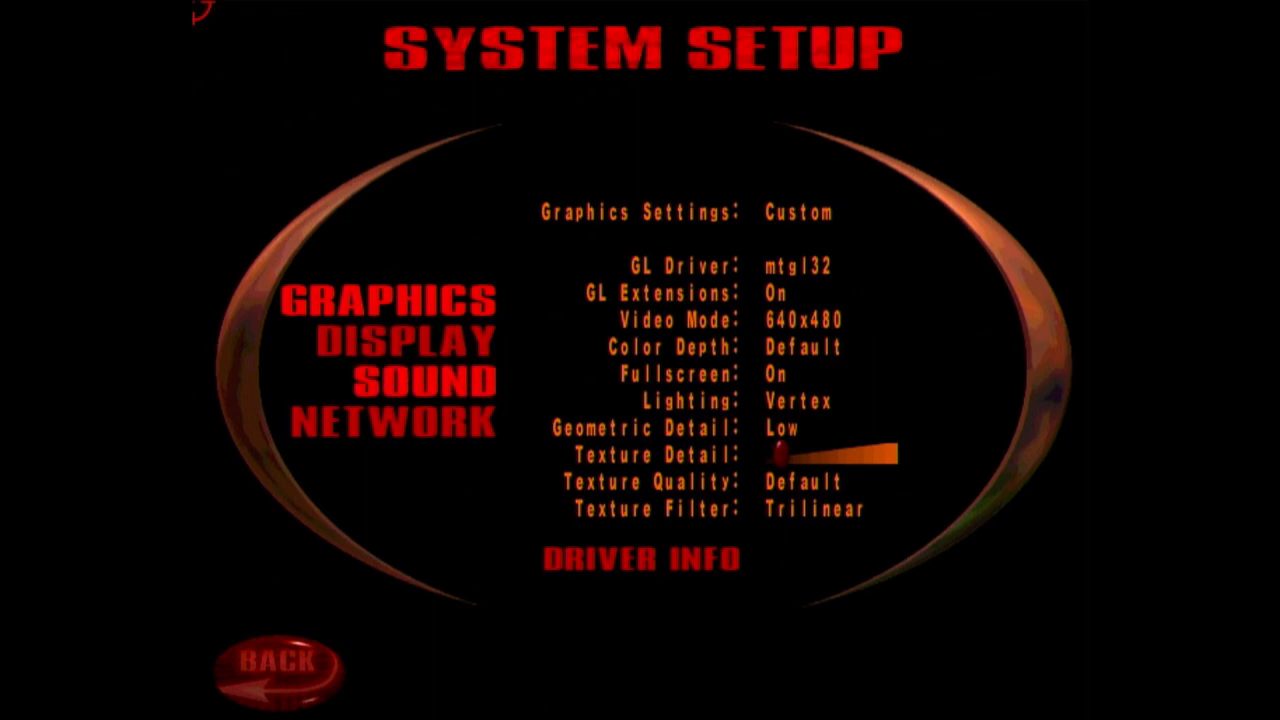
click(404, 380)
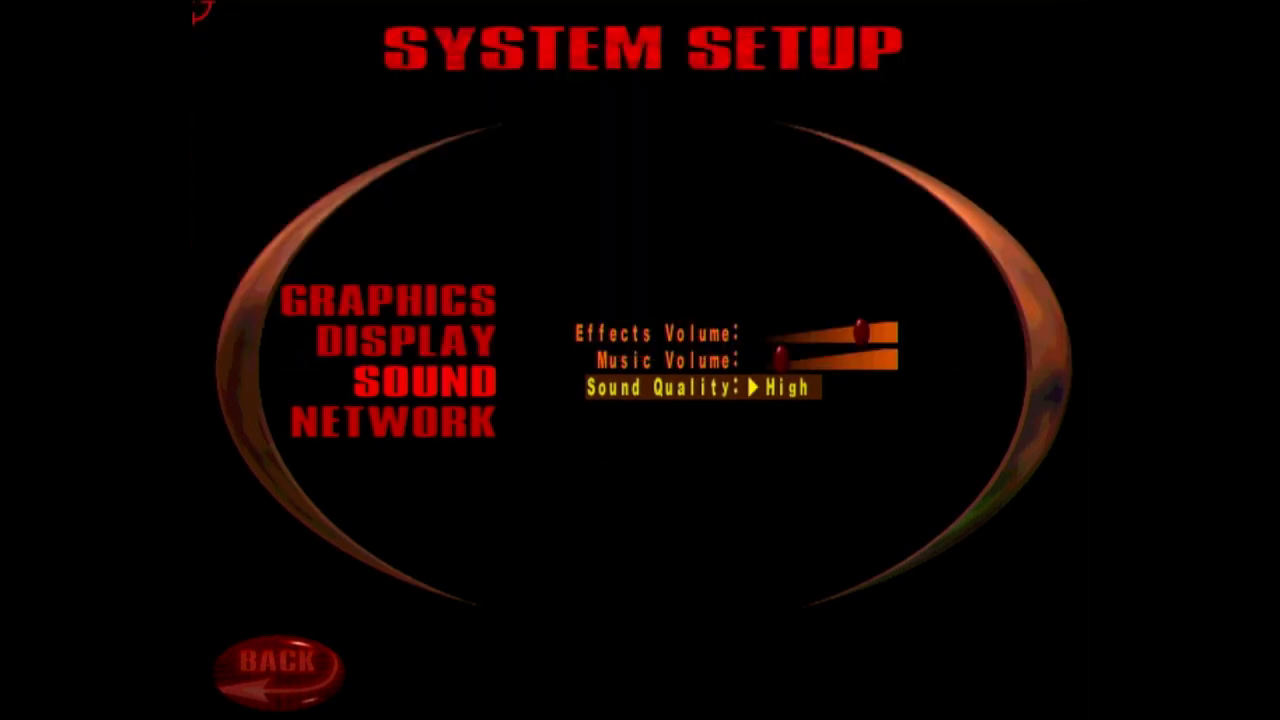
click(280, 664)
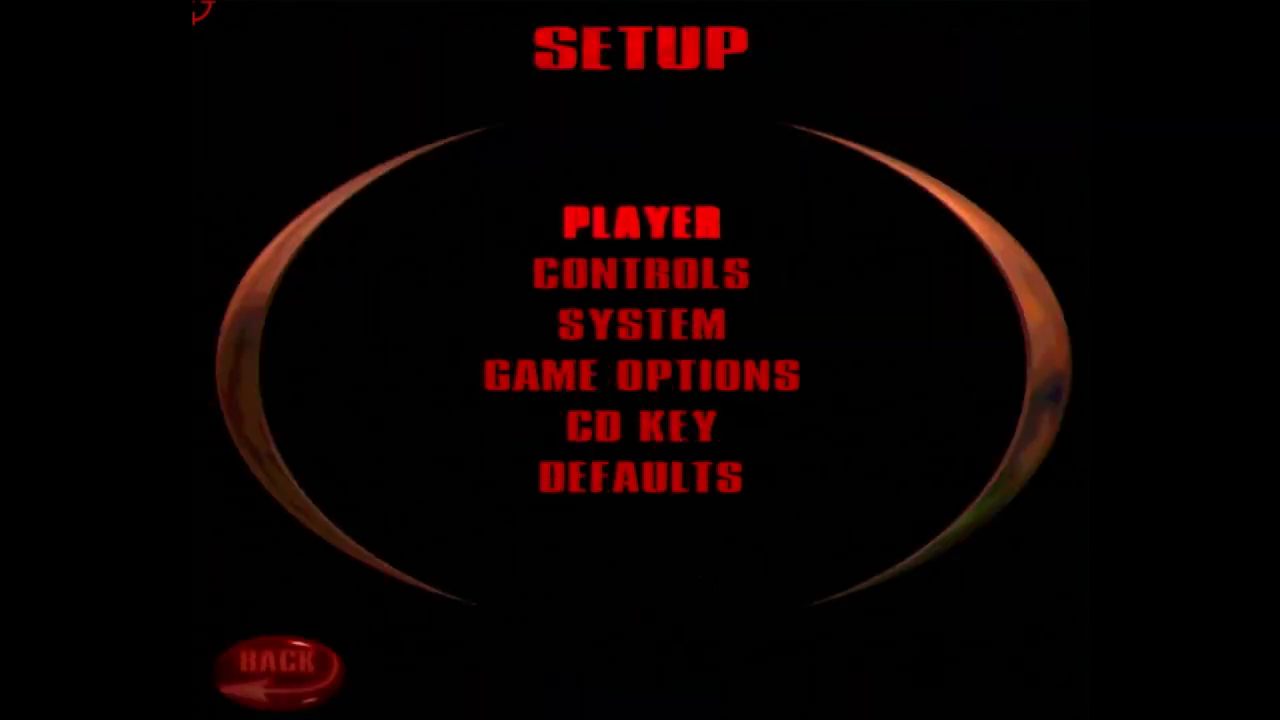
click(640, 322)
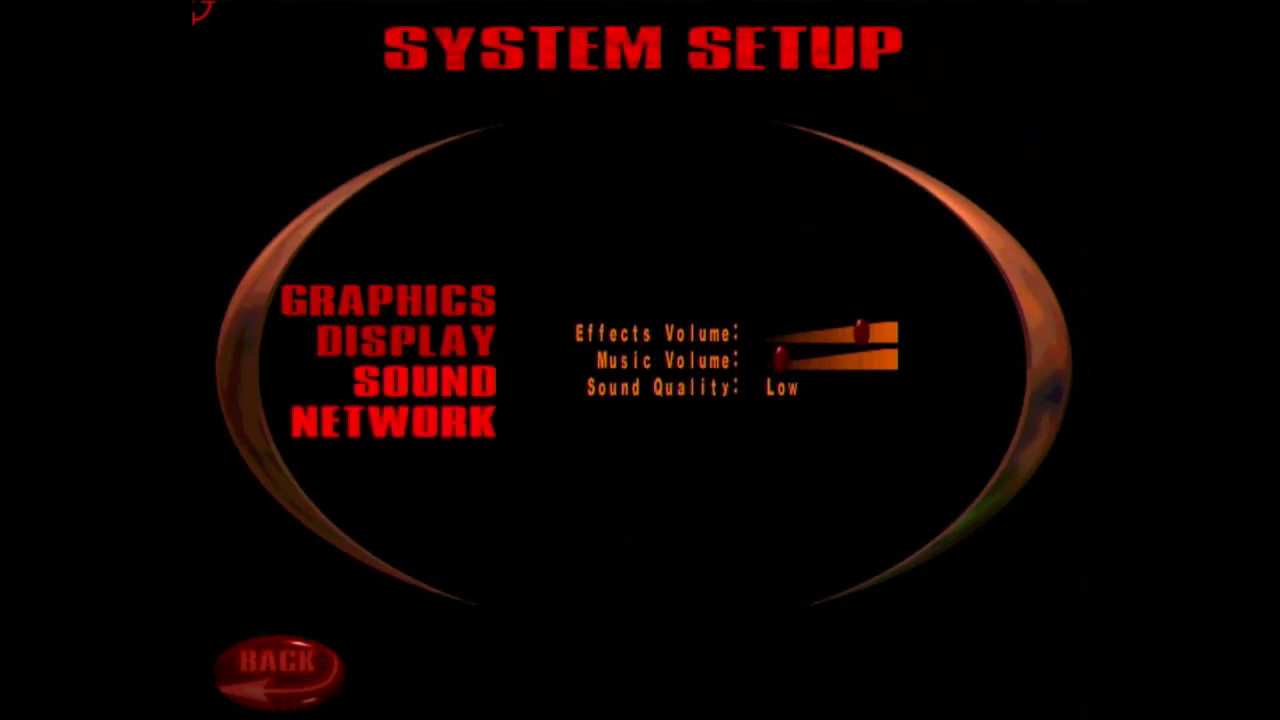
click(284, 664)
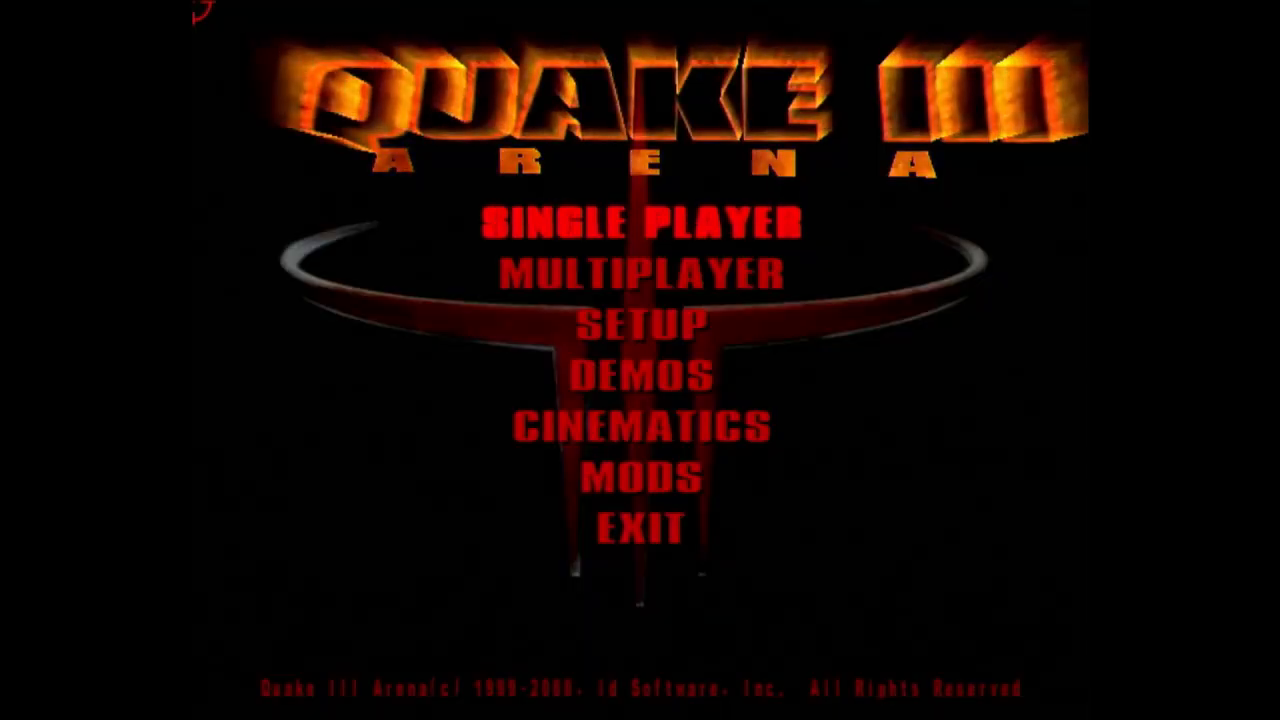
Step: Set the sound sample rate with s_khz 11 from the console on the Sound page
click(640, 324)
text(\s_khz)
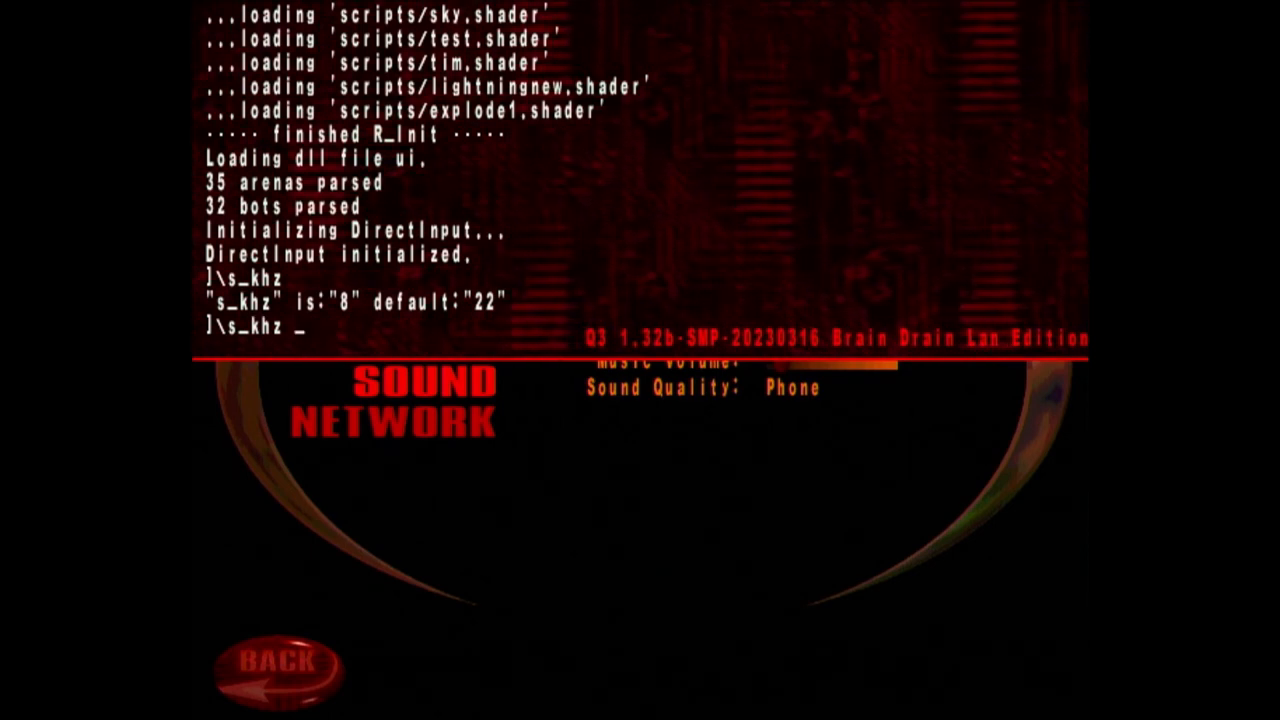
text(1)
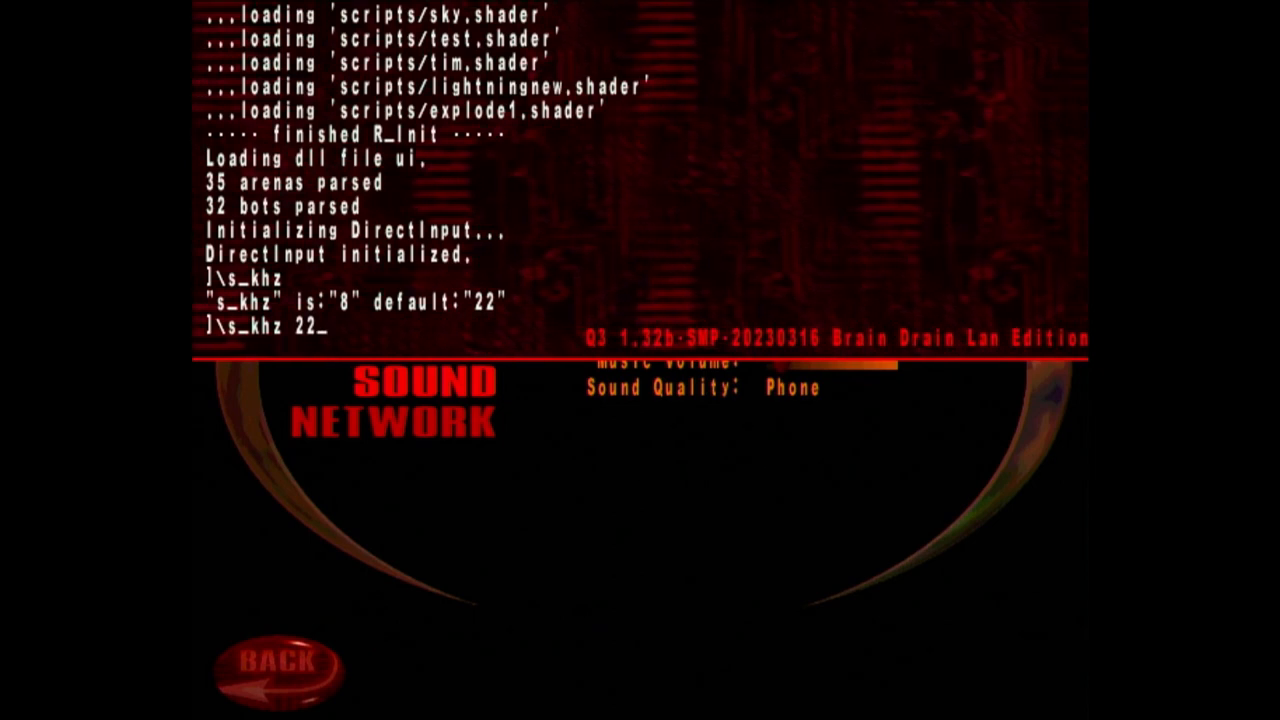
key(backspace)
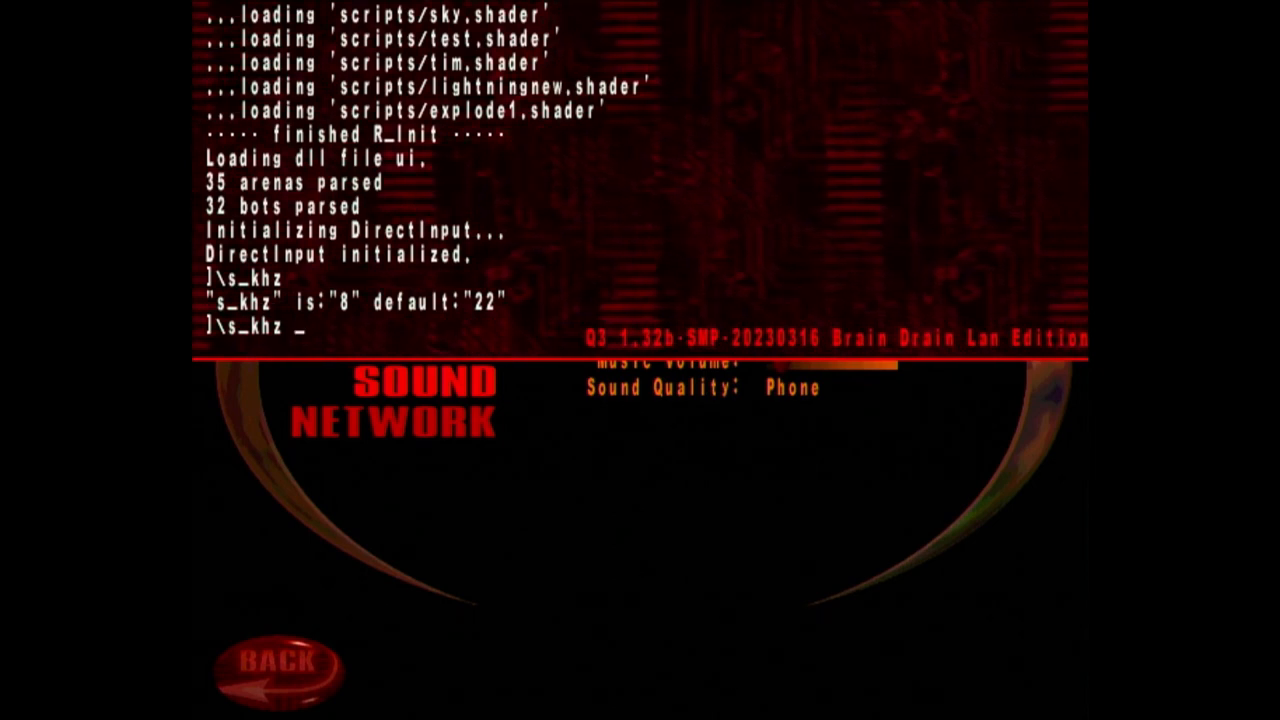
text(22 11)
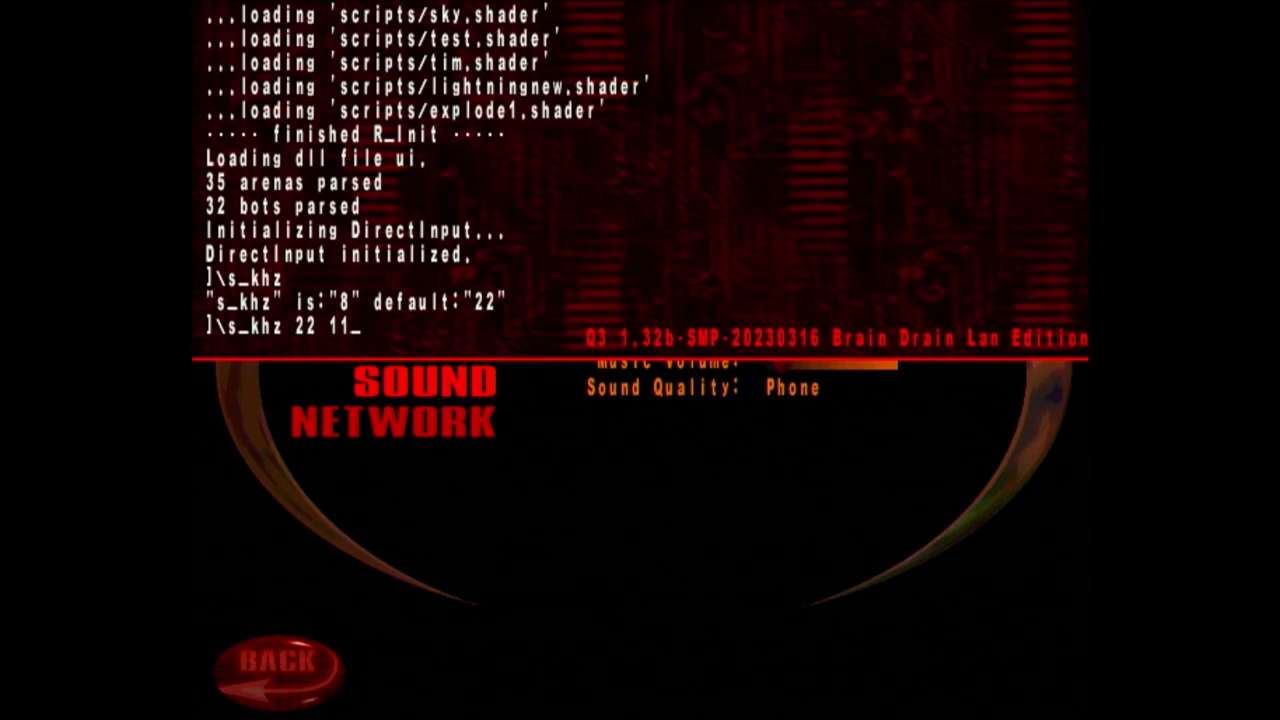
key(Backspace)
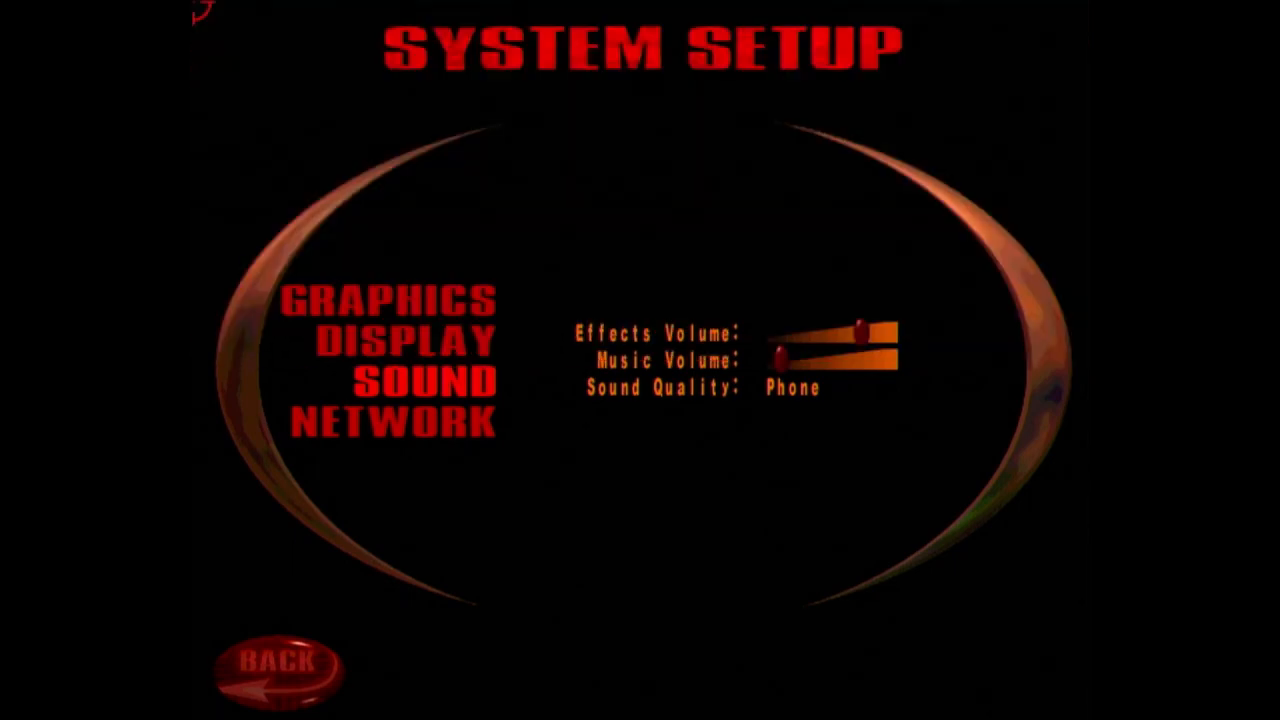
mouse_move(394, 424)
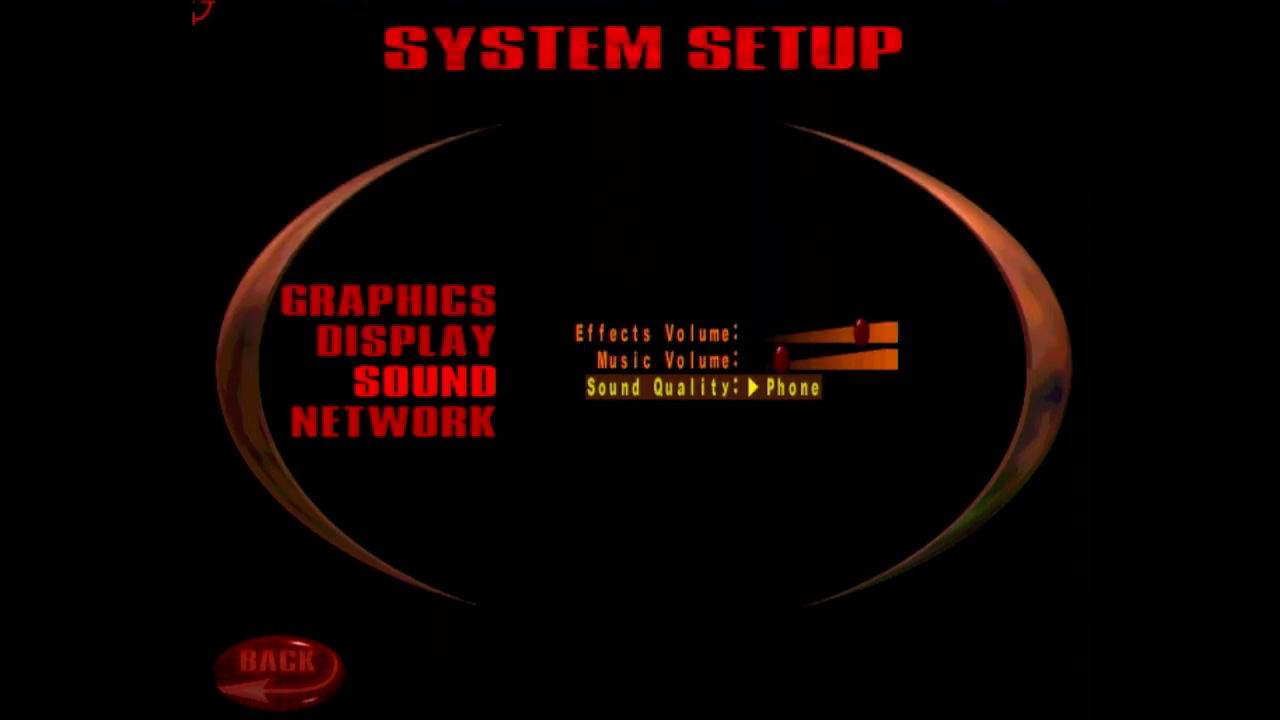
Step: Cycle Sound Quality once more and return to the graphics settings page
click(284, 664)
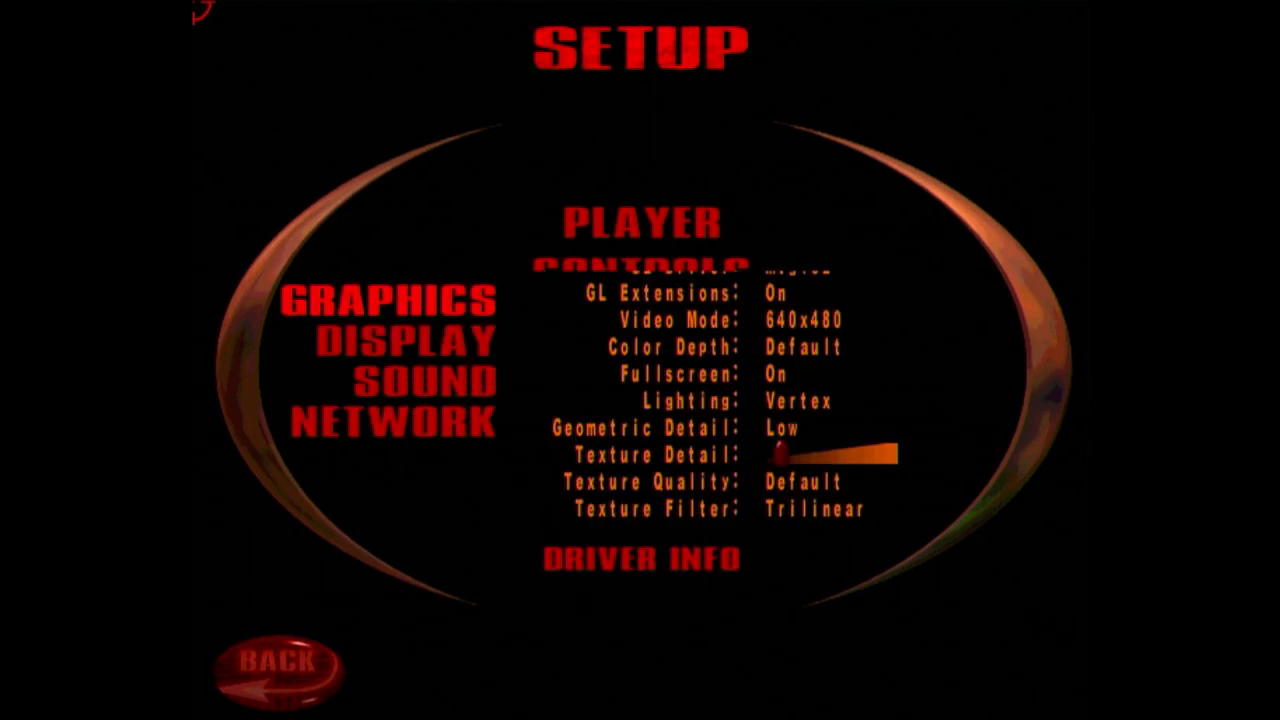
click(400, 340)
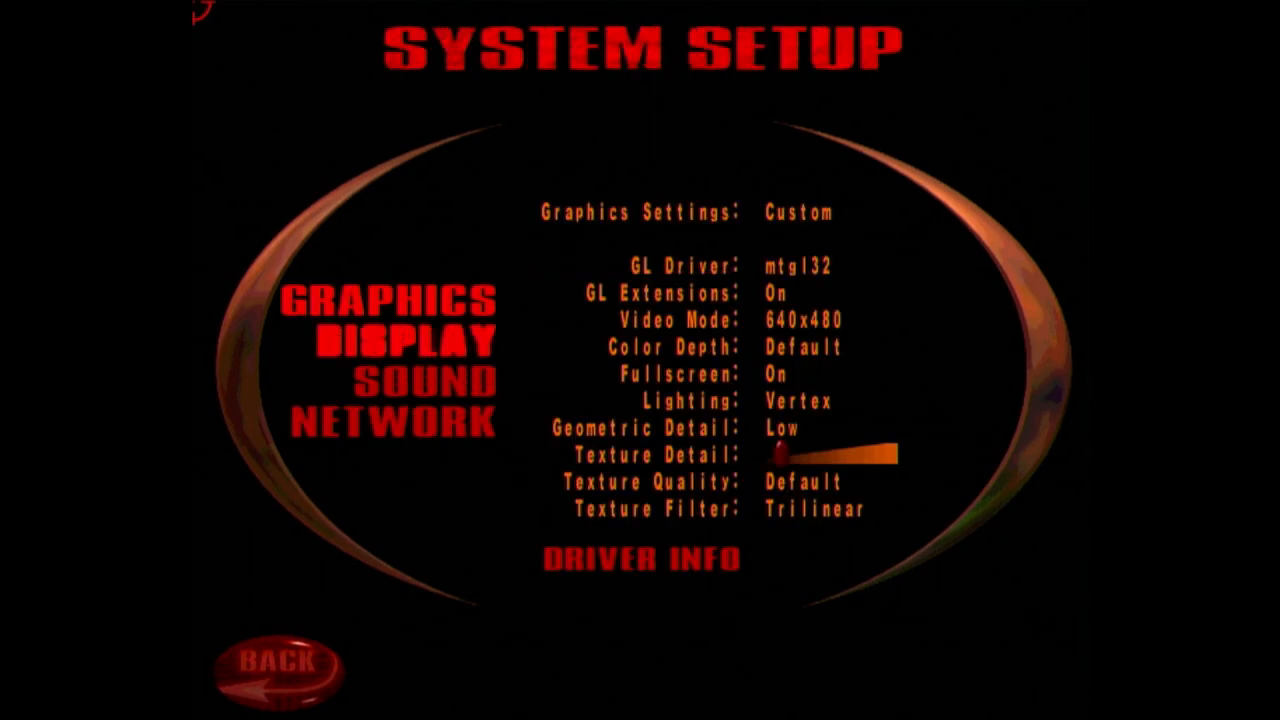
mouse_move(690, 292)
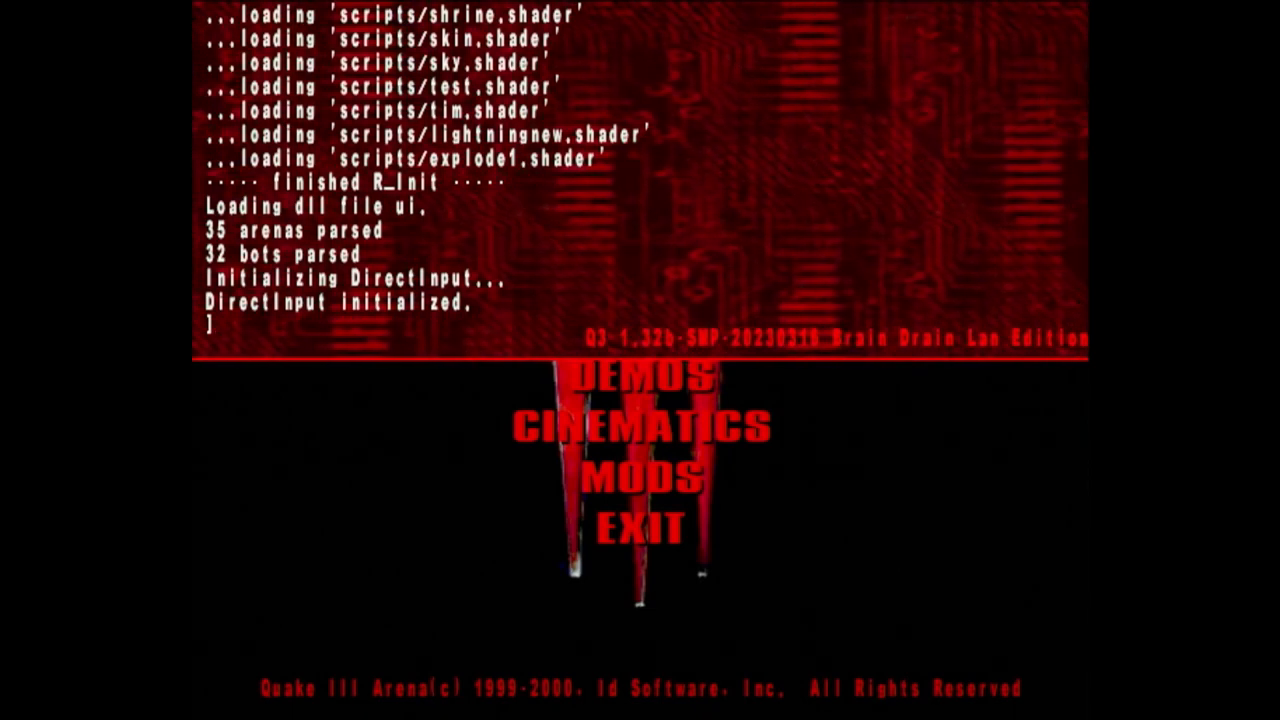
Step: Run timedemo 1 with demo four, benchmarking 1260 frames at 302.4 fps
text(timedemo)
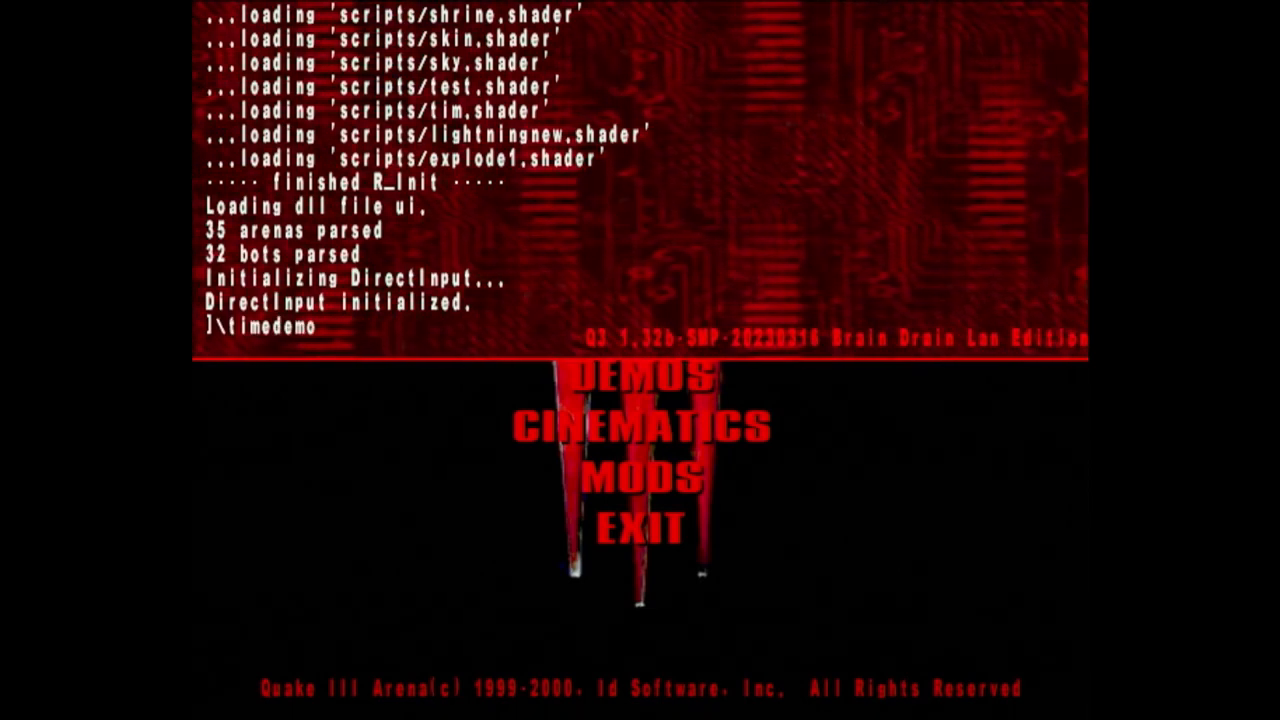
text(1)
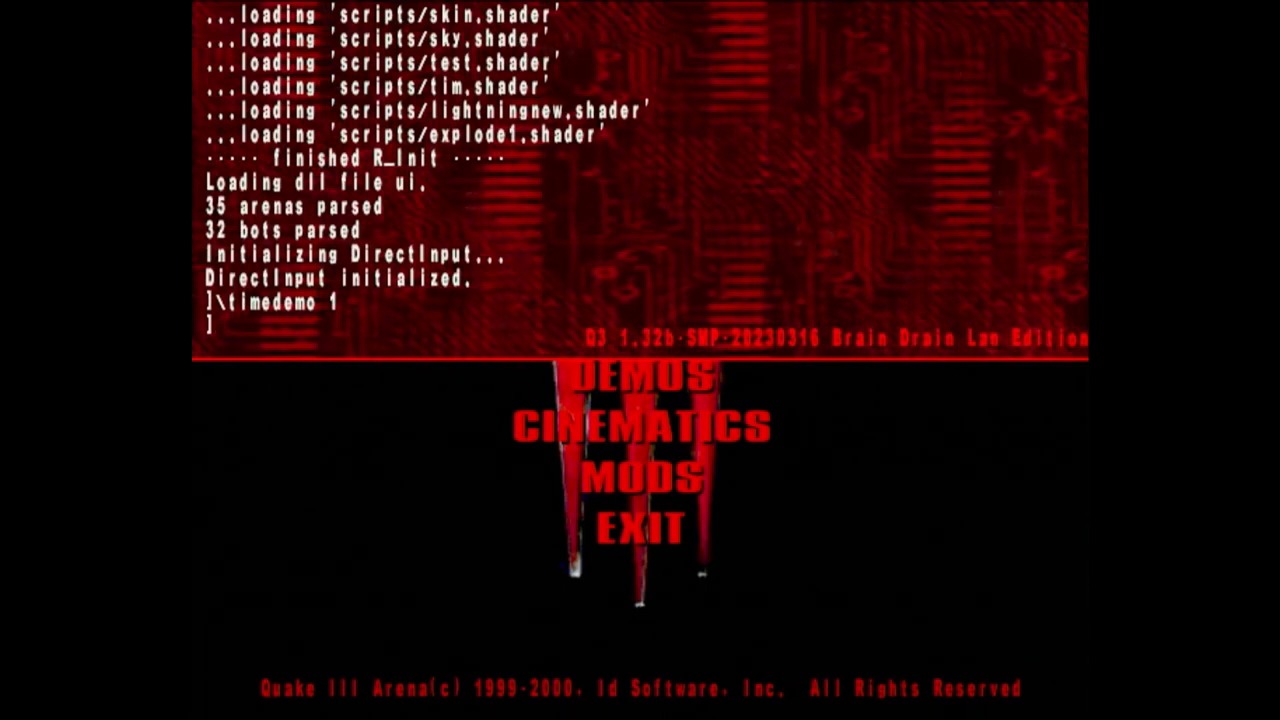
text(demo four)
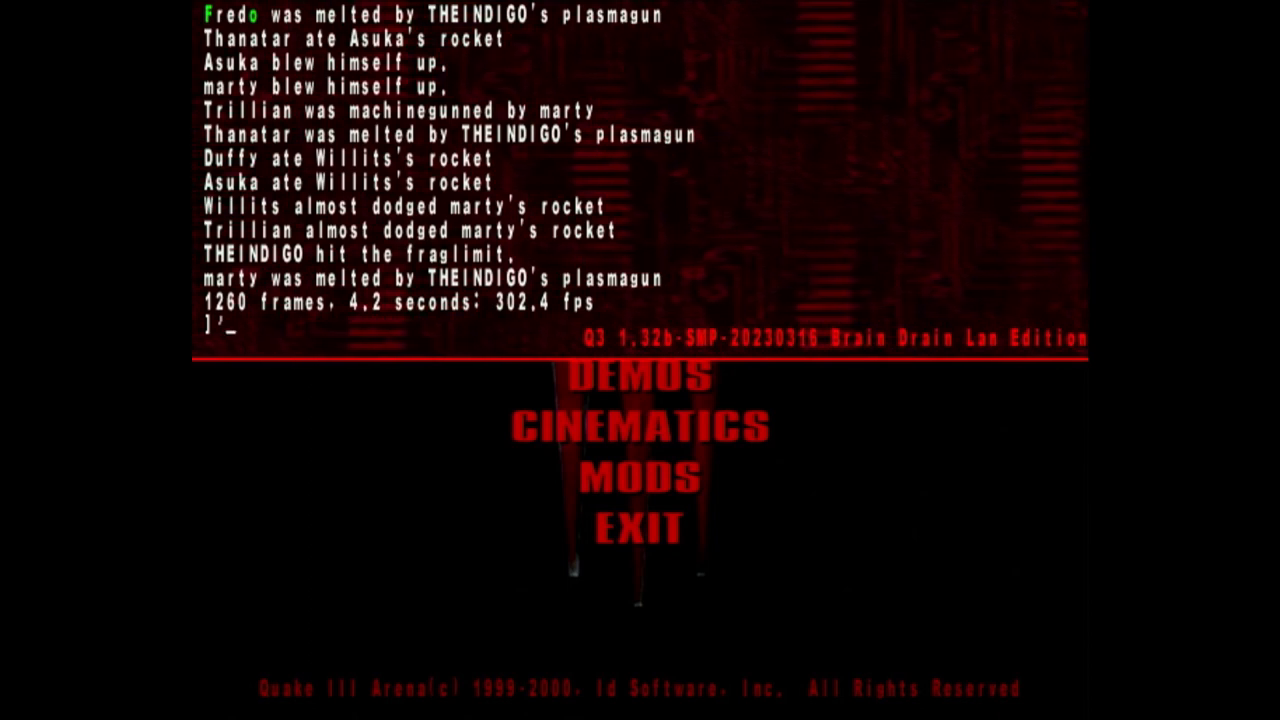
text(demo four)
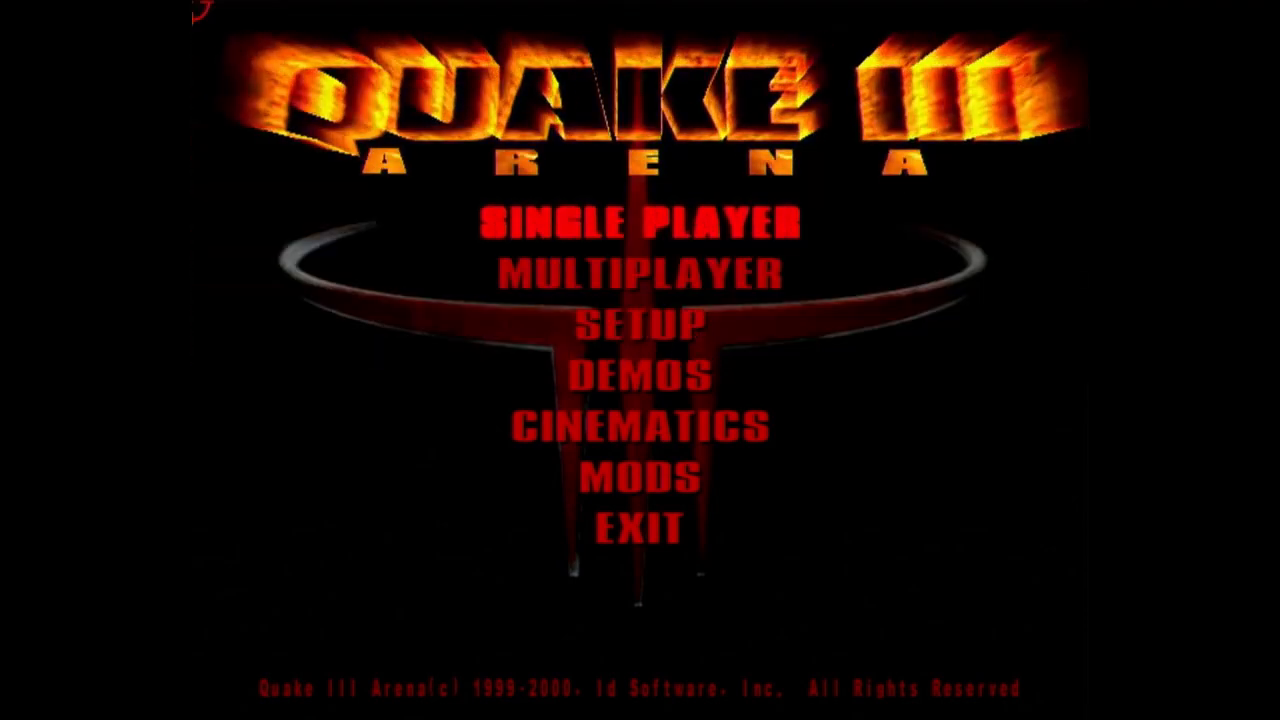
Step: Start a Q3DM0 match and toggle the cg_drawFPS counter with com_maxfps 125
click(636, 218)
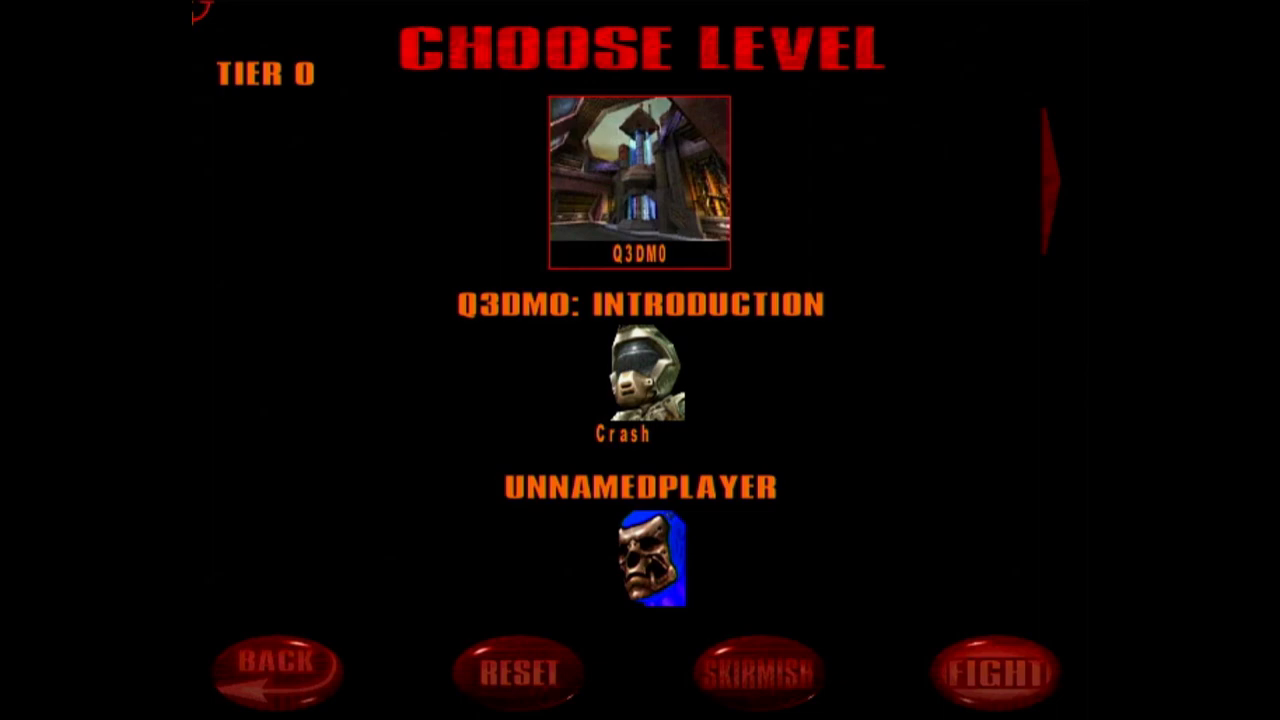
click(992, 668)
text(\com_maxfps 99)
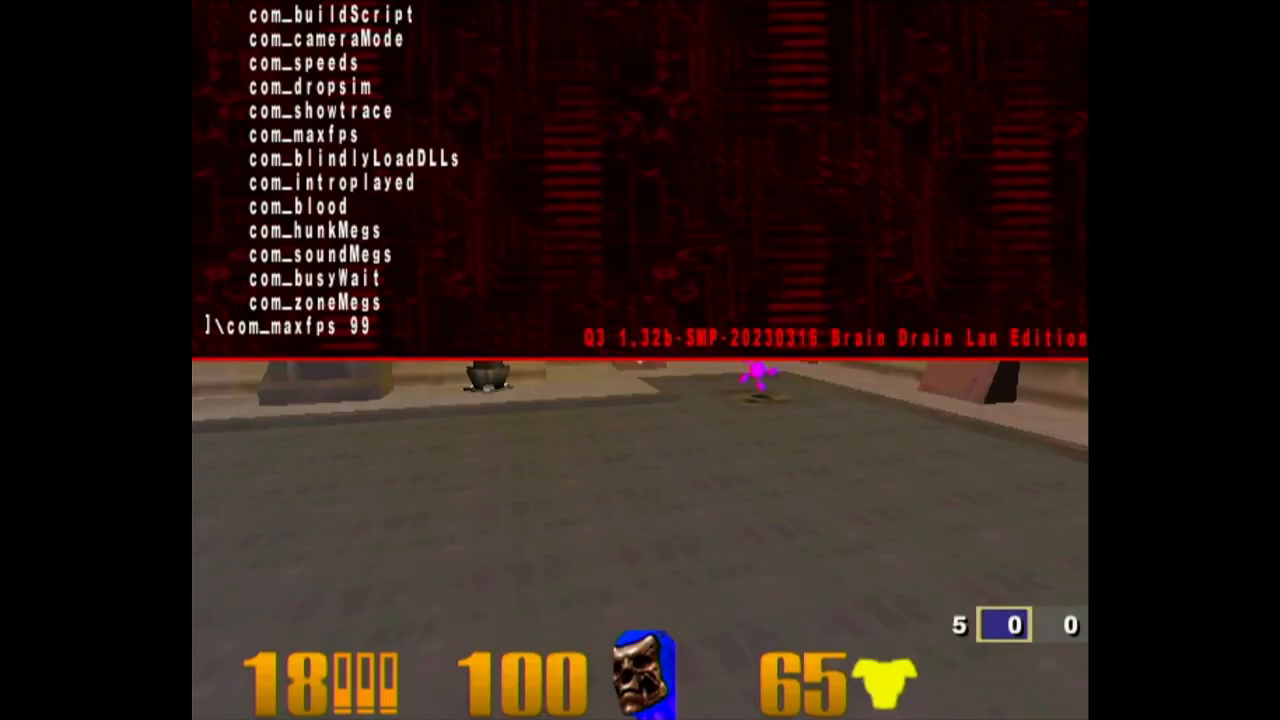
key(enter)
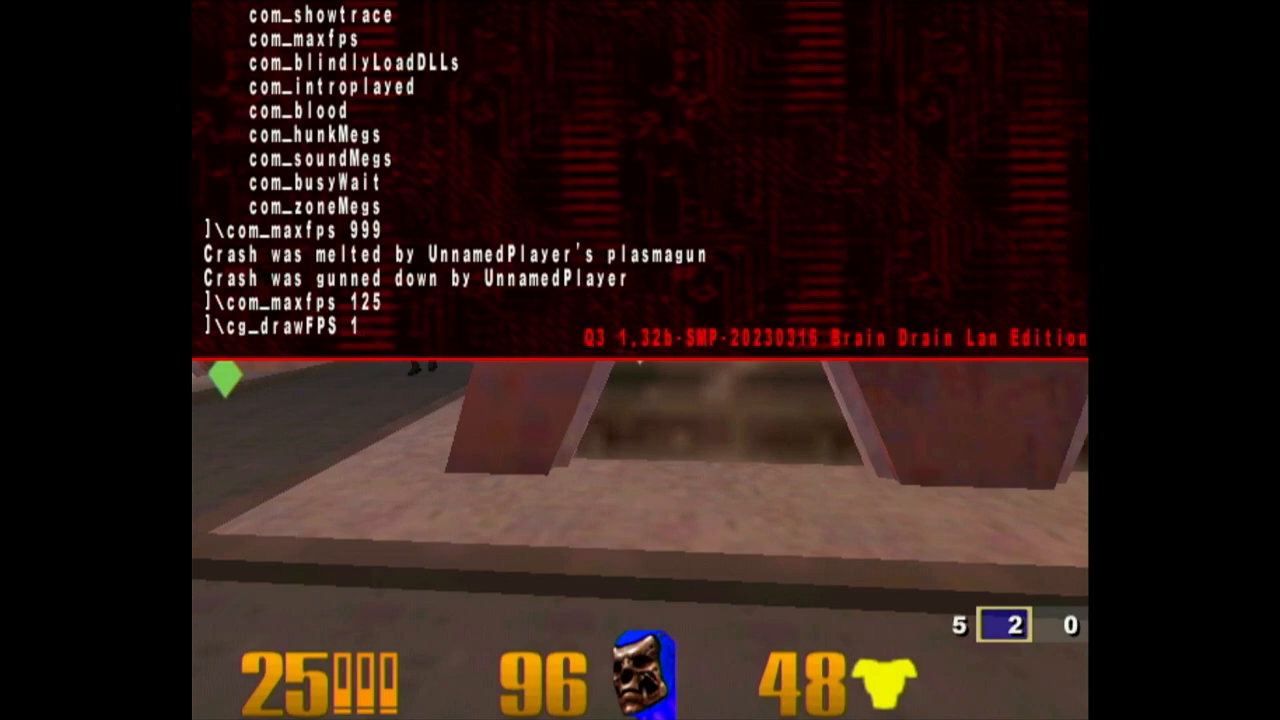
text(cg_drawFPS 0)
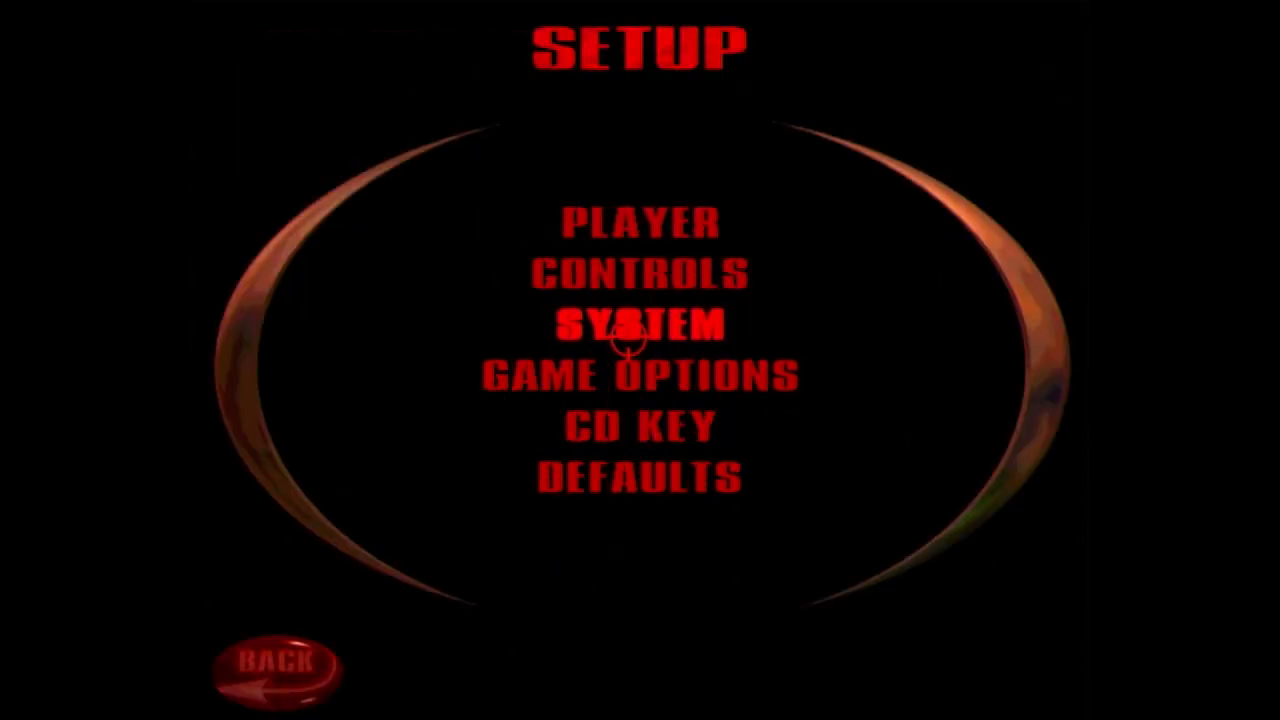
Step: Accept the System graphics settings to restart the renderer with the Default GL driver
click(640, 324)
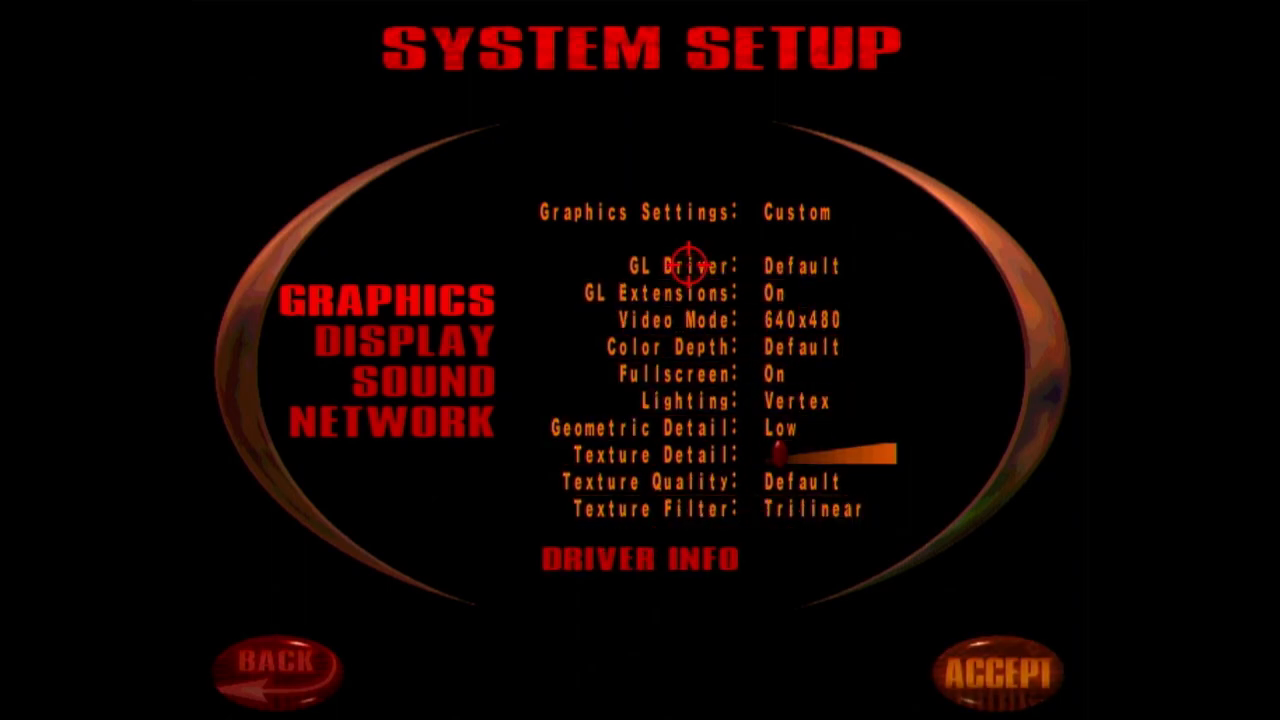
click(996, 676)
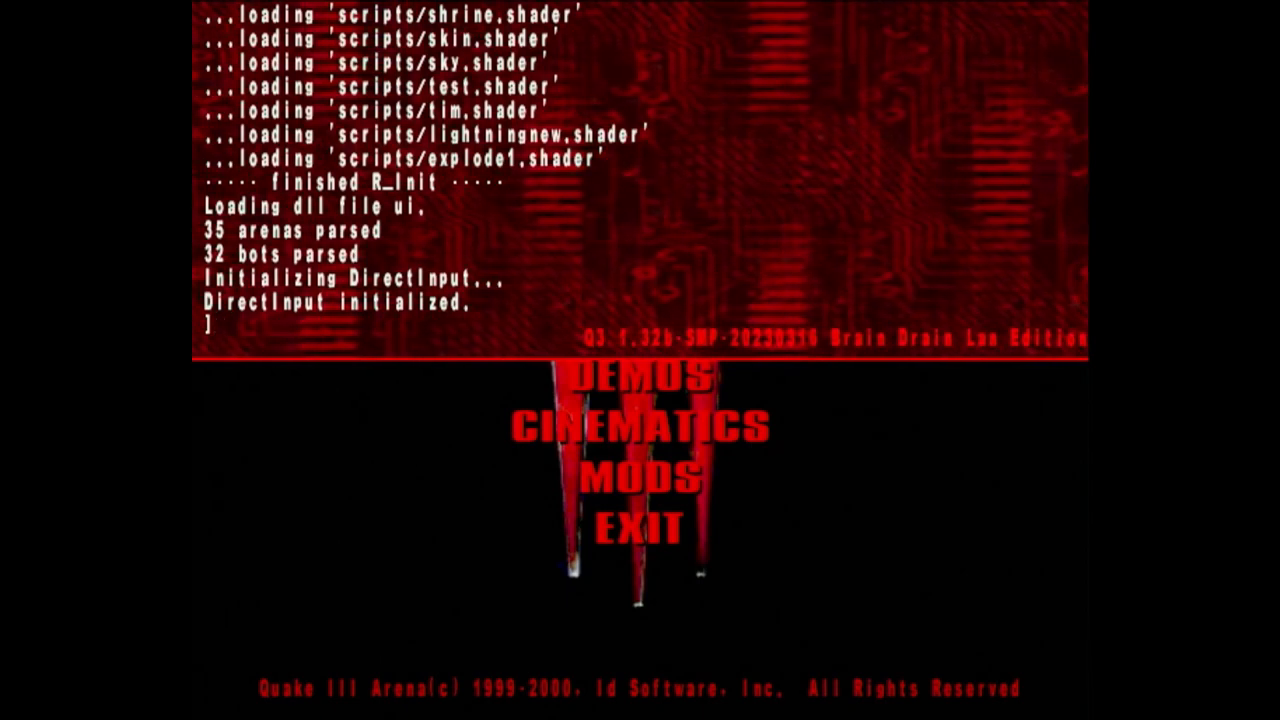
Step: Set r_smp 1, run a timedemo at 200.8 fps and check r_smp and r_glDriver
text(\r_smp)
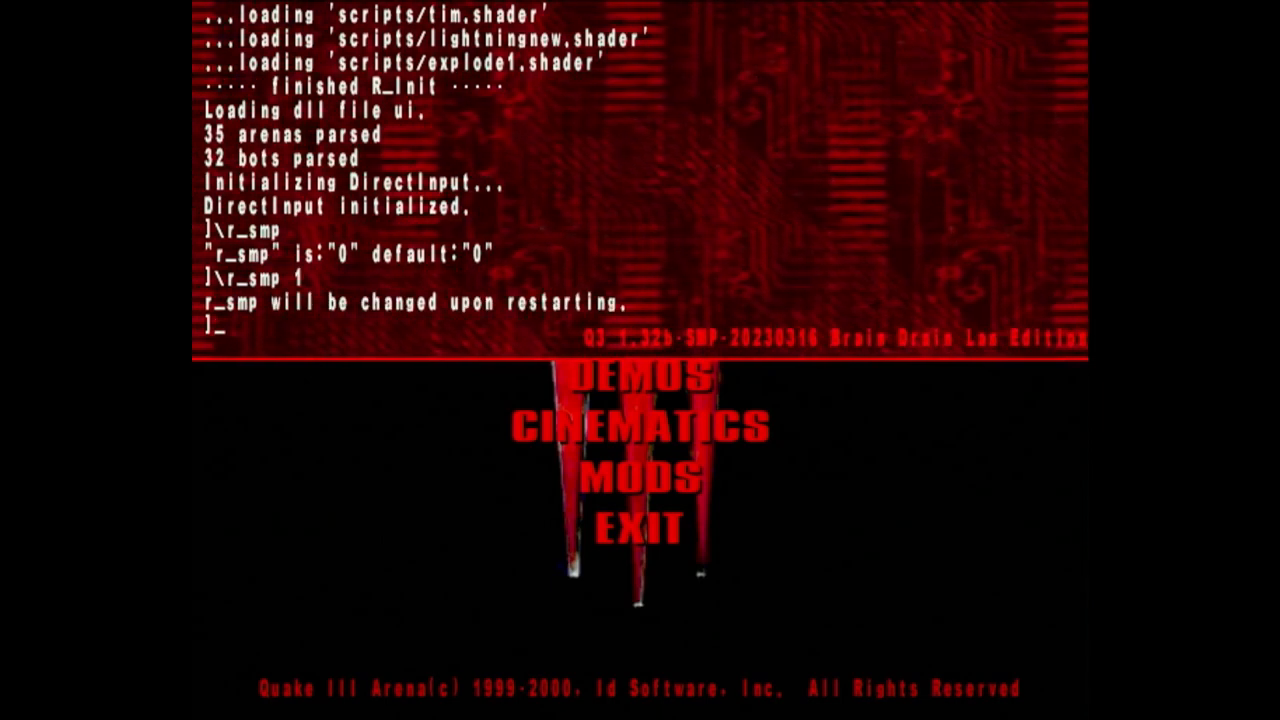
text(v)
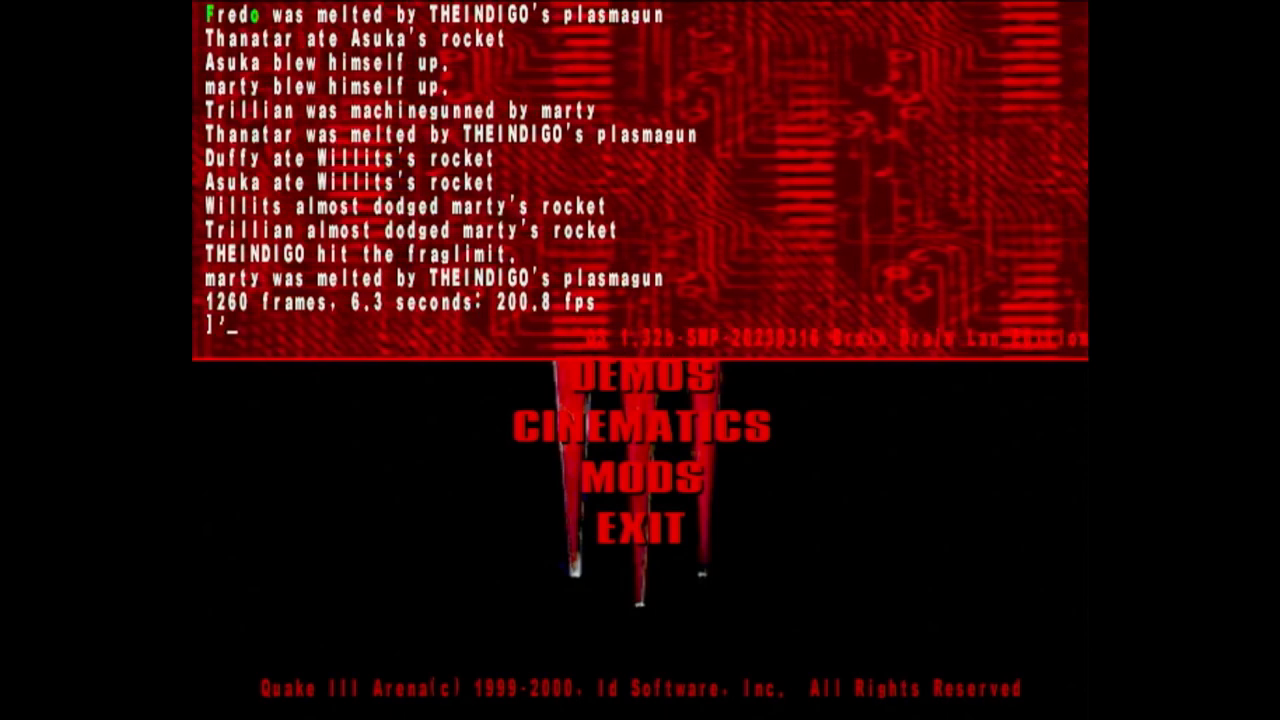
text(\r_smp)
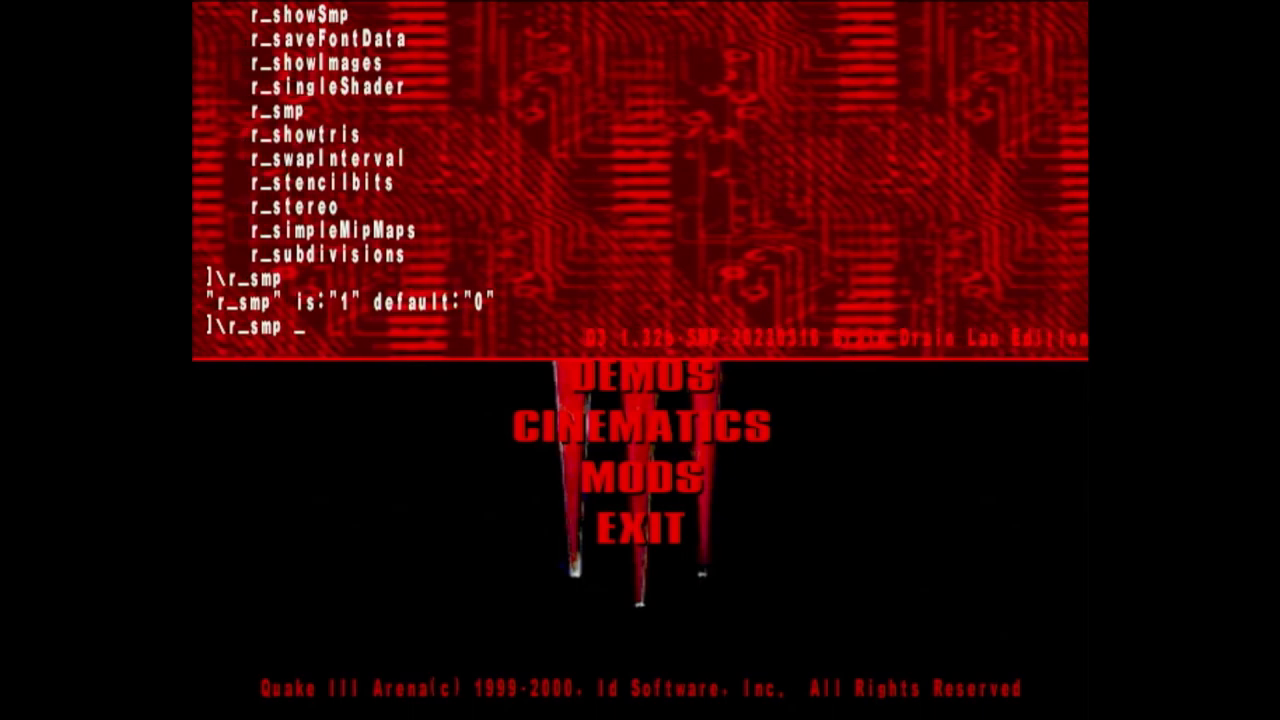
text(r_gl)
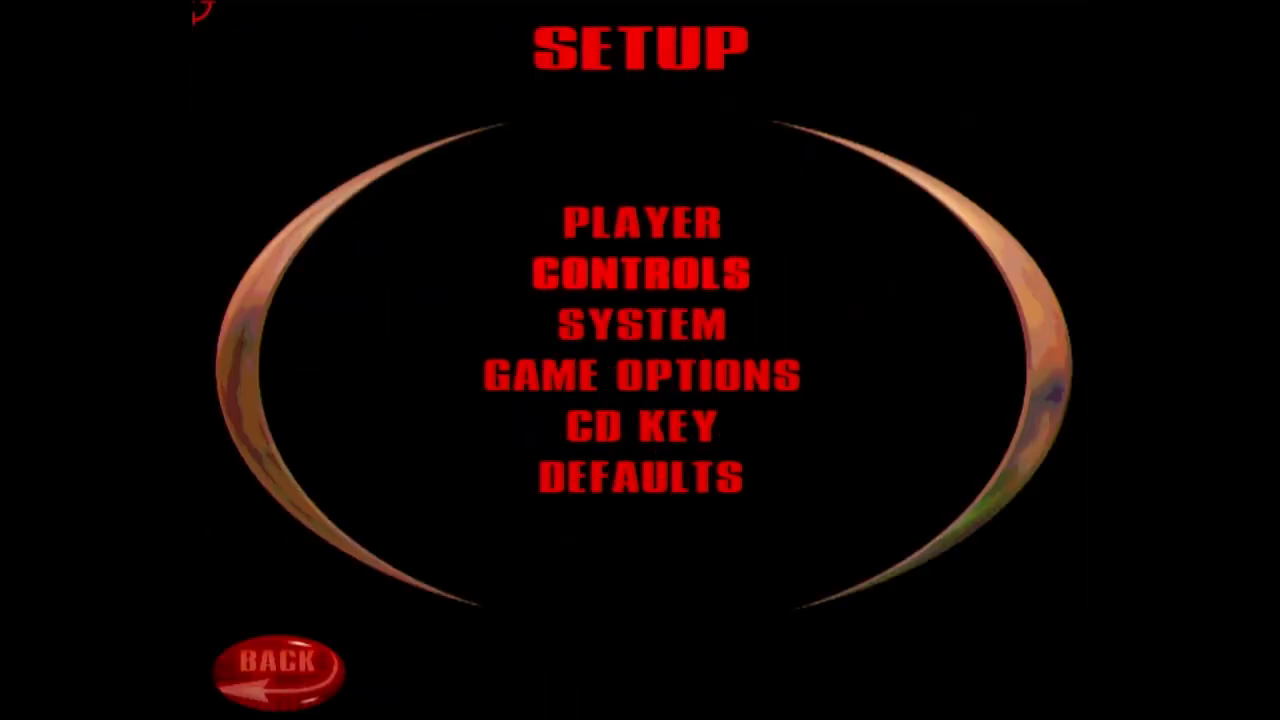
Step: Return to the main menu and briefly query an r_s cvar in the console before closing it
click(640, 324)
text(')
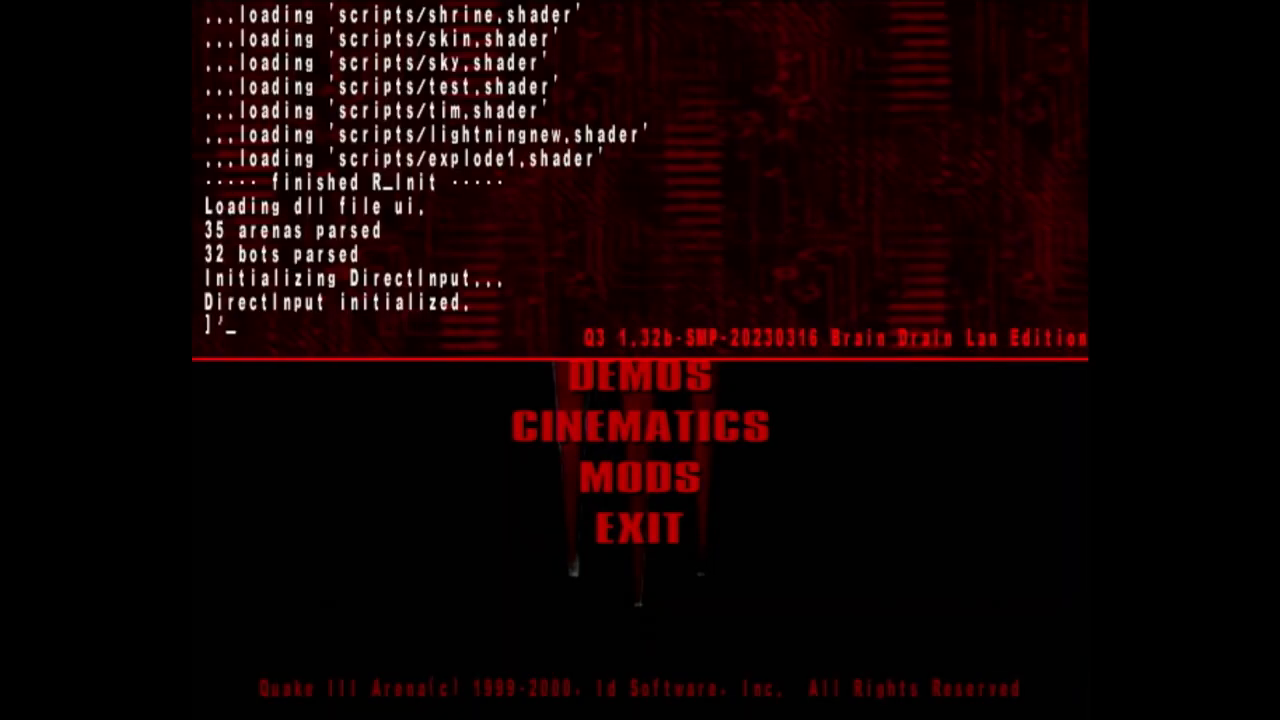
text(r_s)
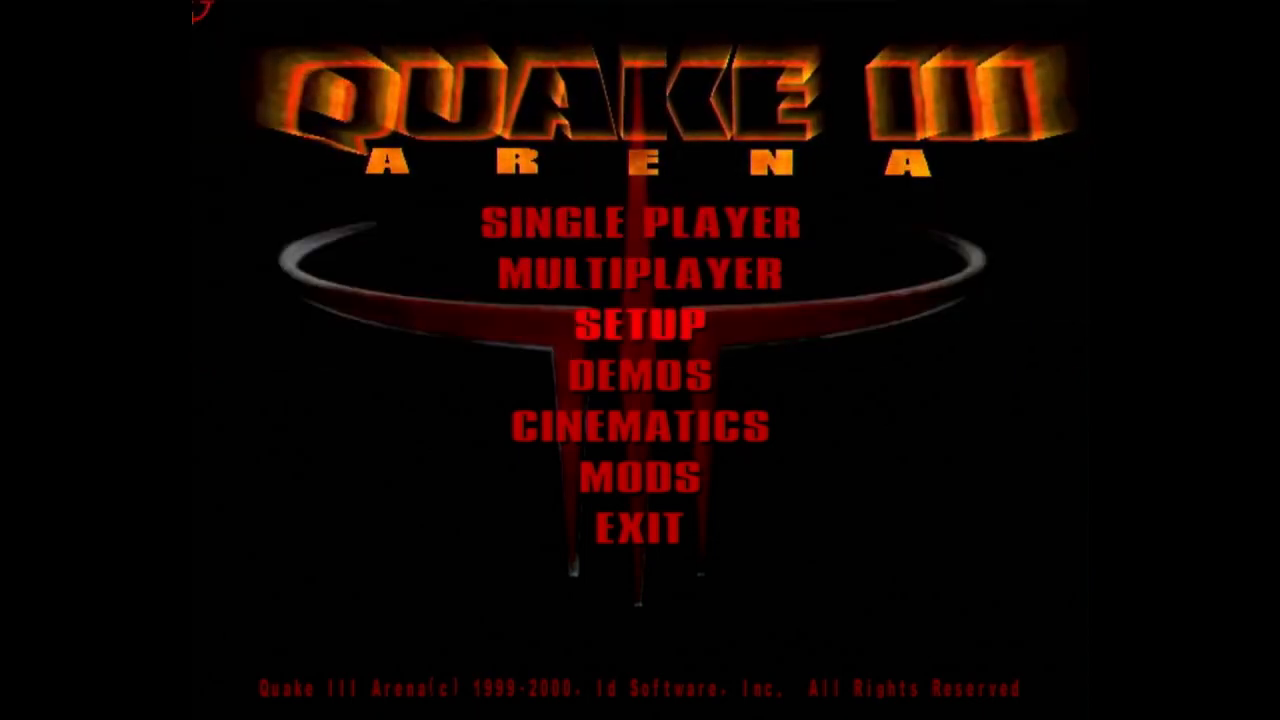
Step: In Setup > System, turn Fullscreen off so the game runs in a 640x480 window with the mtgl32 driver
click(640, 320)
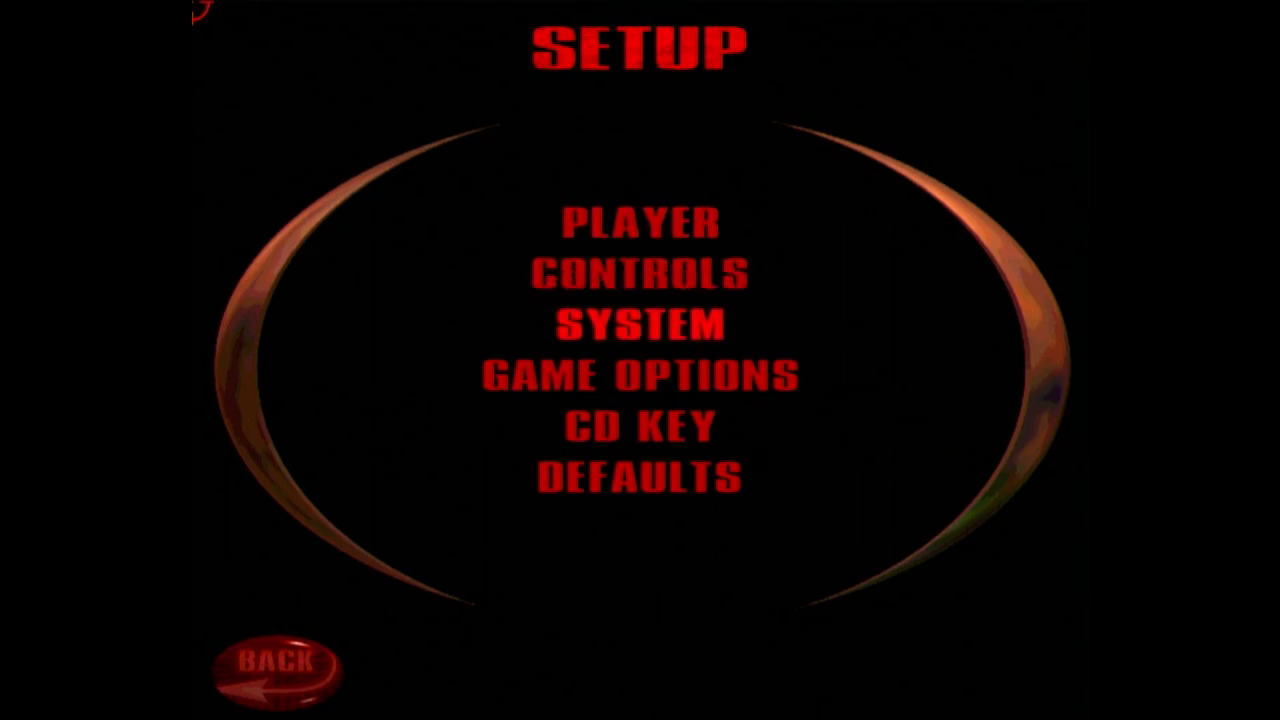
click(636, 322)
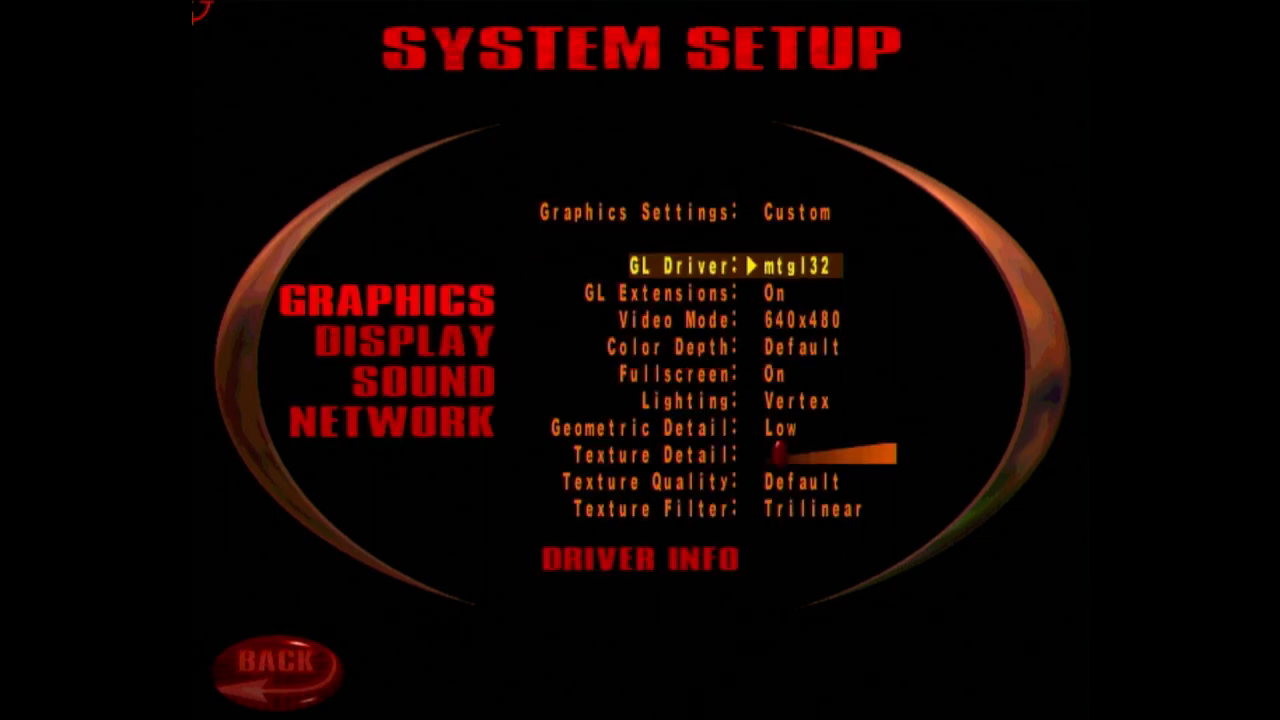
key(down)
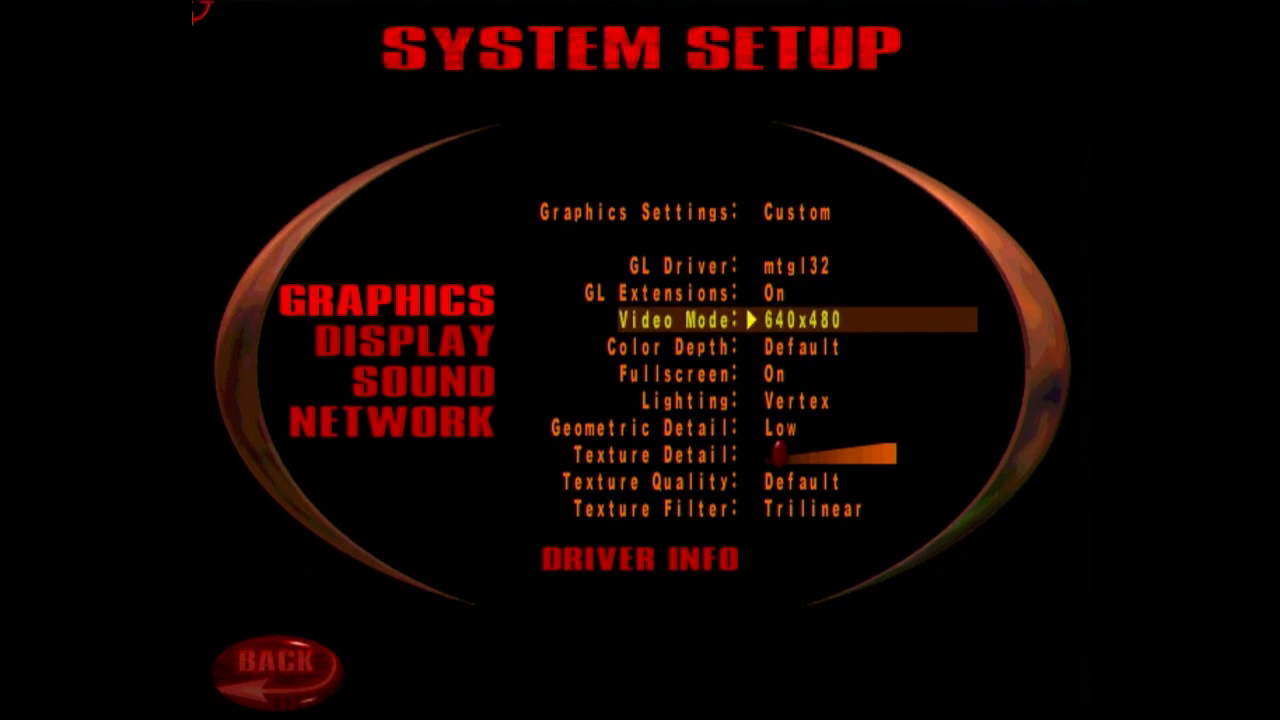
key(Down)
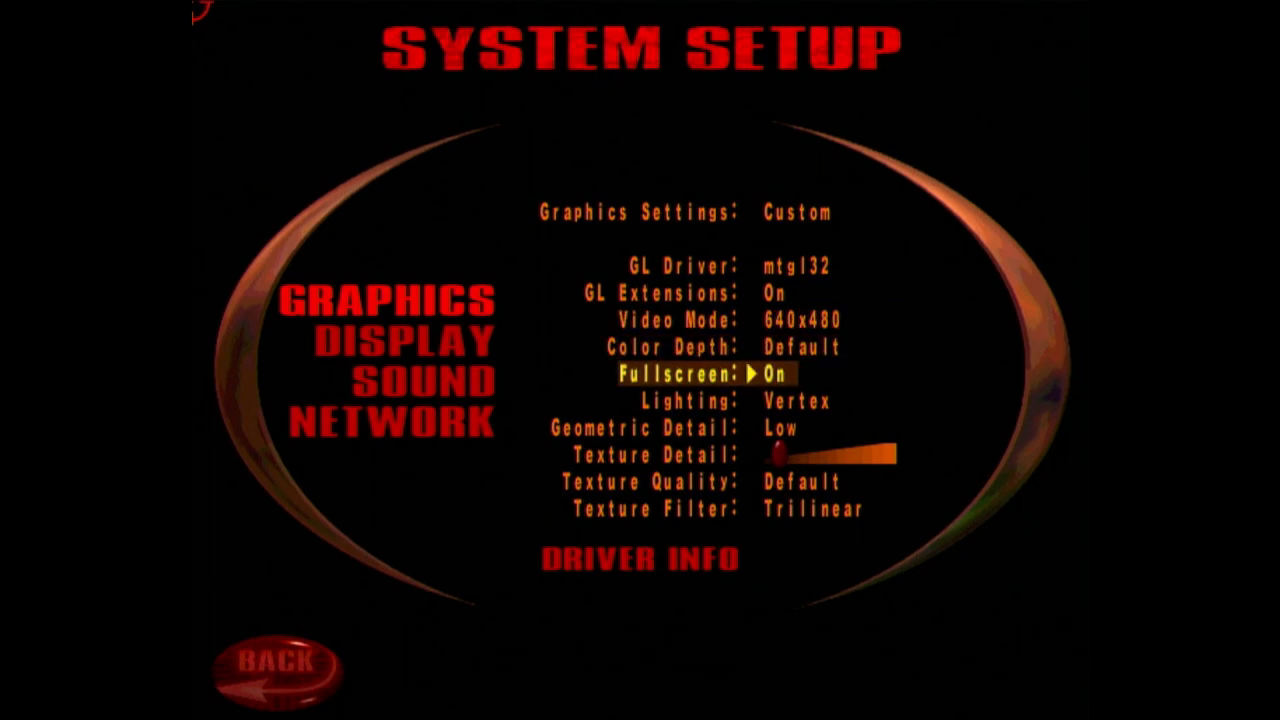
click(778, 376)
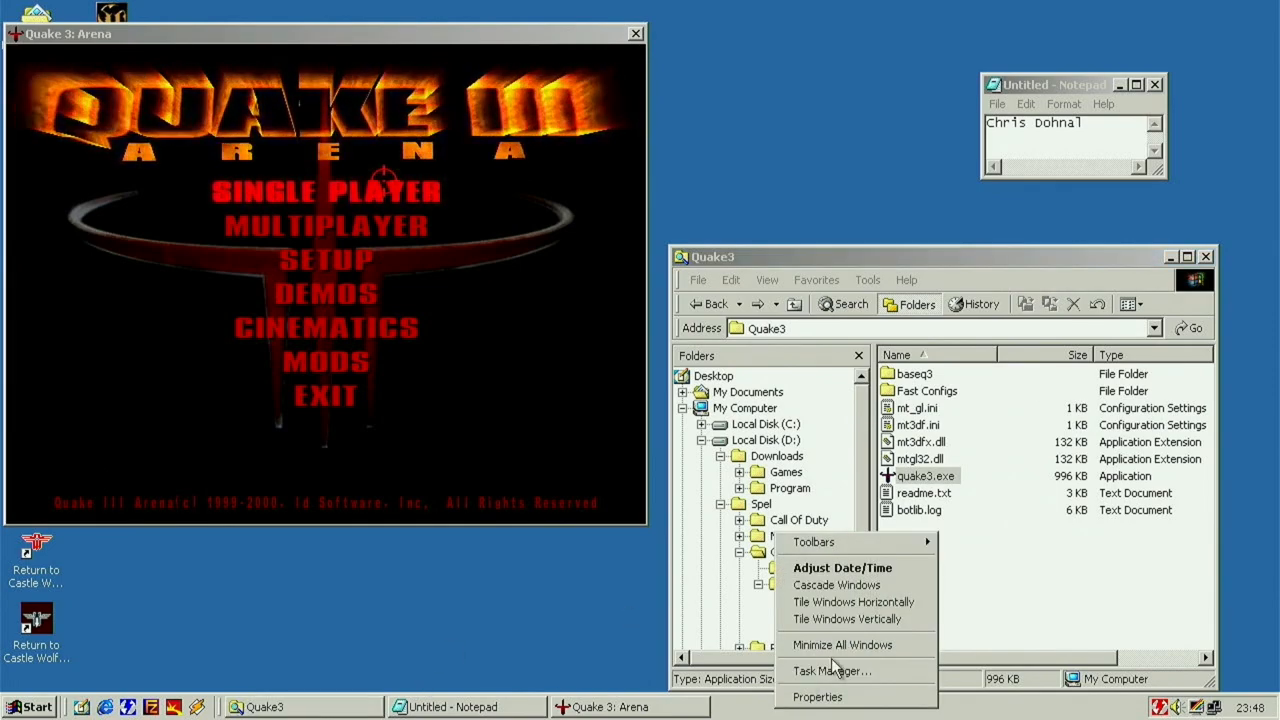
Step: Launch Task Manager from the taskbar and show the Performance tab's CPU and memory graphs
click(830, 670)
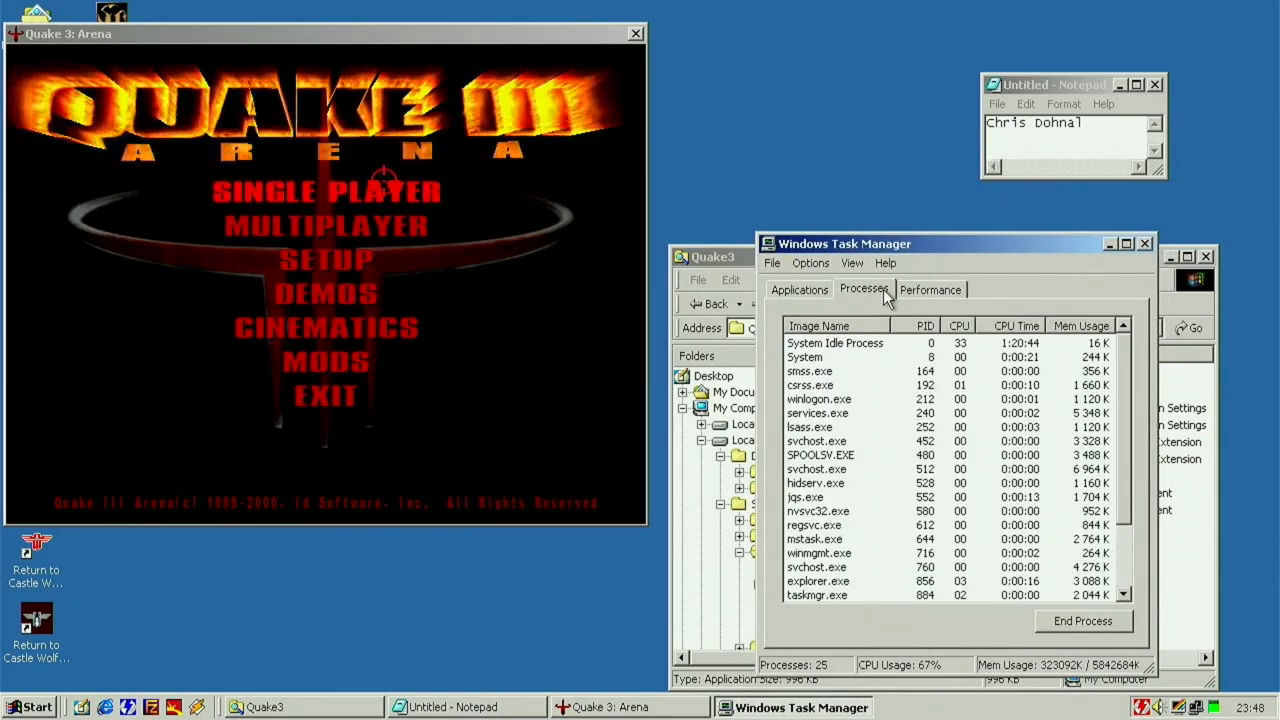
click(852, 264)
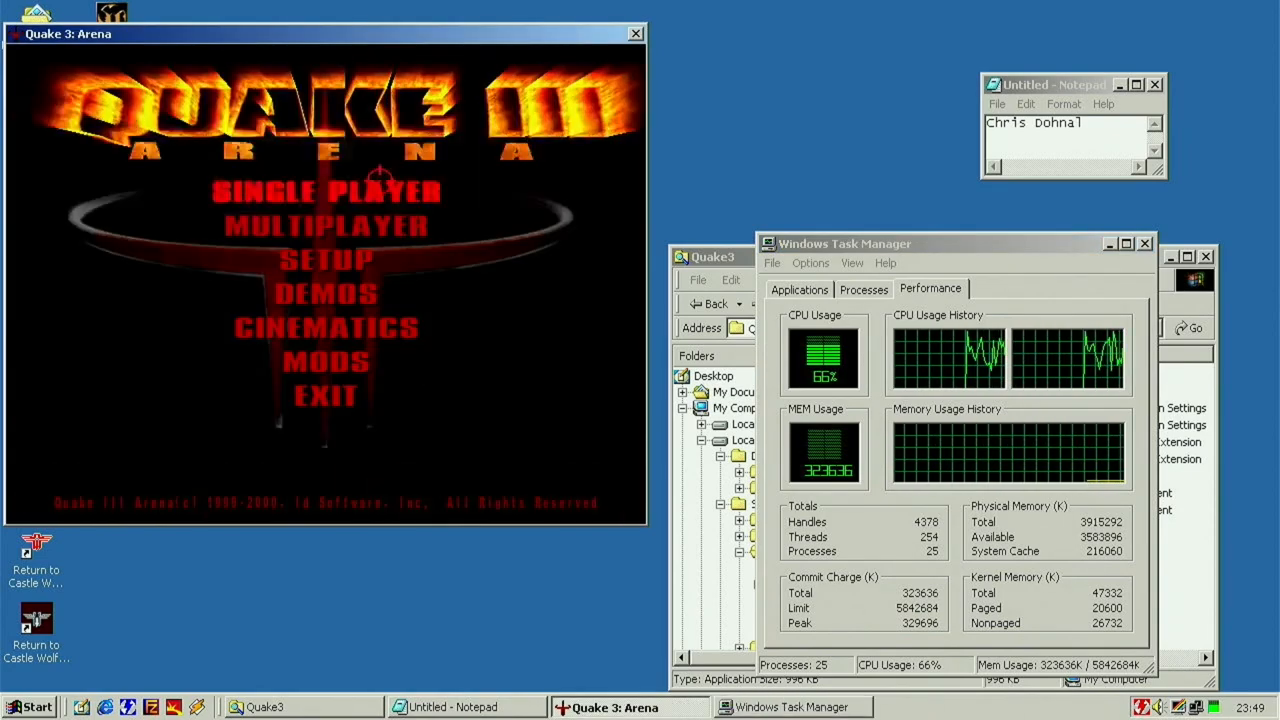
click(324, 260)
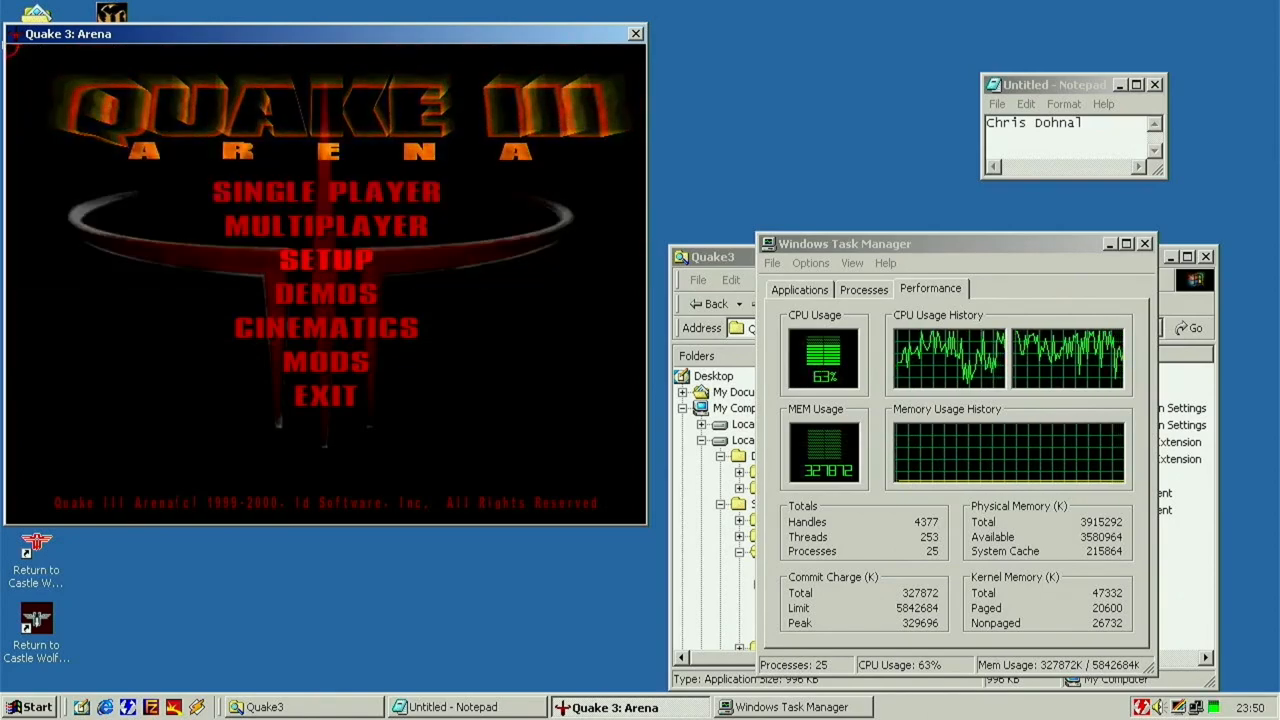
Step: Query r_glDriver (opengl32) in the console, run demo four, visit System Setup, then quit the game
click(324, 260)
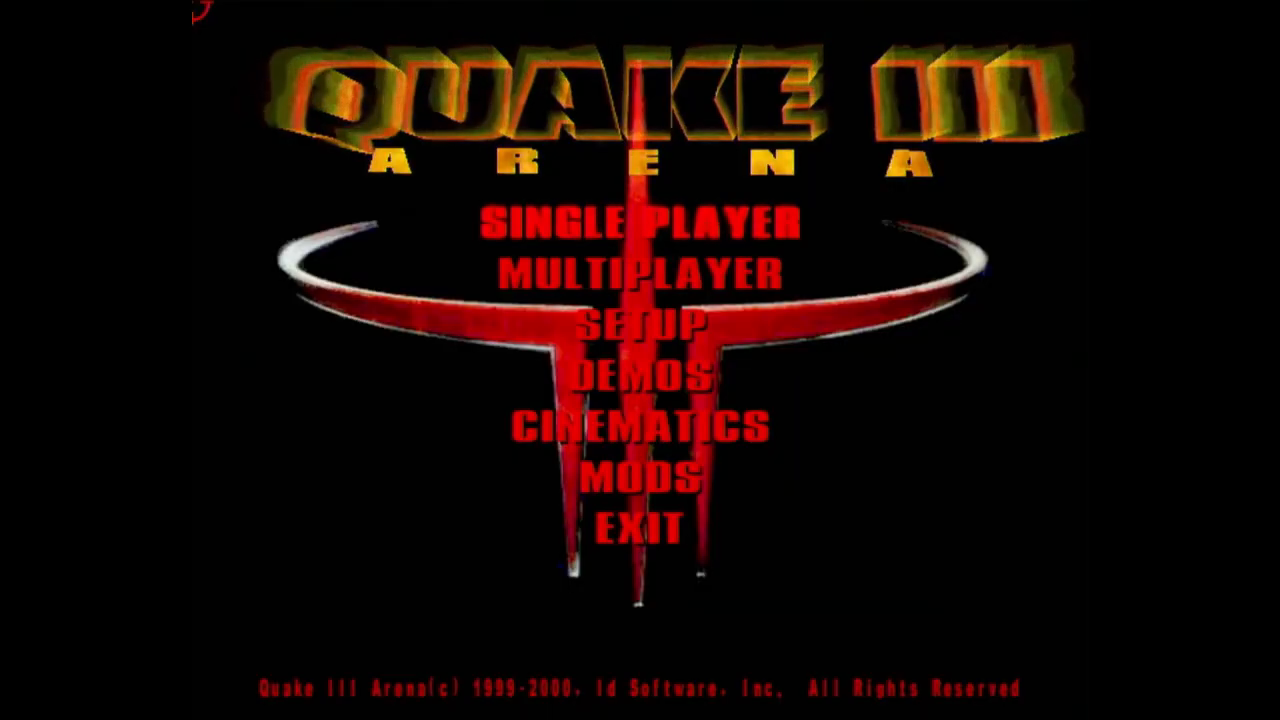
click(636, 322)
text(\r_glDriver)
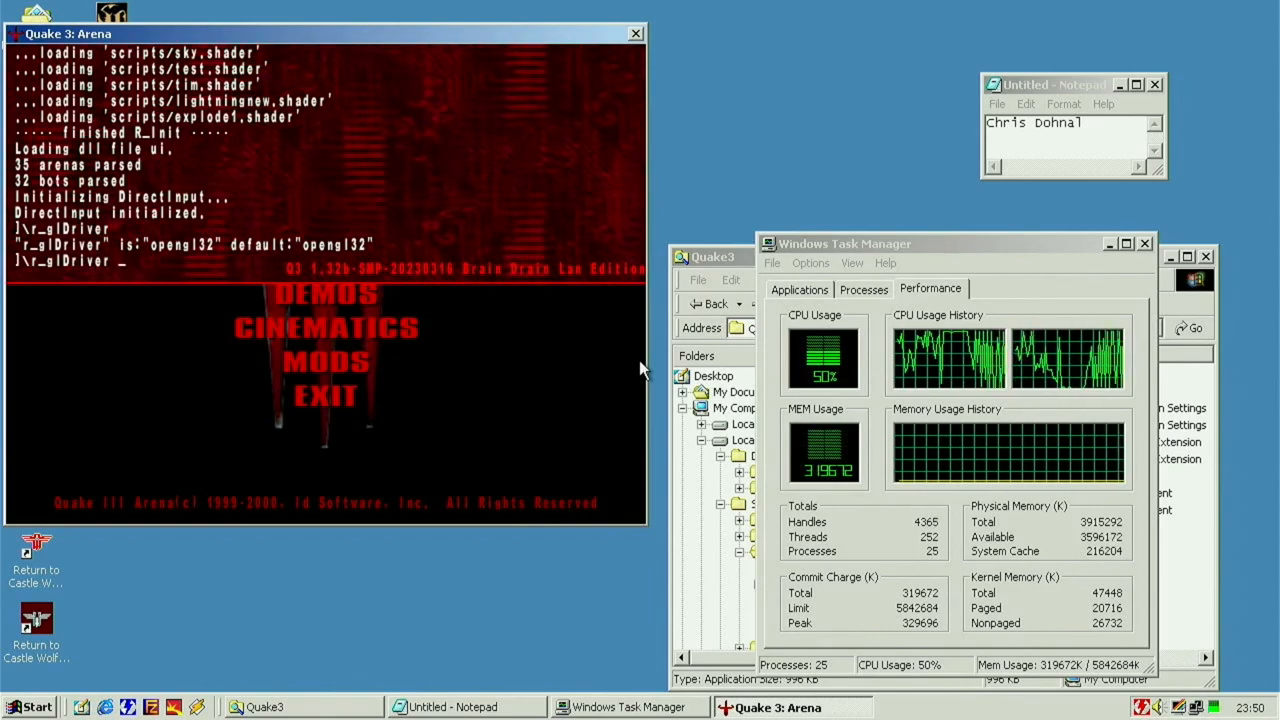
text(demo four)
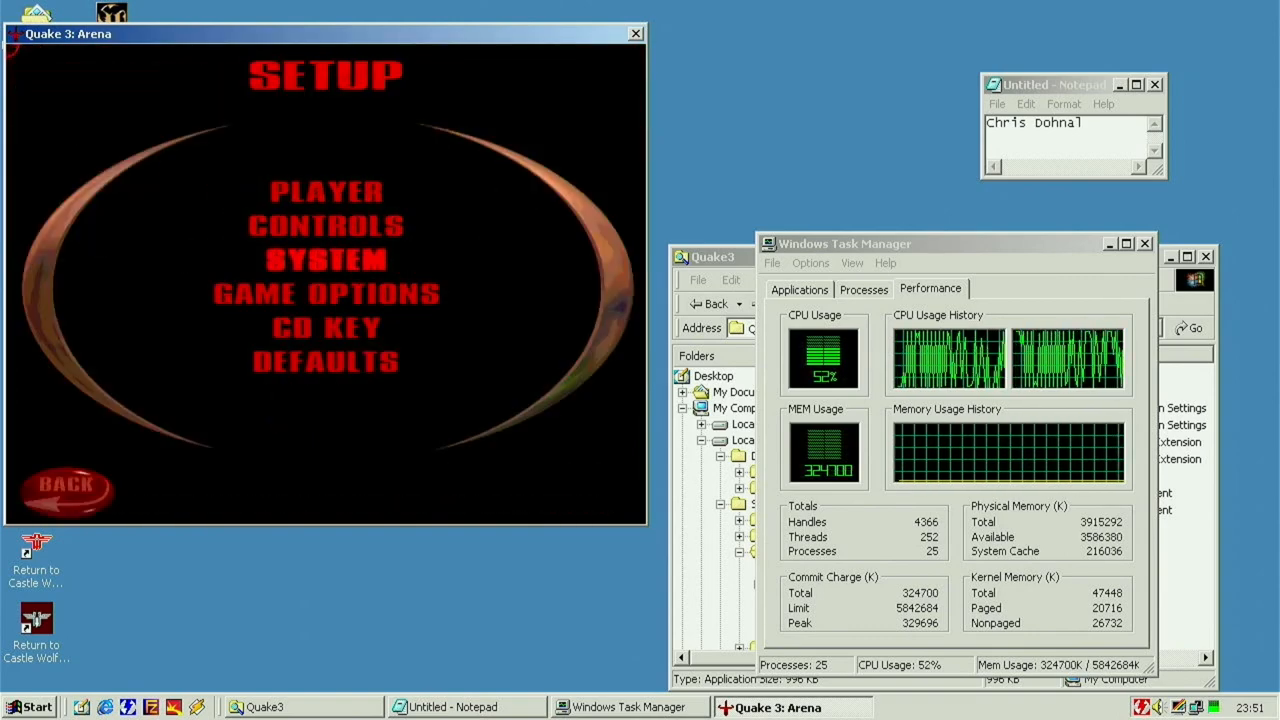
click(324, 260)
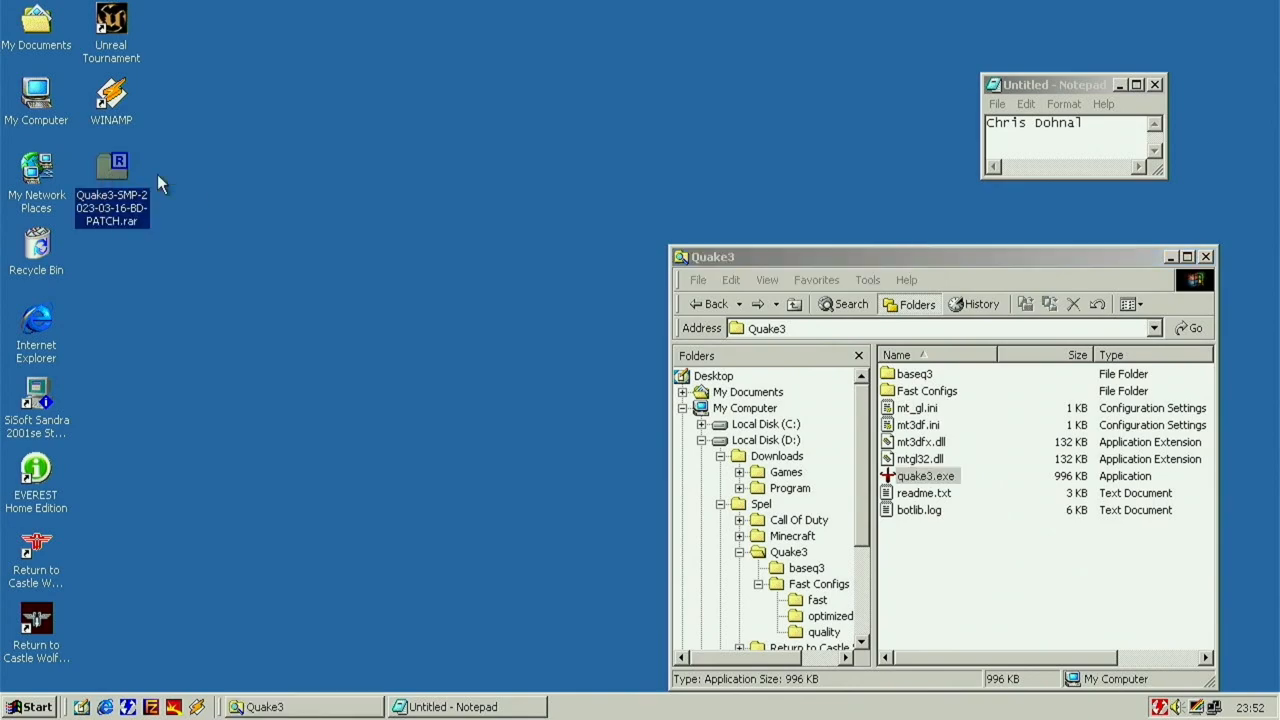
mouse_move(304, 192)
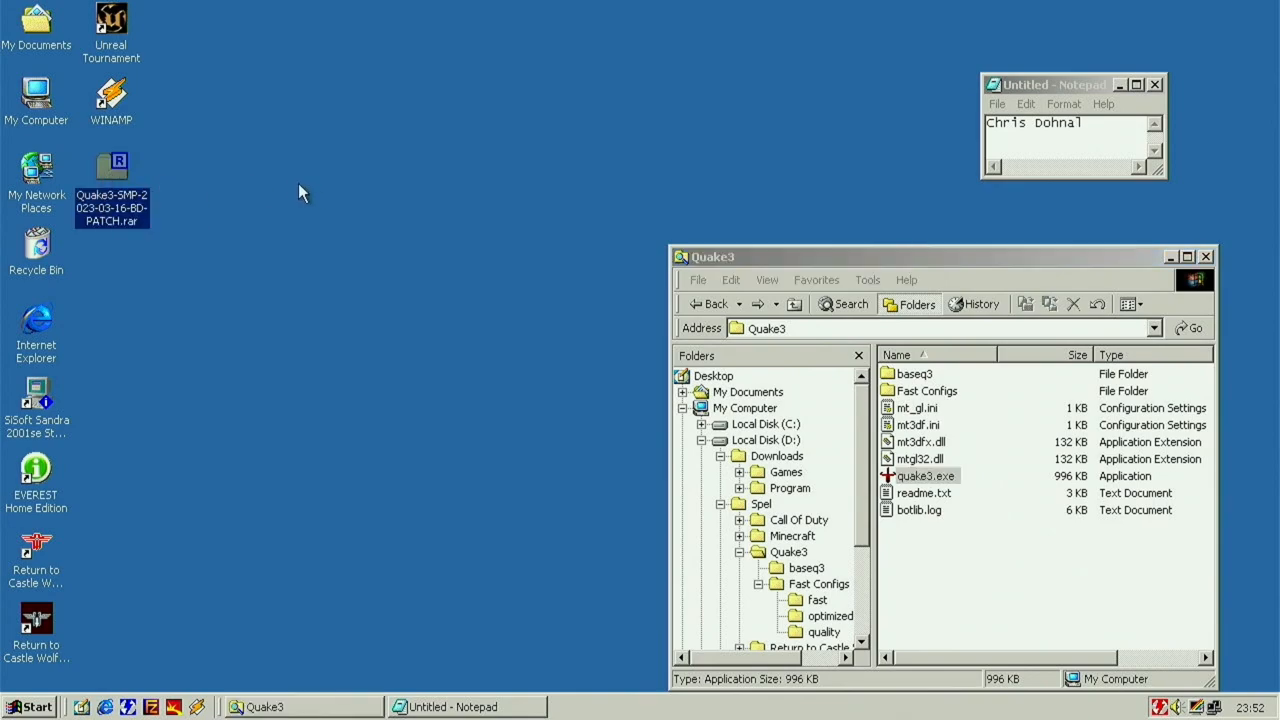
mouse_move(164, 220)
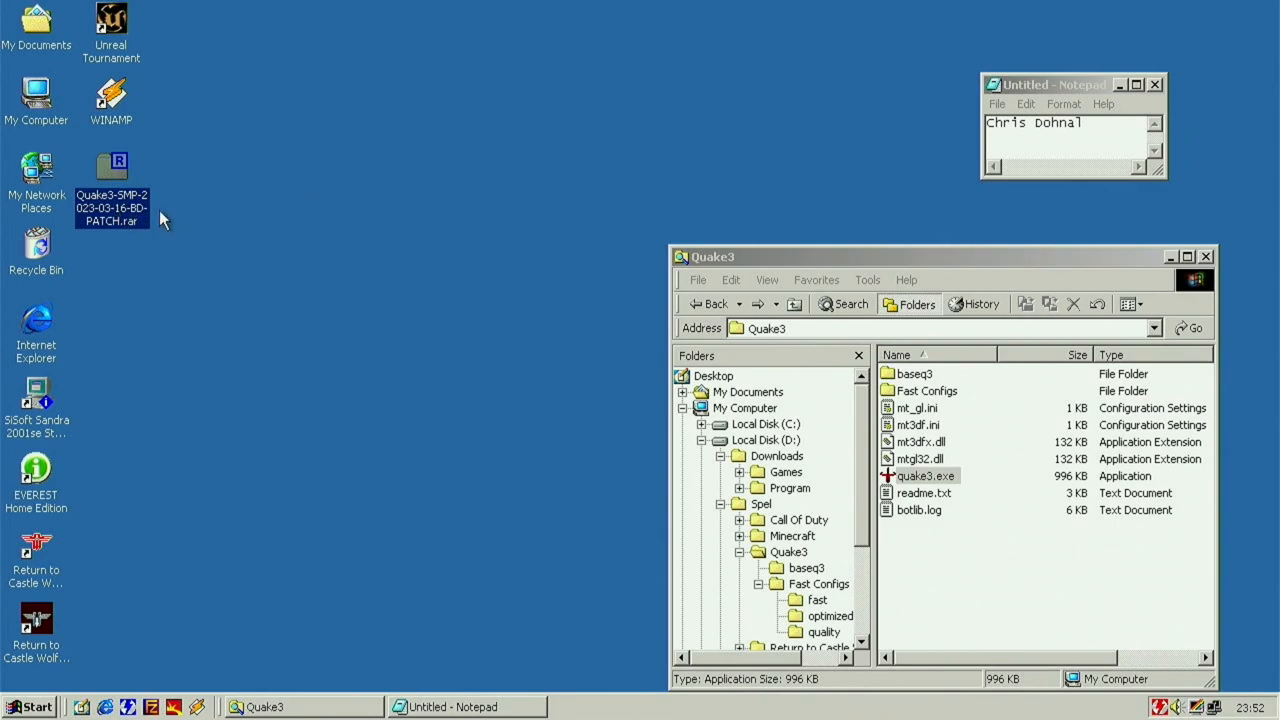
mouse_move(828, 178)
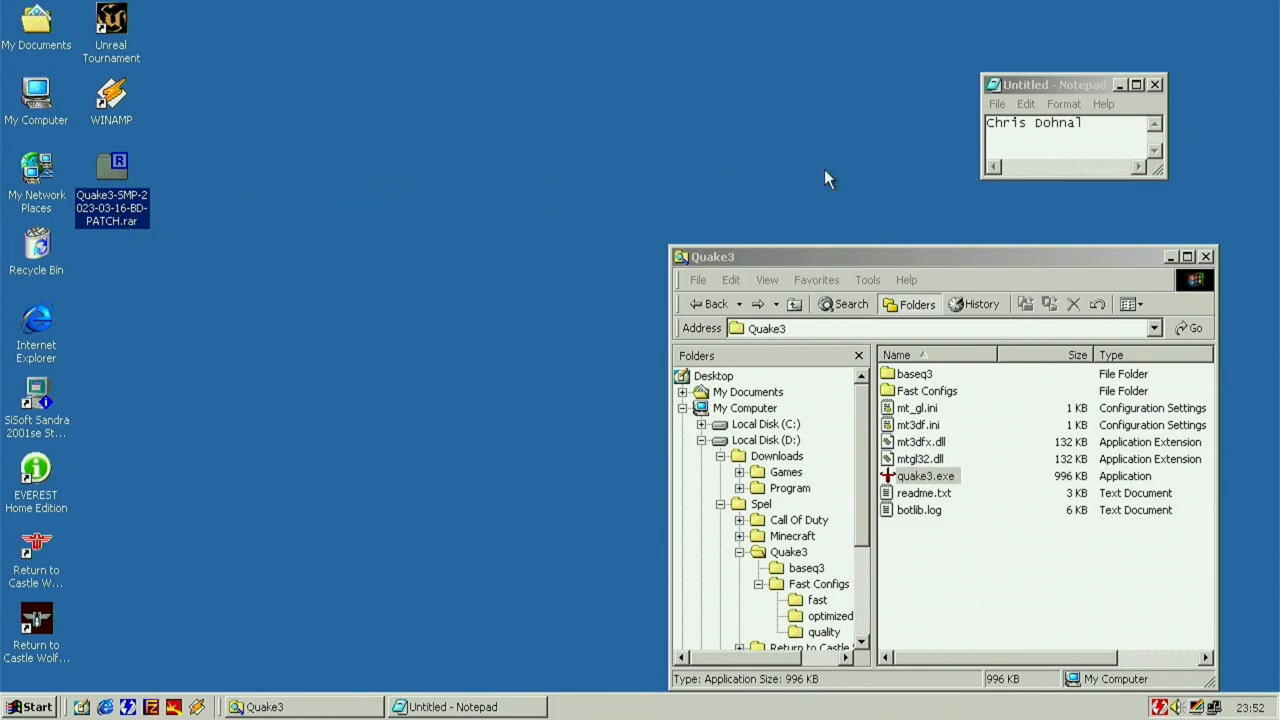
click(1050, 124)
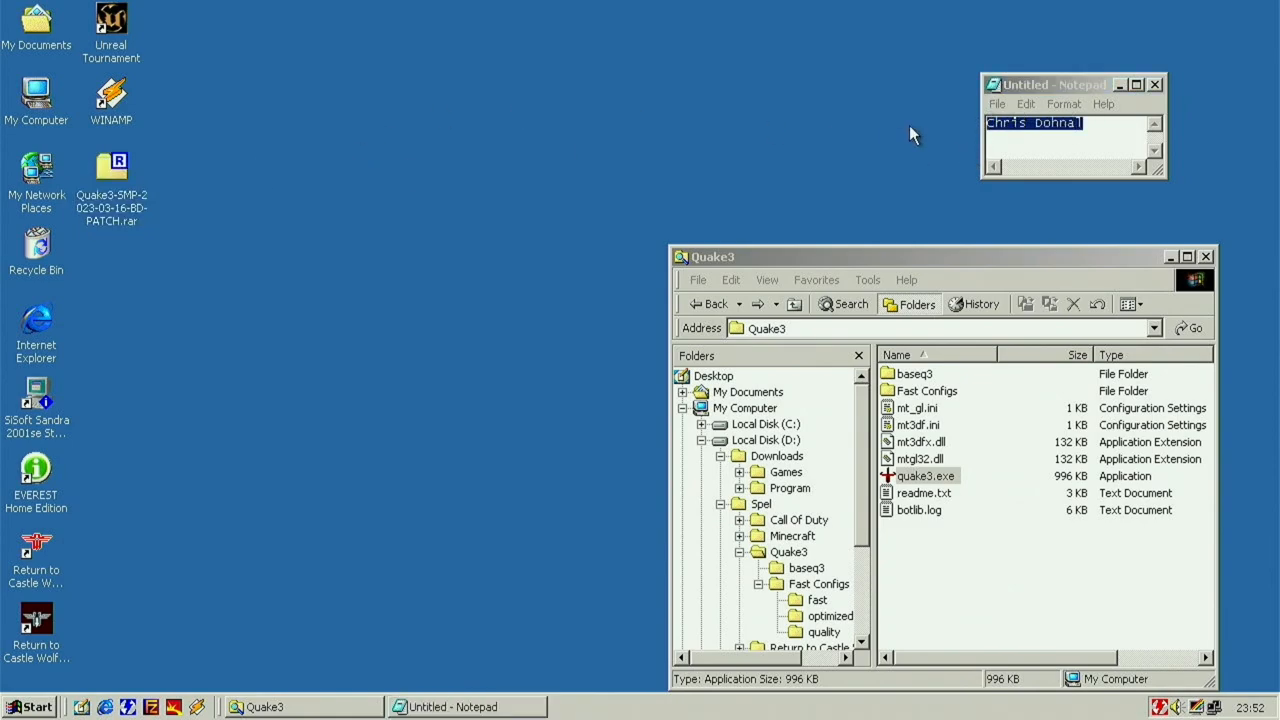
click(1064, 136)
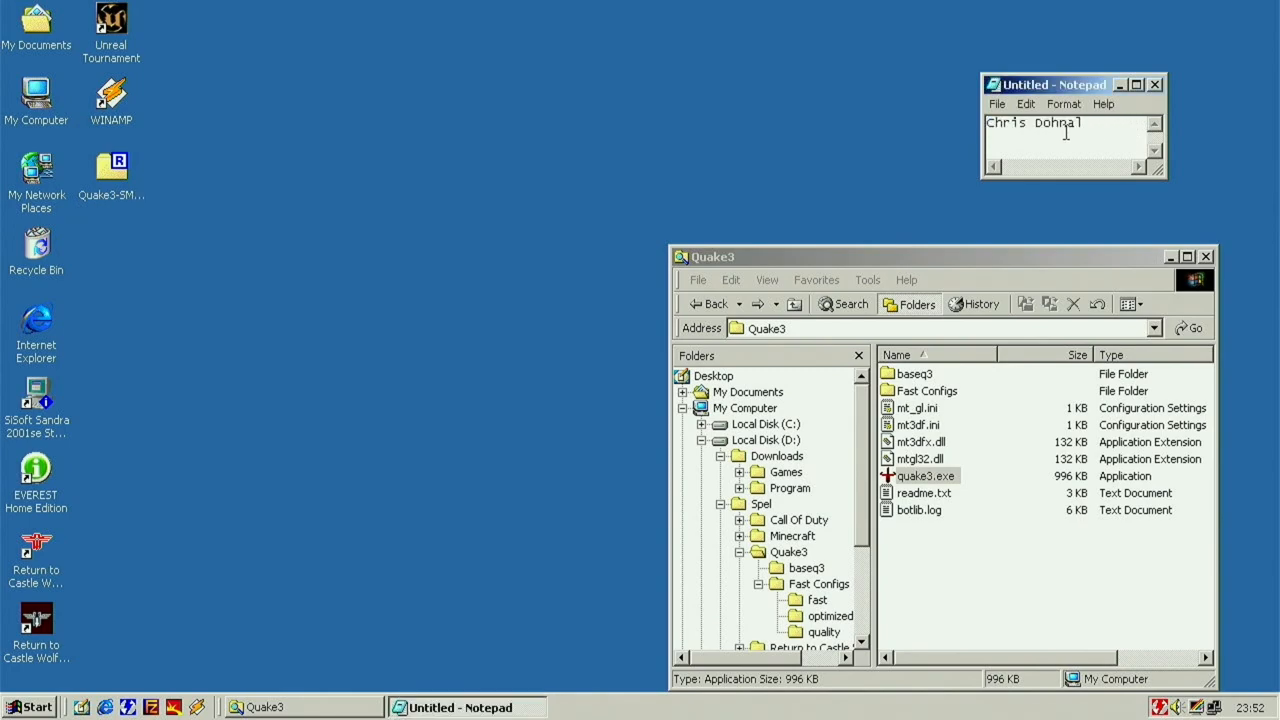
mouse_move(880, 164)
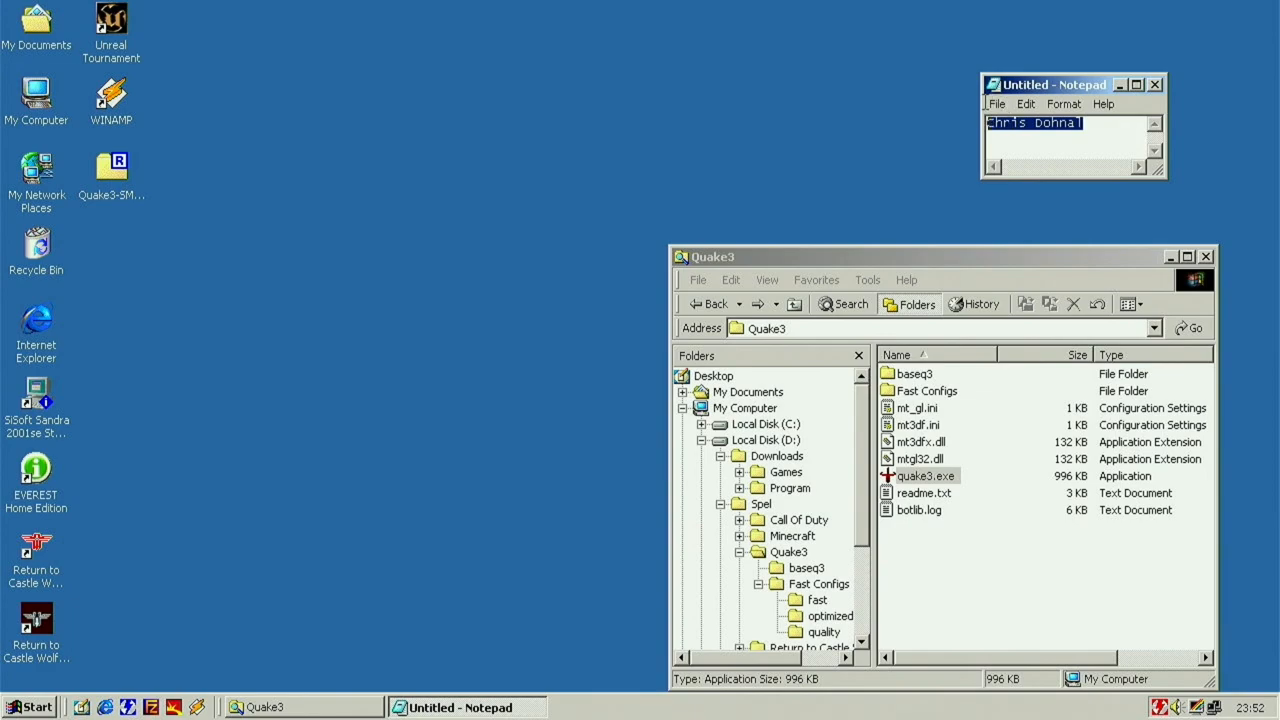
click(1084, 122)
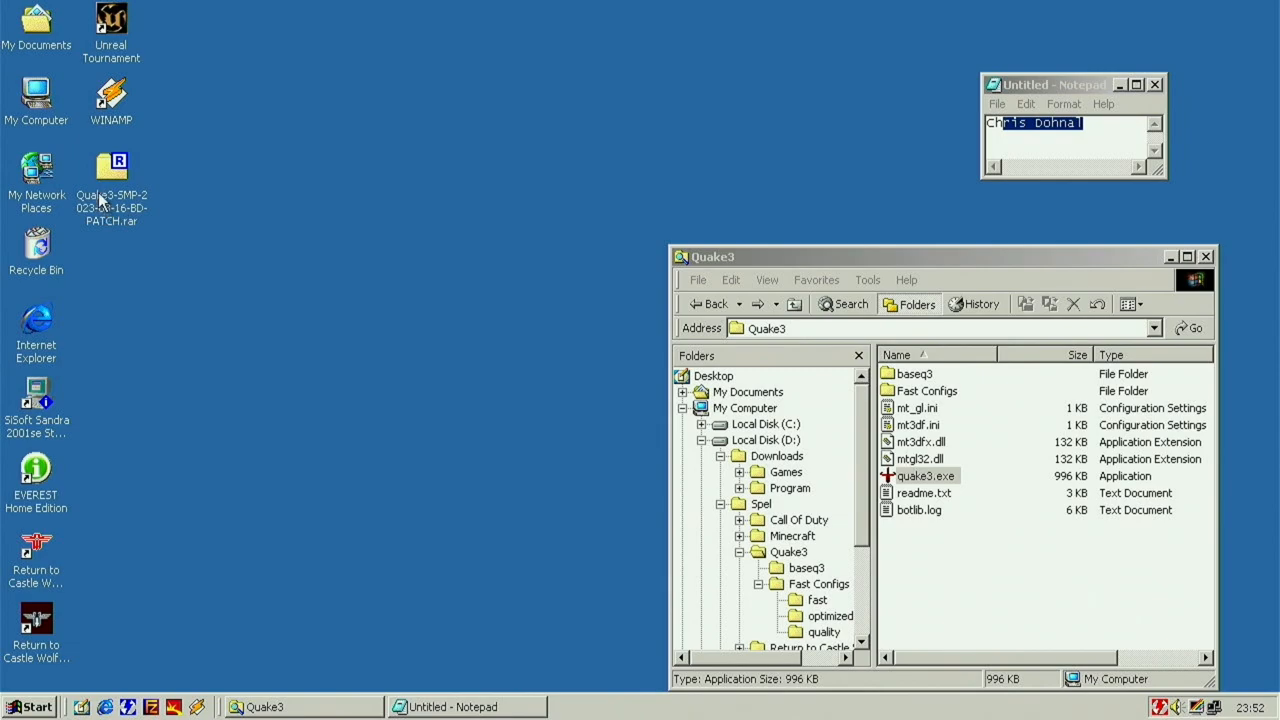
Step: Open the Quake3-SMP patch .rar from the desktop in WinRAR and enter its Quake3 folder
double_click(112, 164)
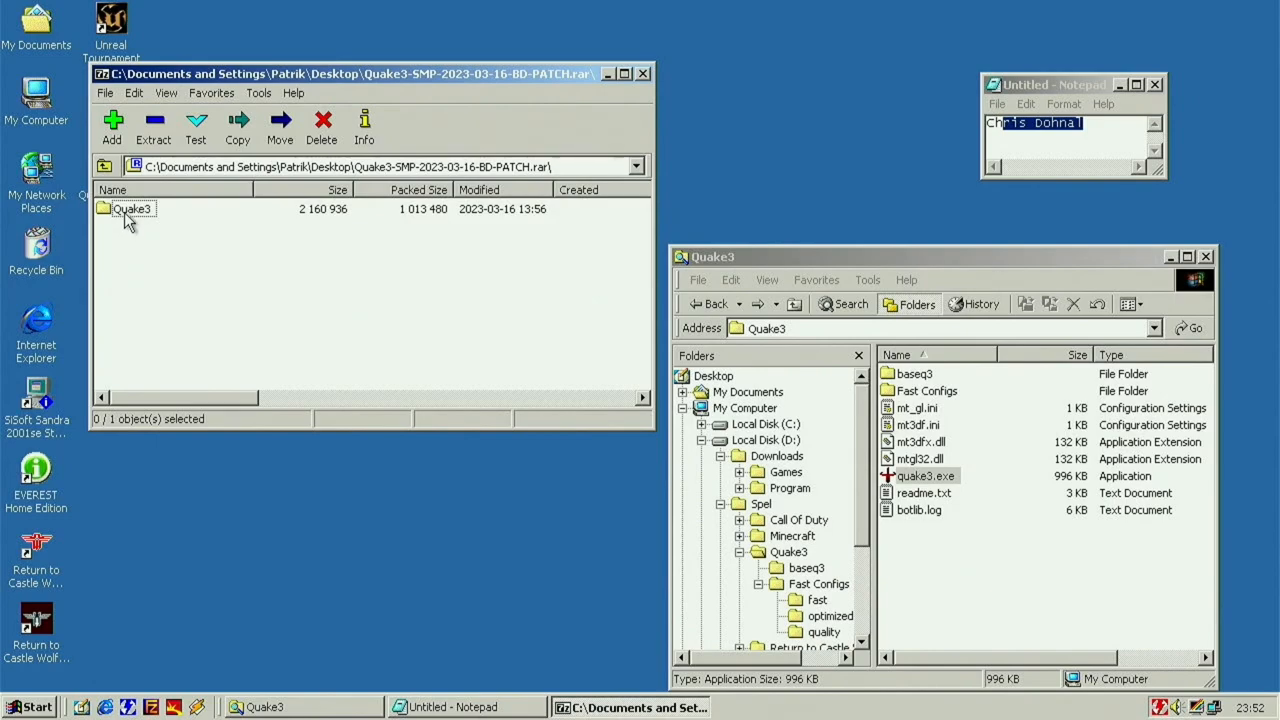
double_click(132, 208)
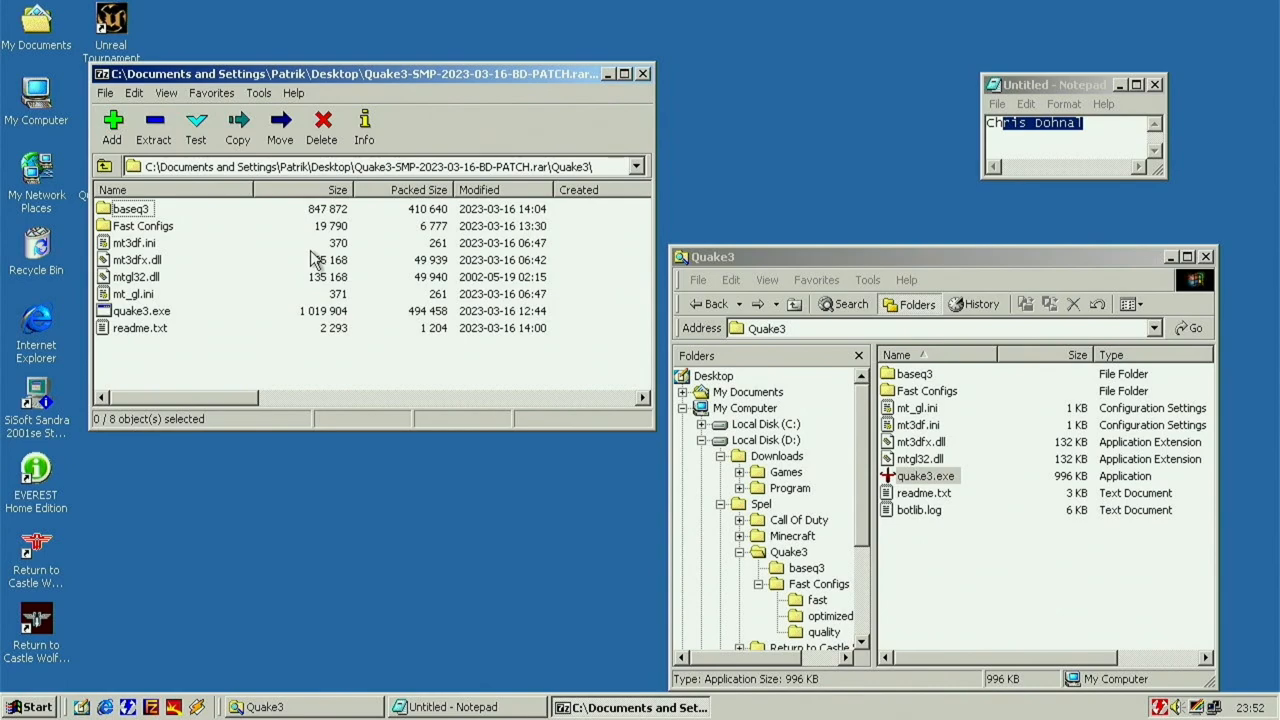
mouse_move(150, 332)
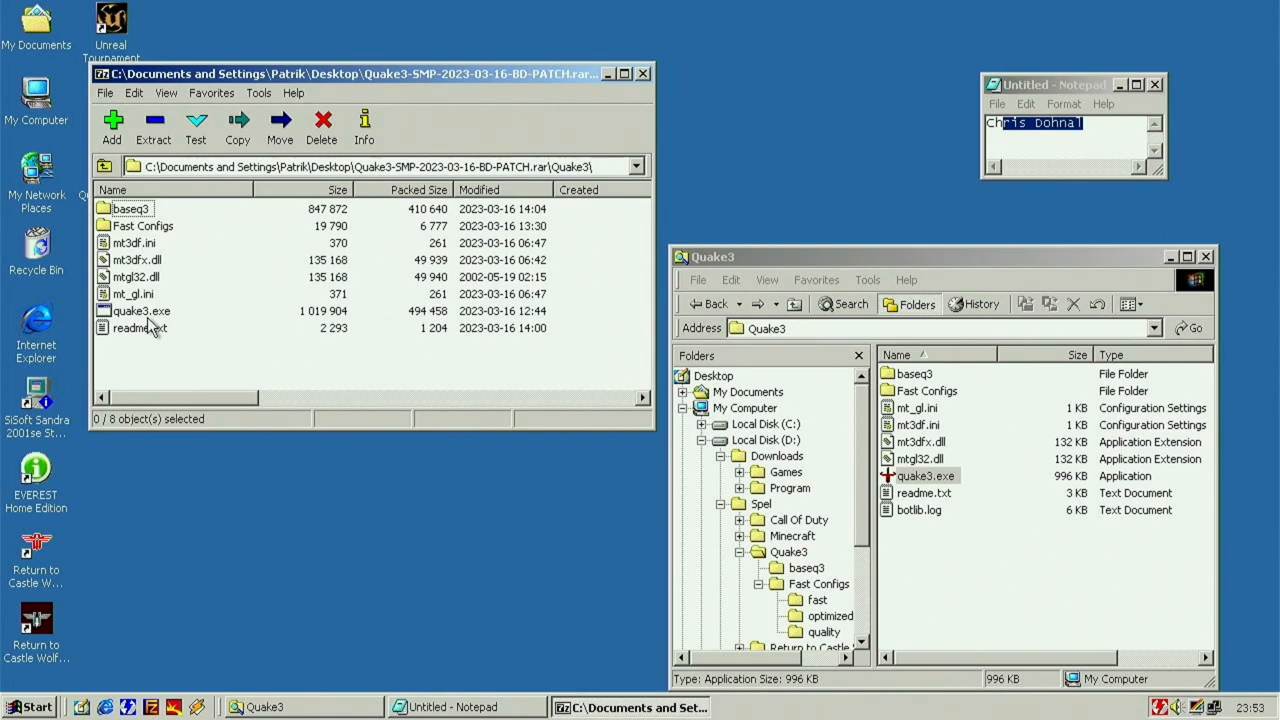
mouse_move(160, 340)
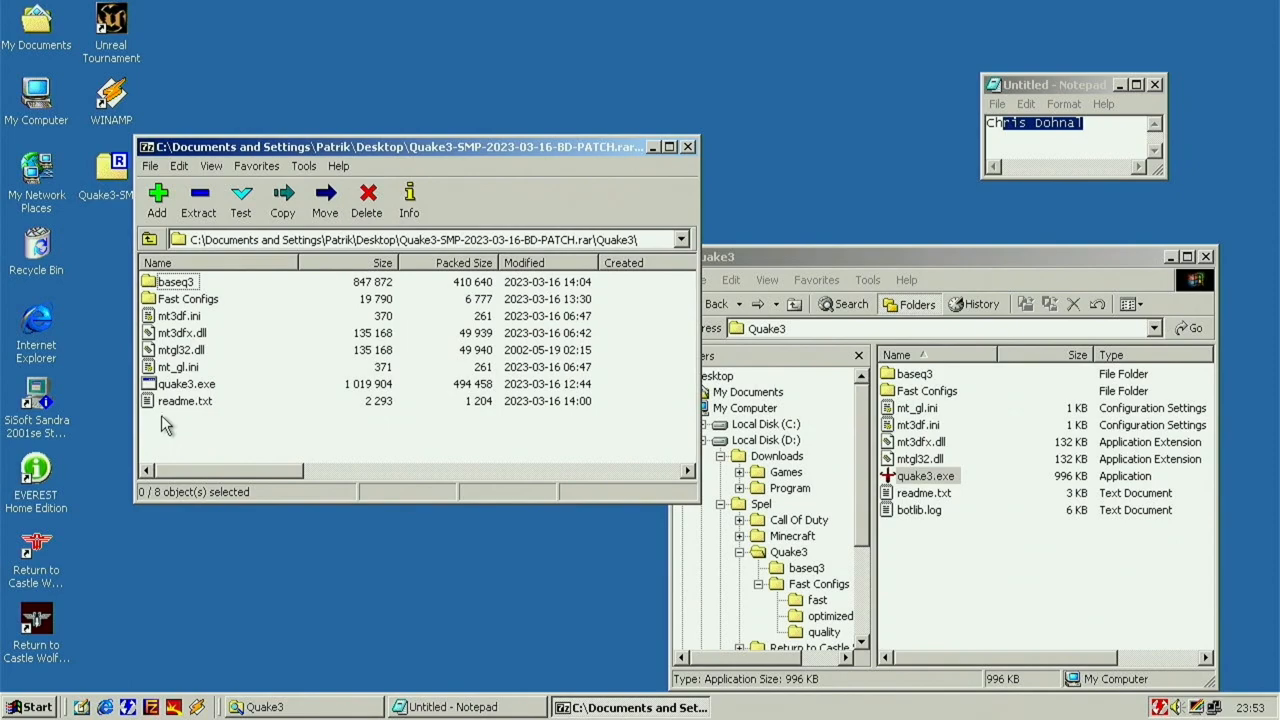
Step: View readme.txt, then browse the Fast Configs fast and quality folders, each holding an autoexec.cfg
double_click(184, 400)
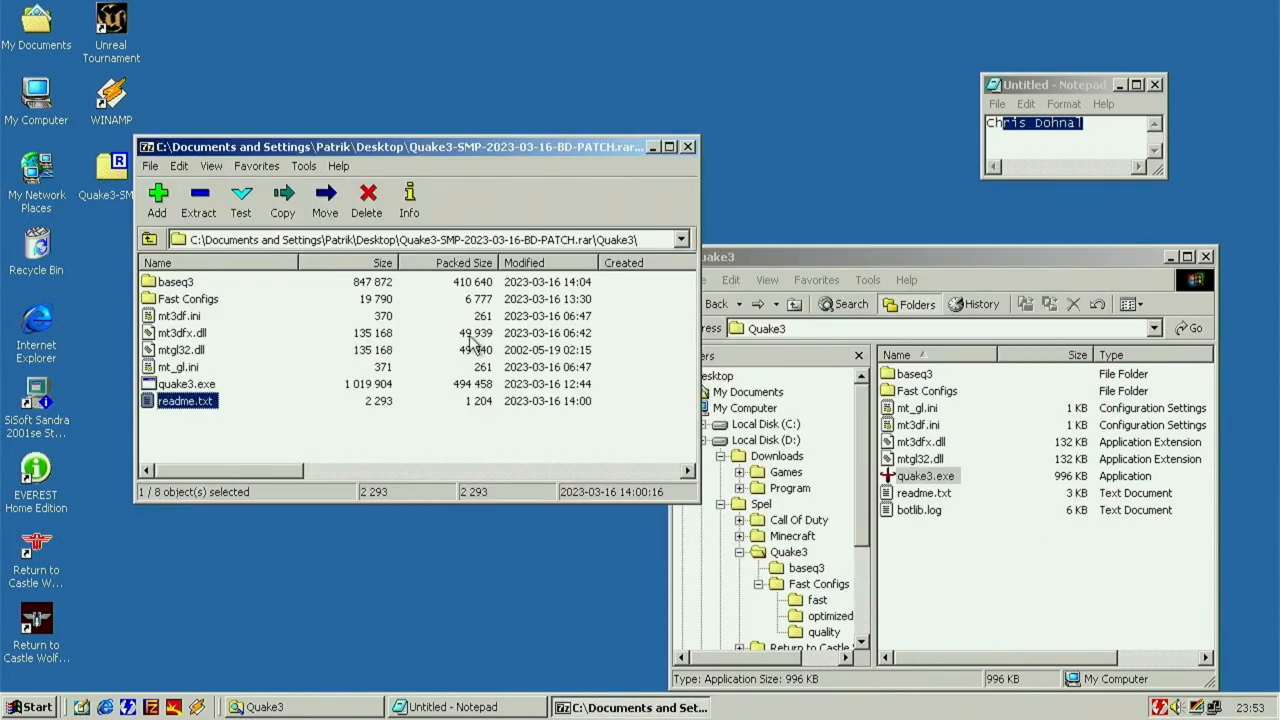
mouse_move(196, 290)
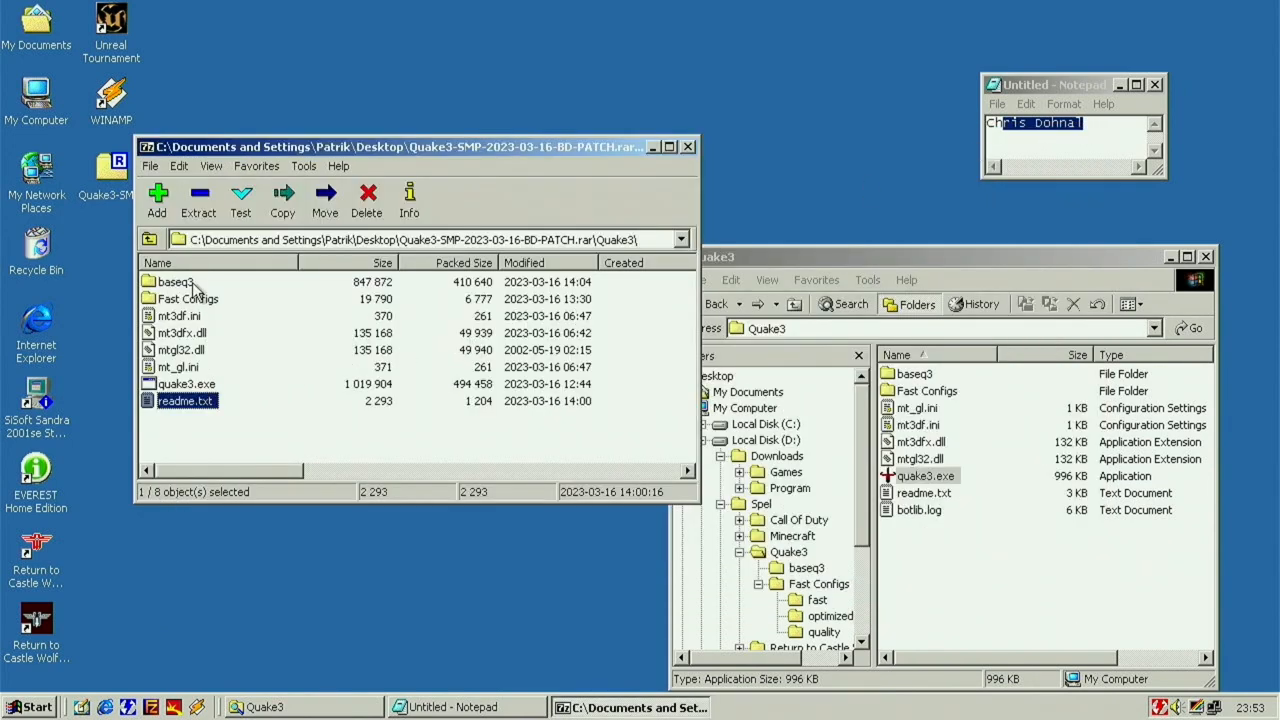
click(188, 298)
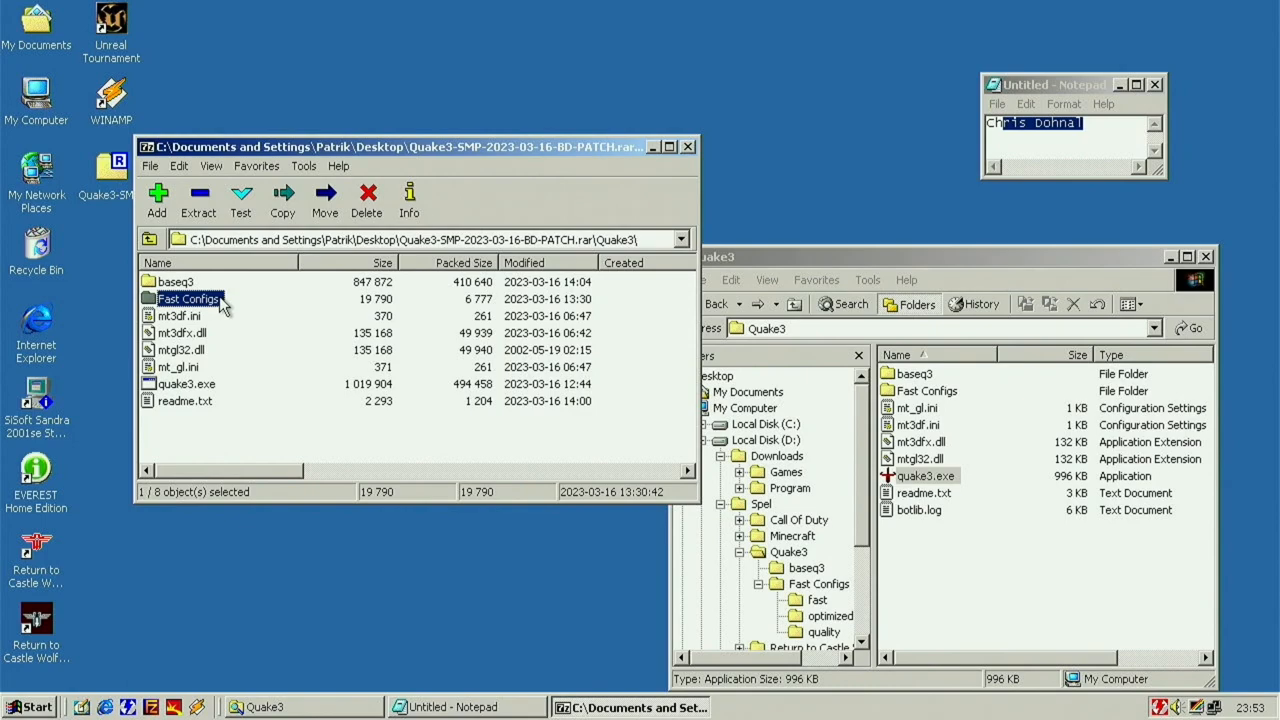
double_click(188, 298)
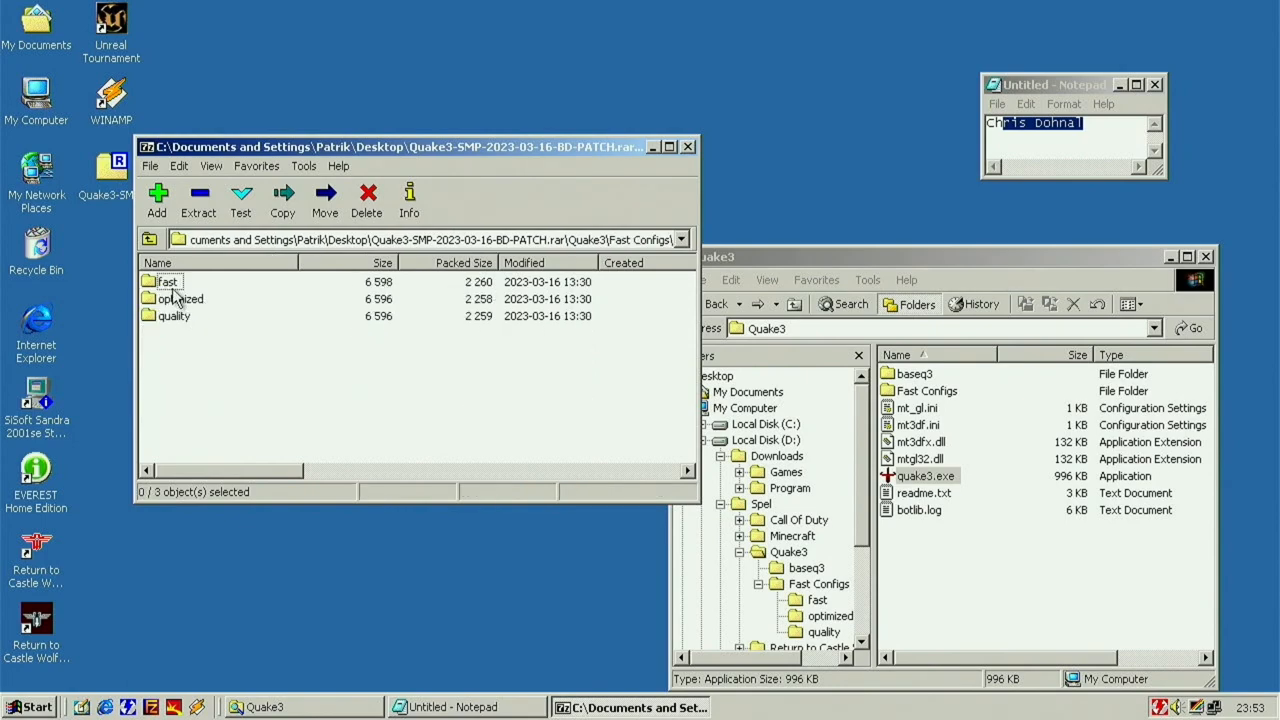
double_click(168, 280)
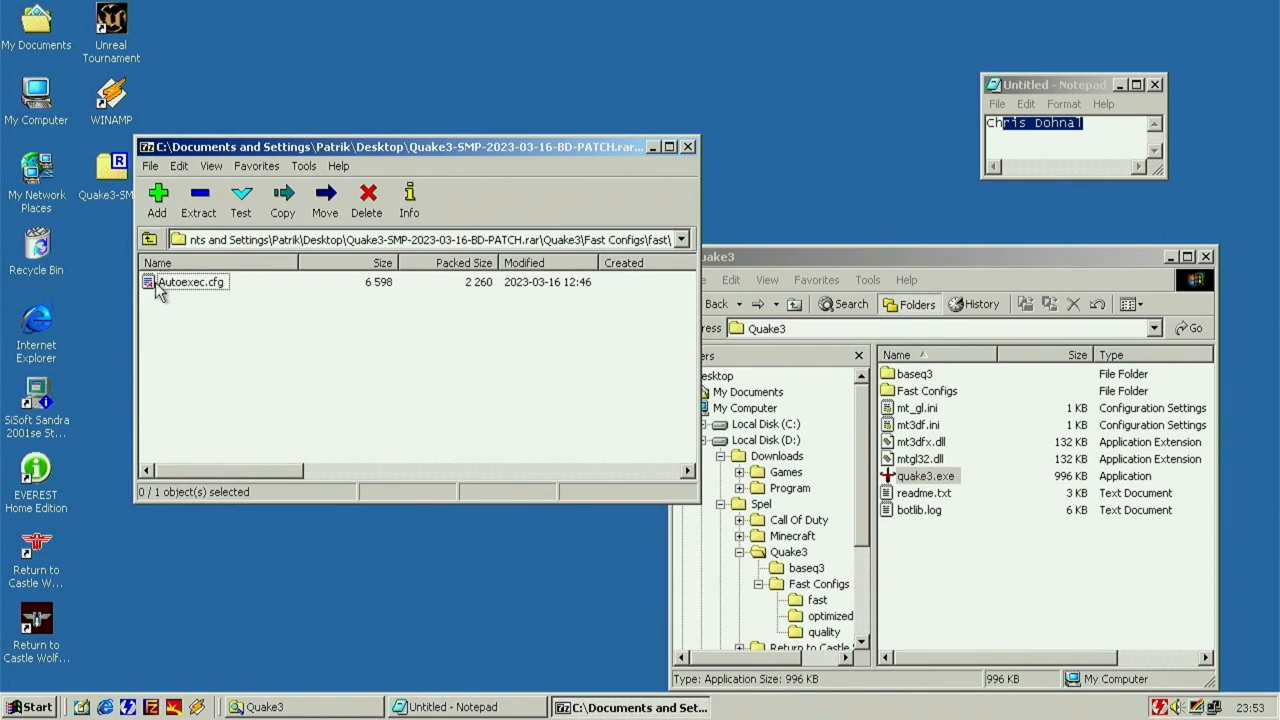
click(190, 280)
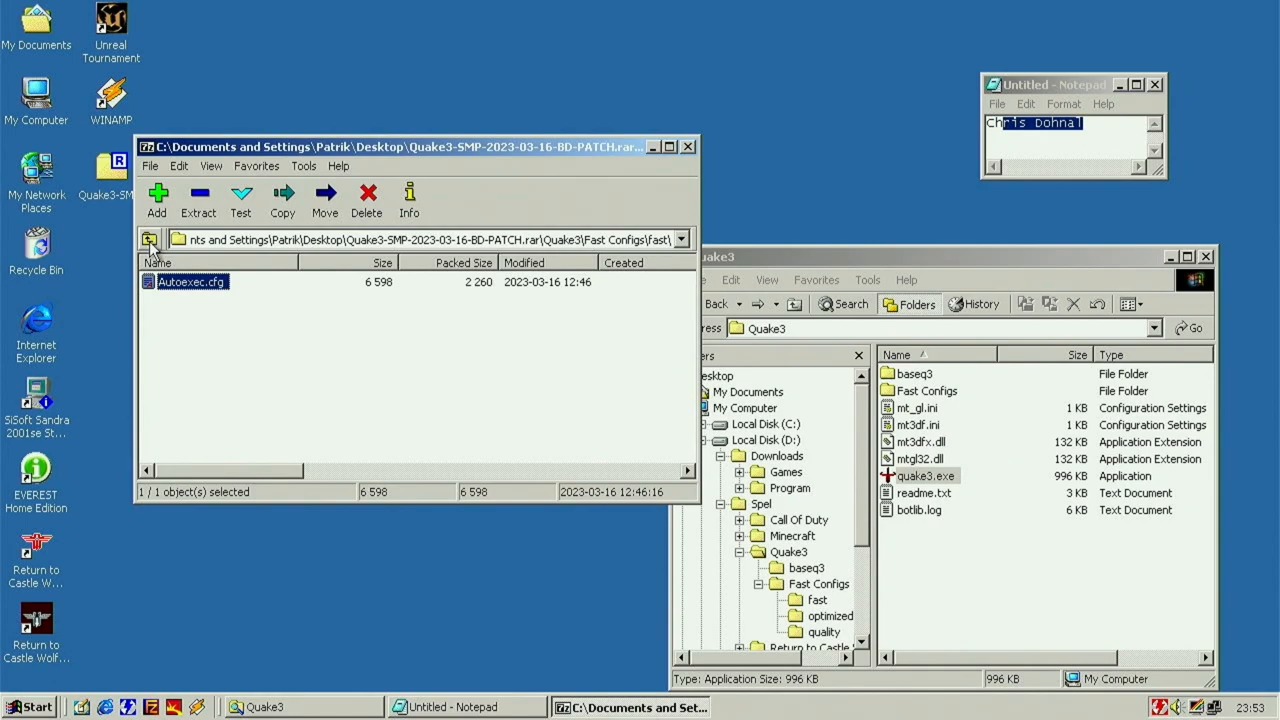
click(148, 240)
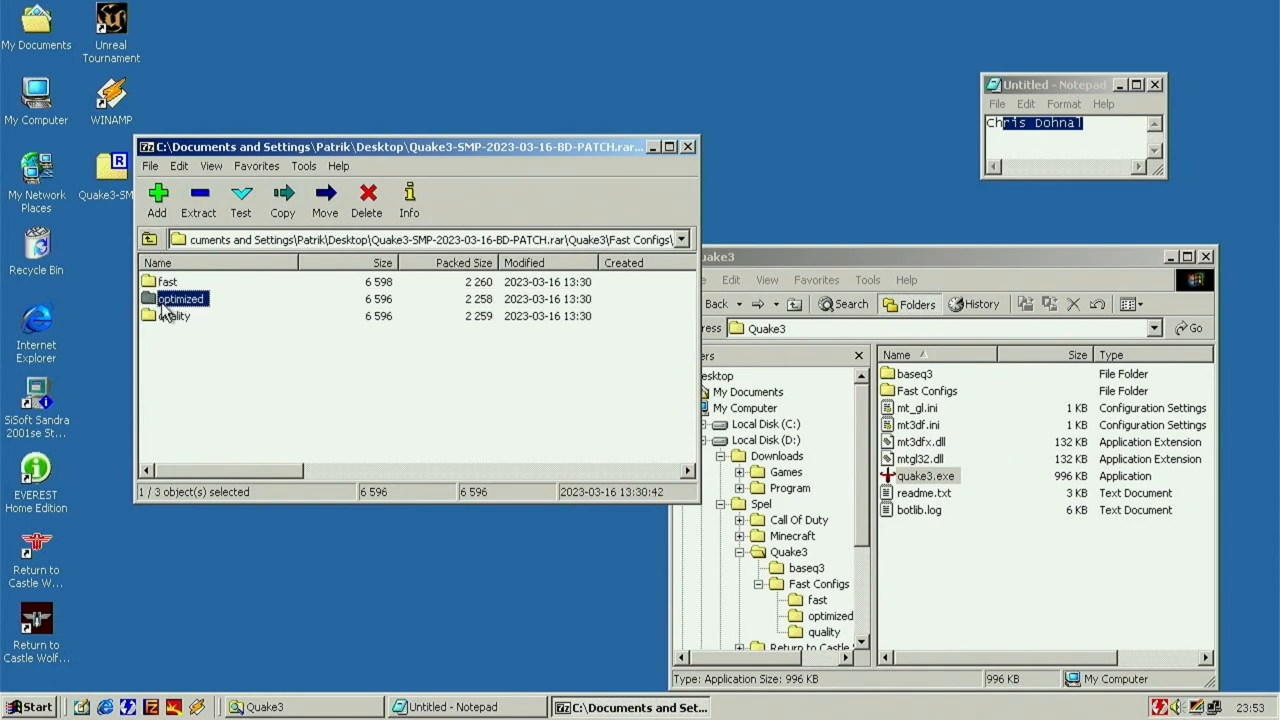
click(174, 316)
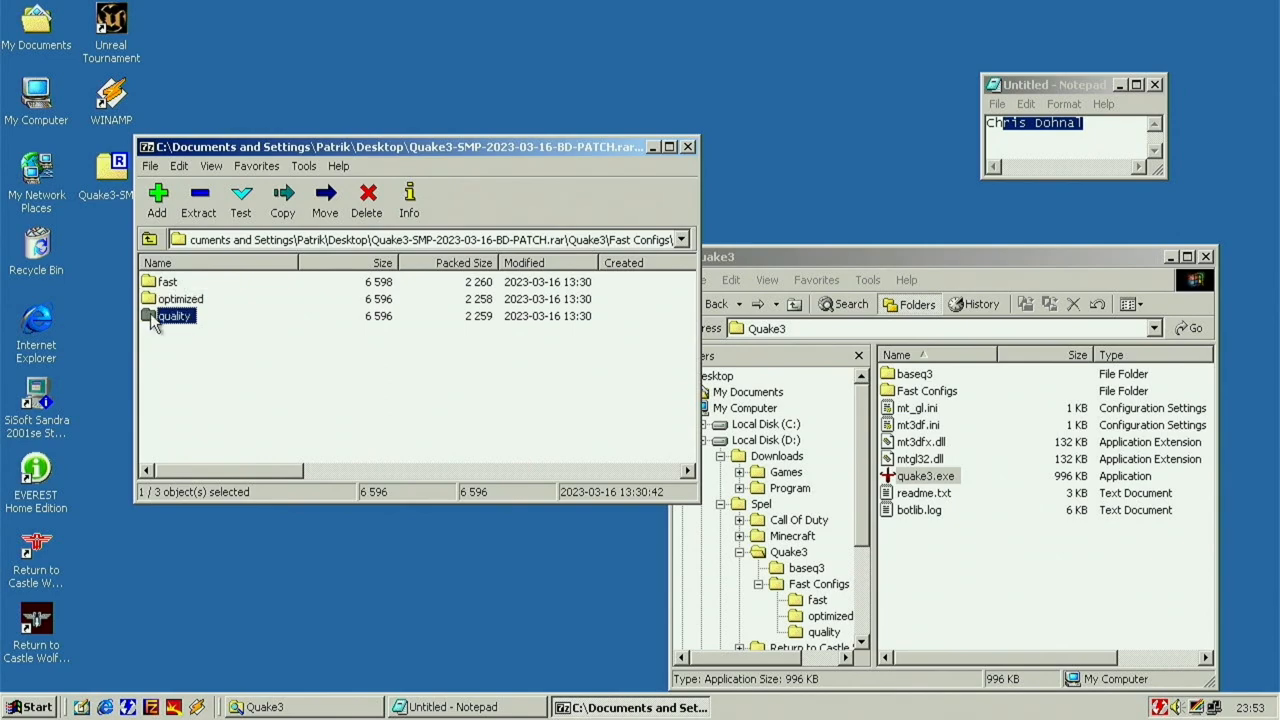
double_click(172, 316)
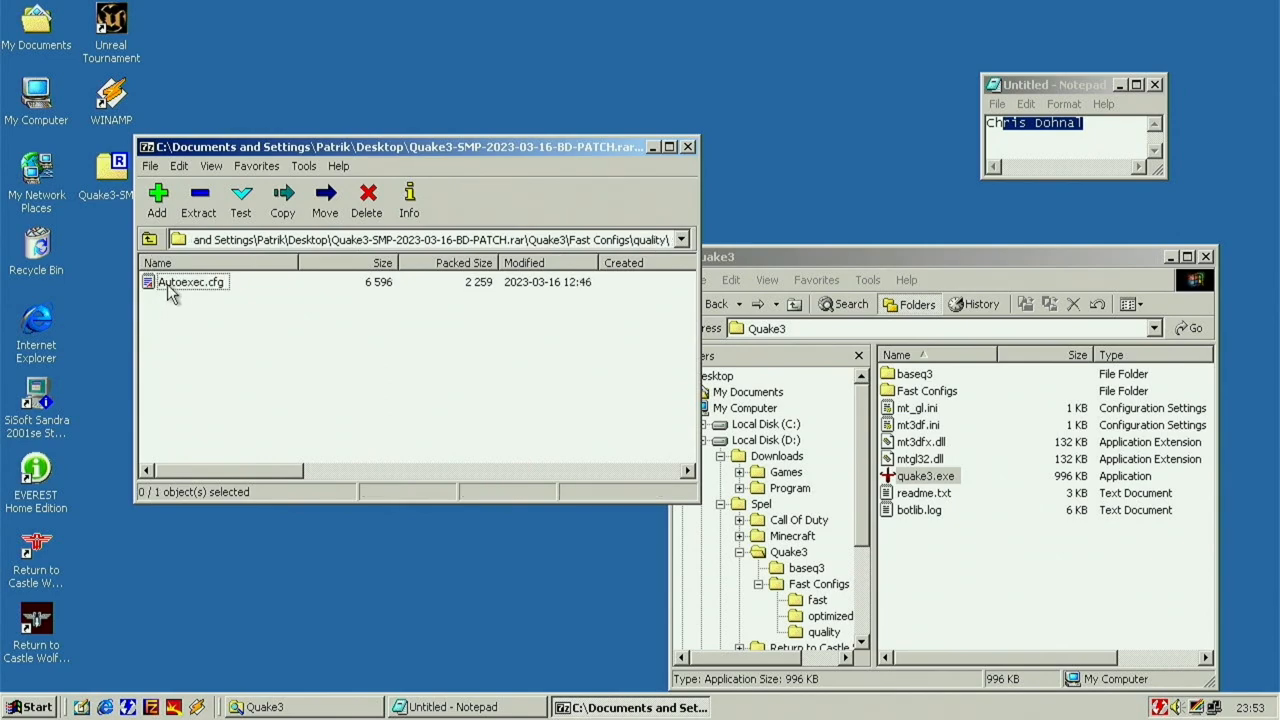
click(192, 280)
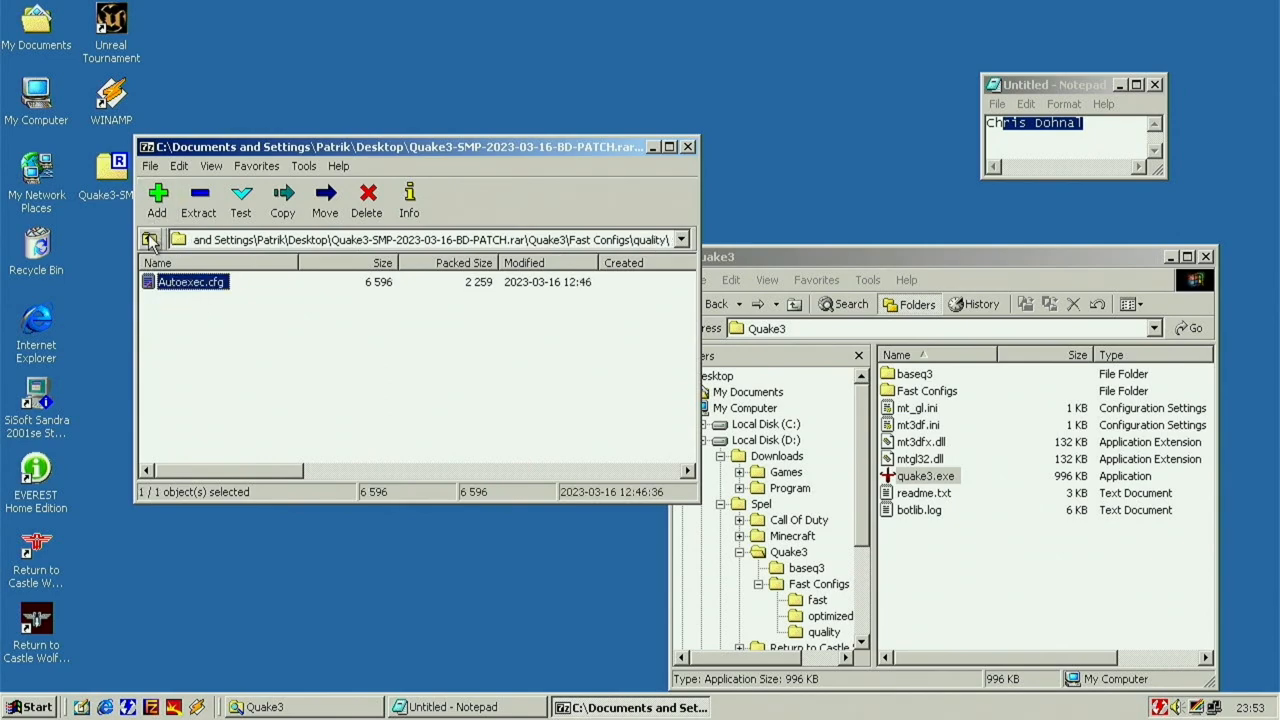
click(150, 240)
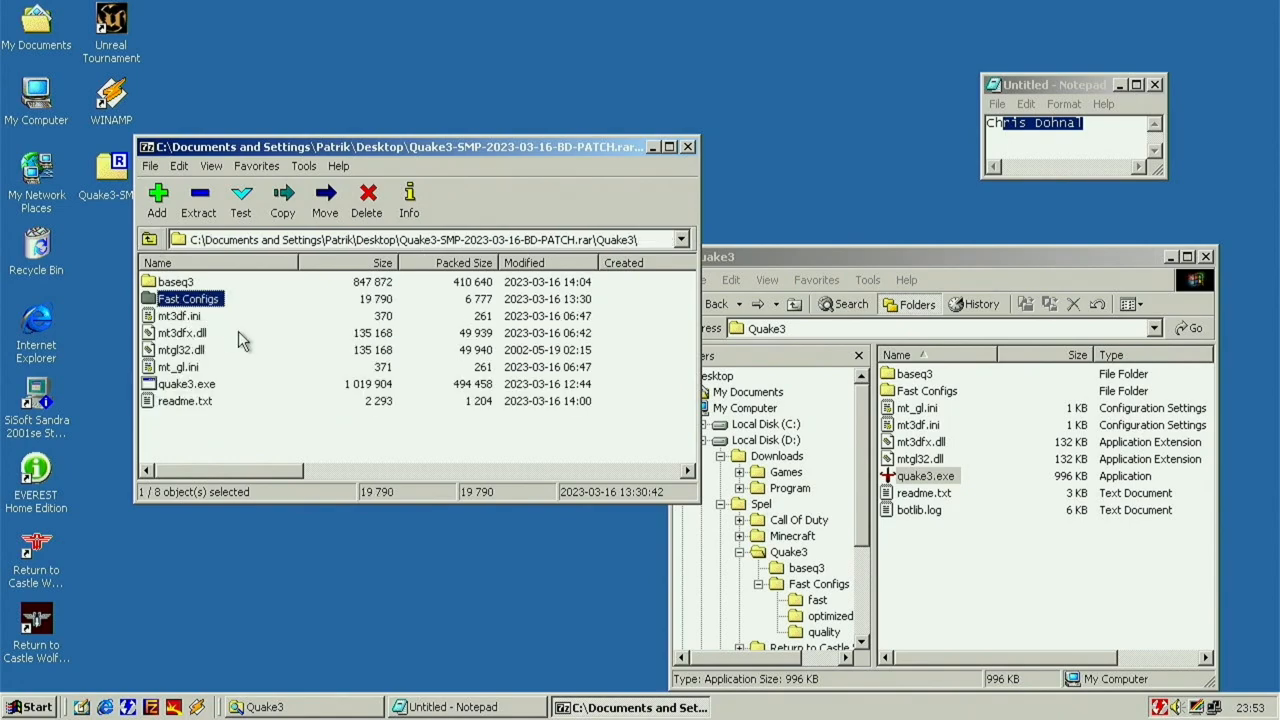
Step: Highlight mt_gl.ini and mtgl32.dll, then view baseq3's uix86 and qagamex86 DLLs and return to Quake3
click(178, 366)
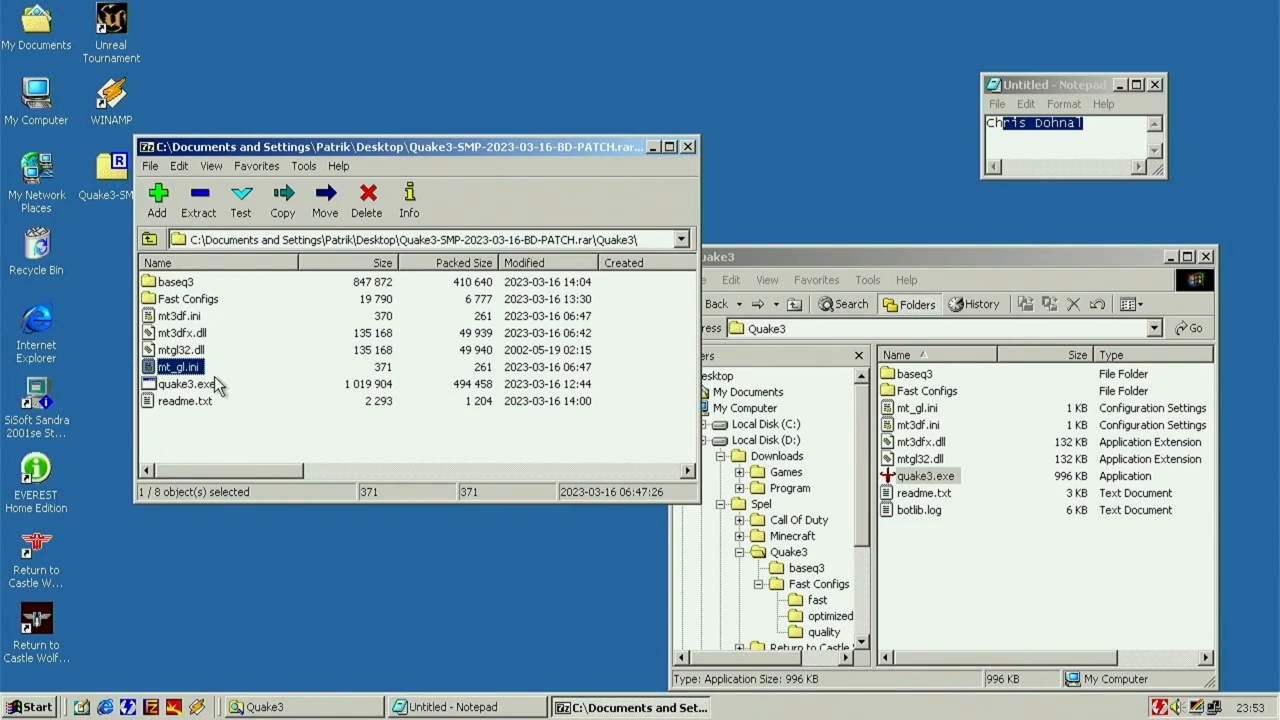
click(180, 348)
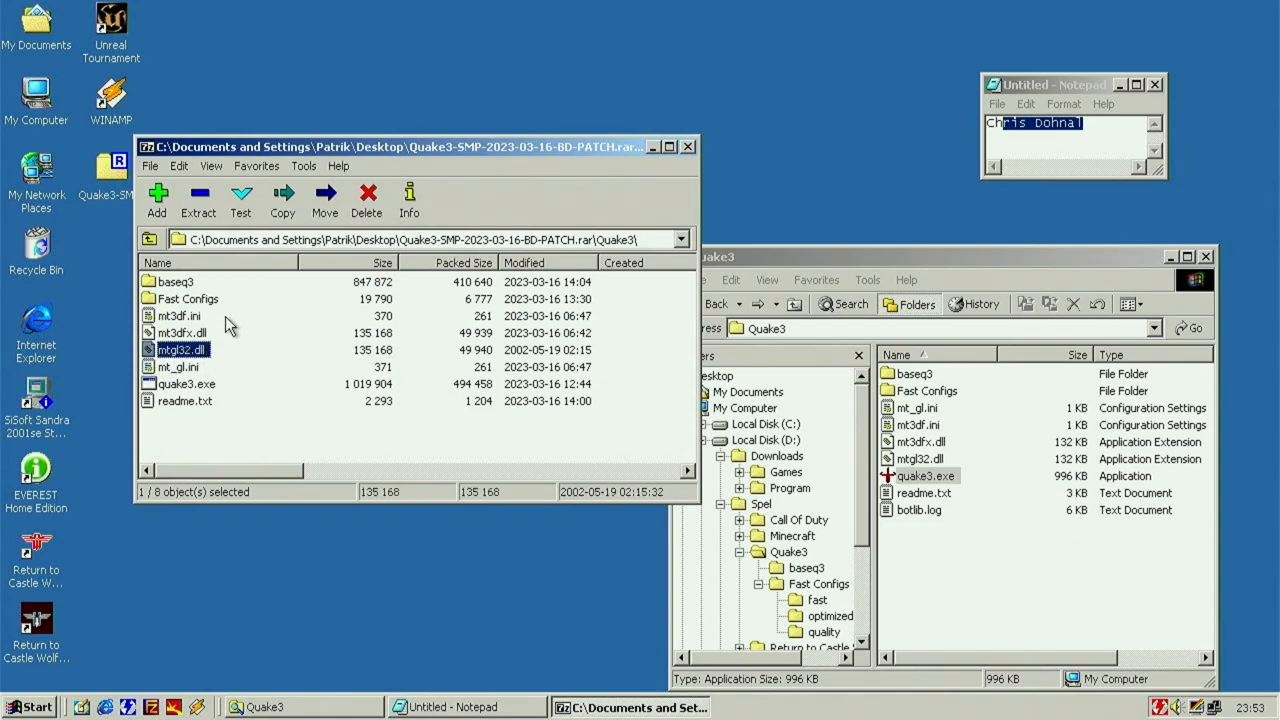
click(178, 316)
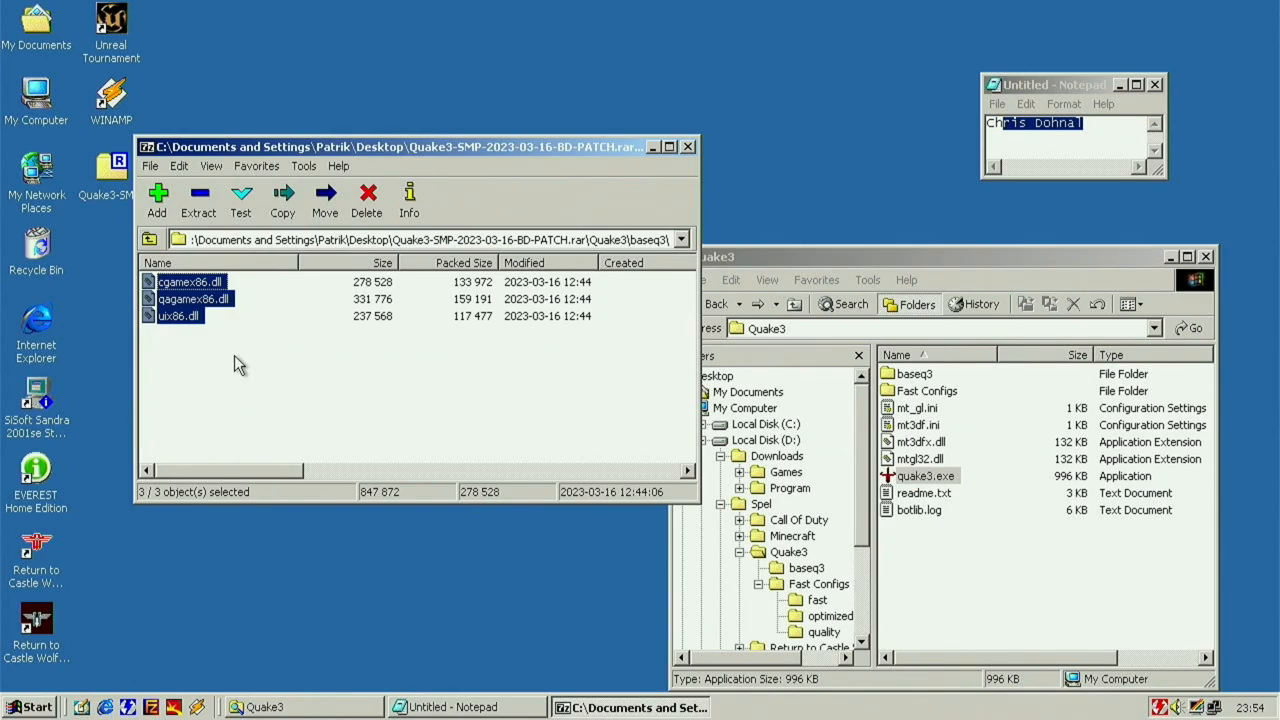
click(164, 340)
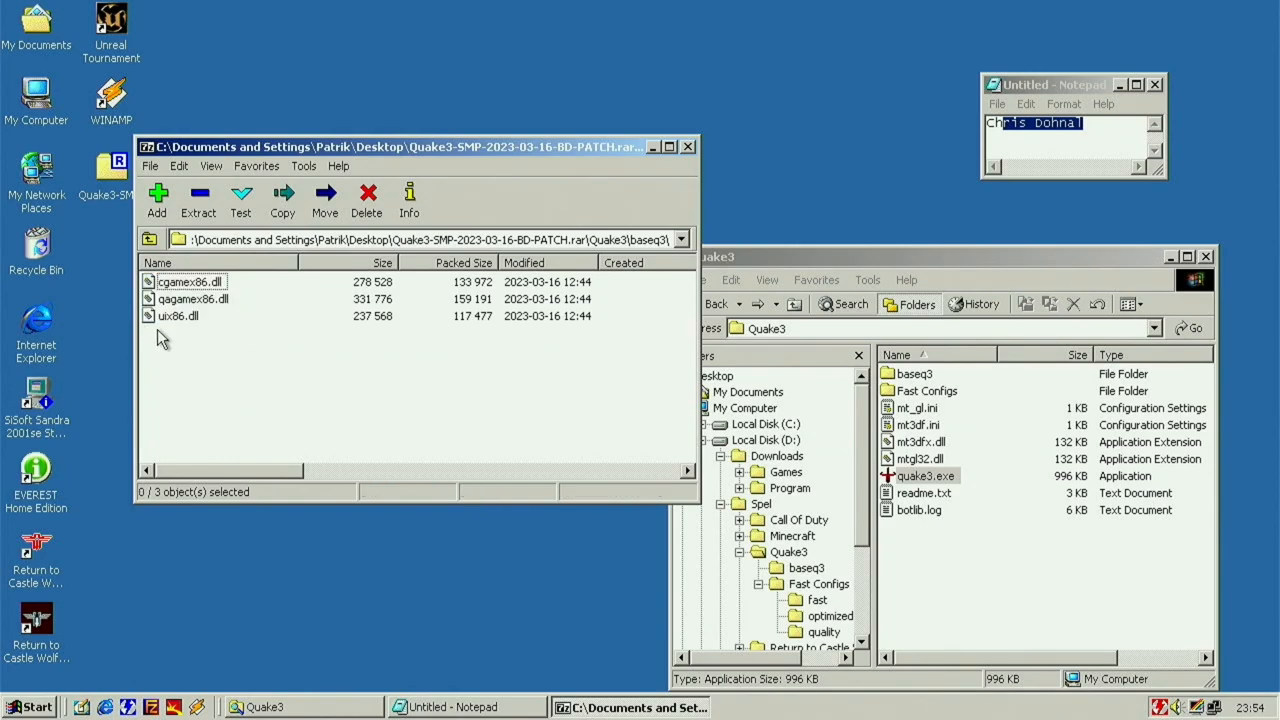
click(178, 316)
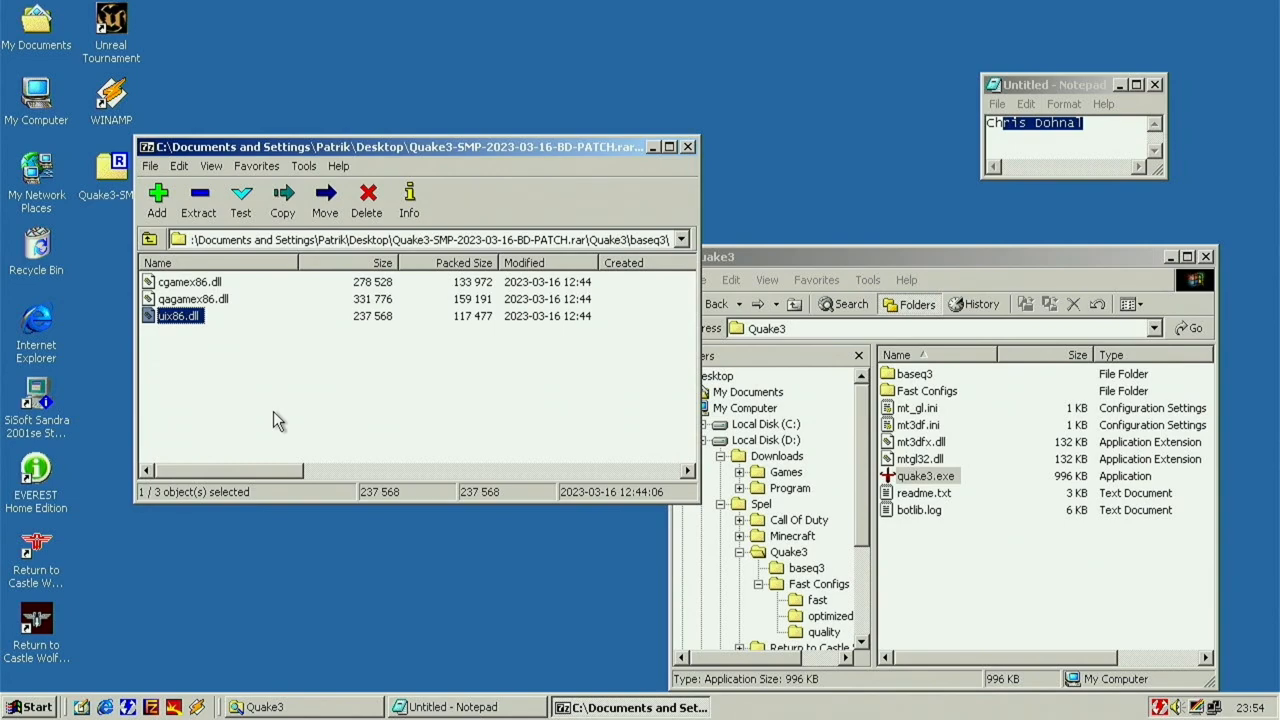
mouse_move(204, 336)
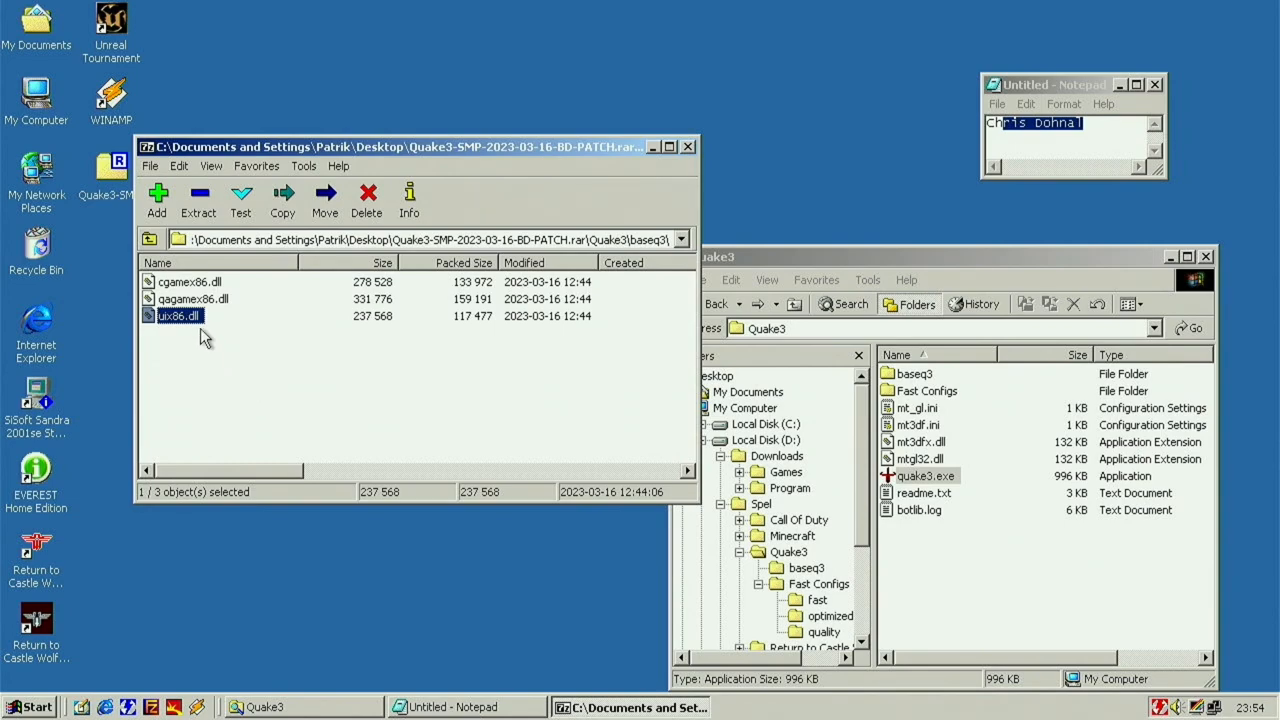
click(192, 298)
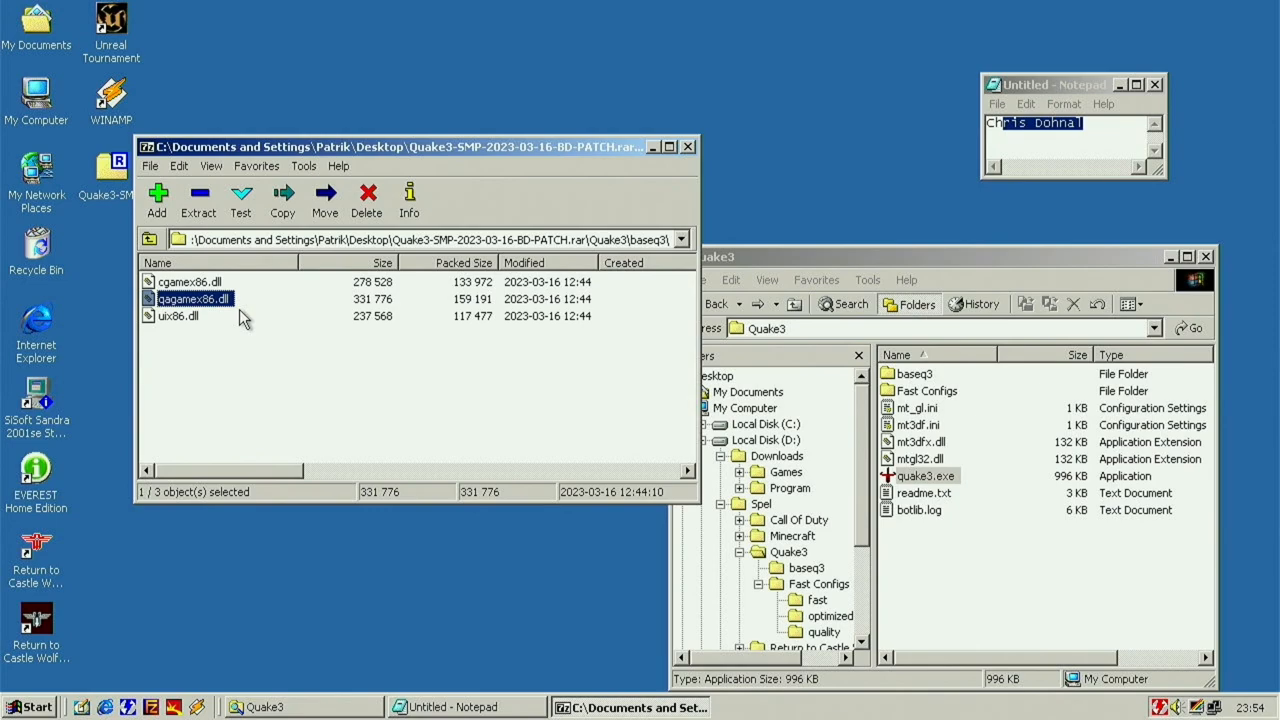
mouse_move(248, 352)
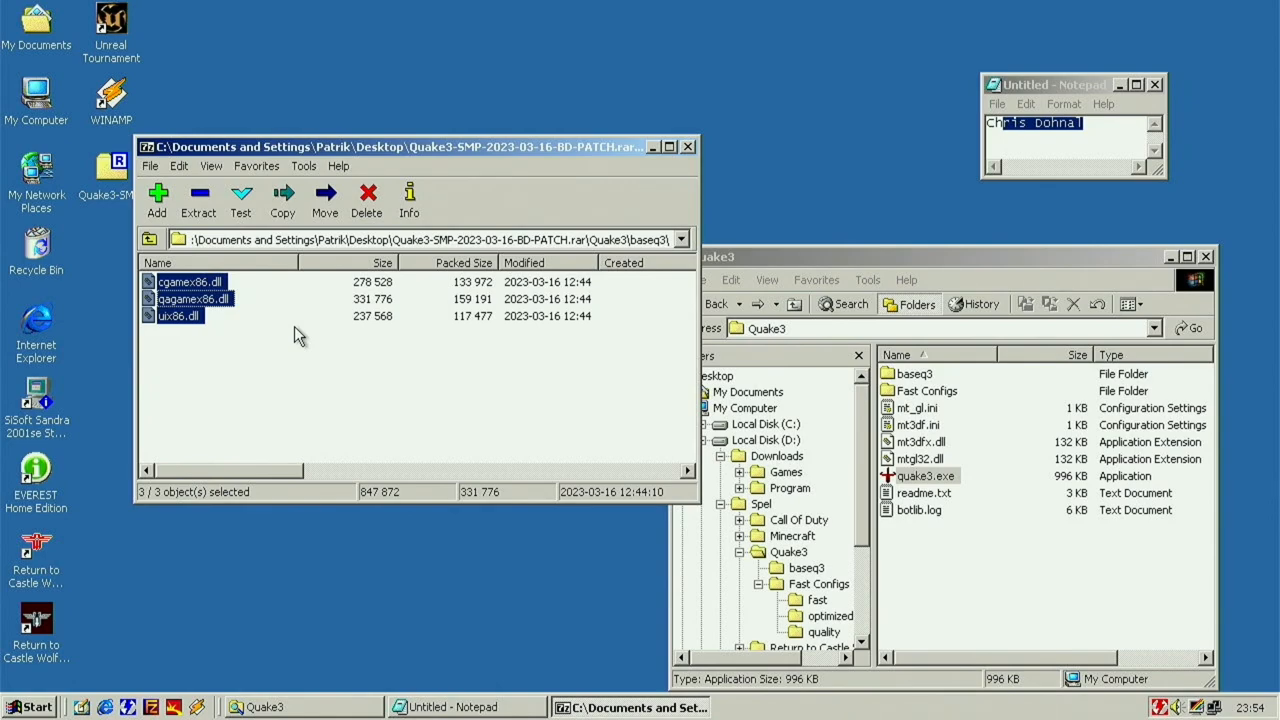
mouse_move(200, 338)
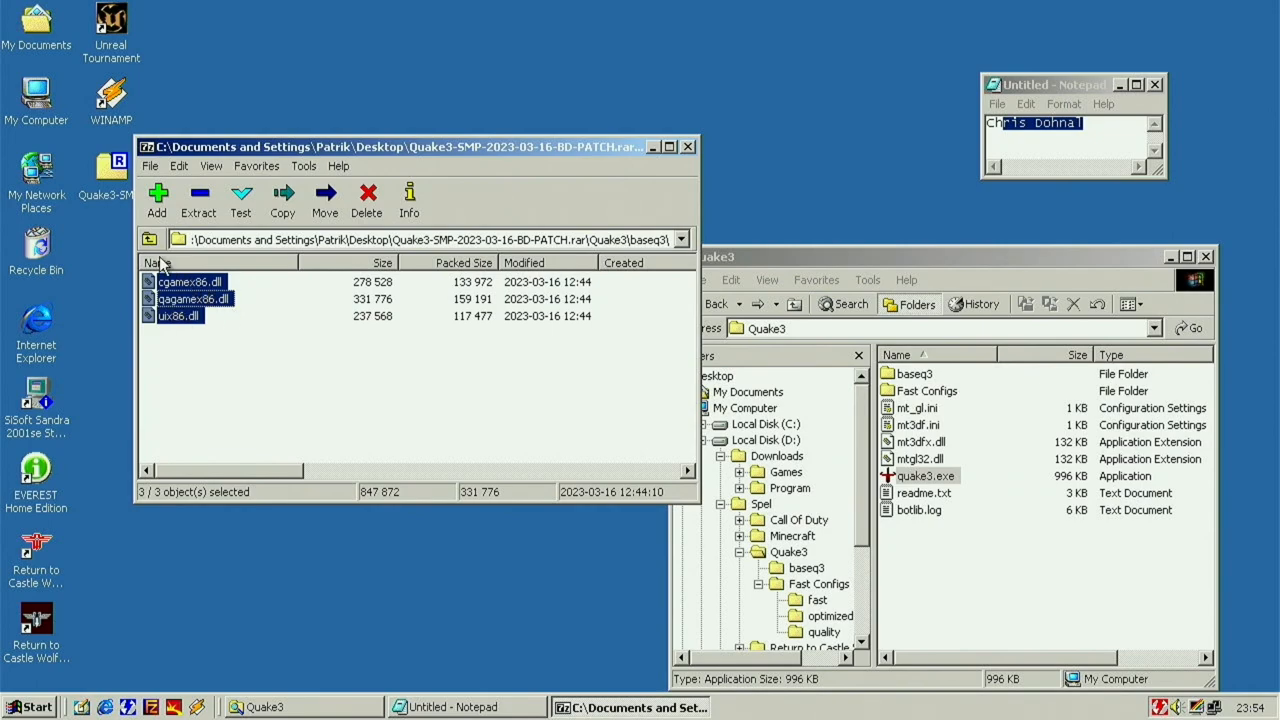
click(150, 240)
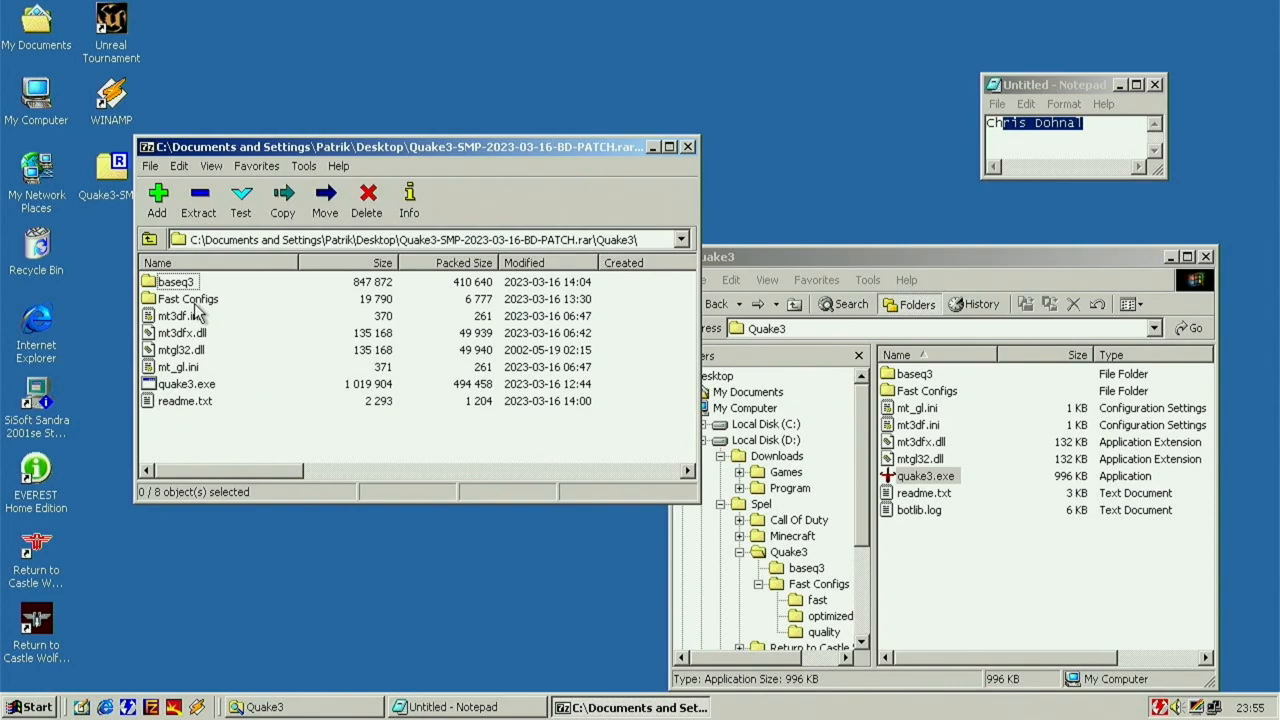
mouse_move(290, 464)
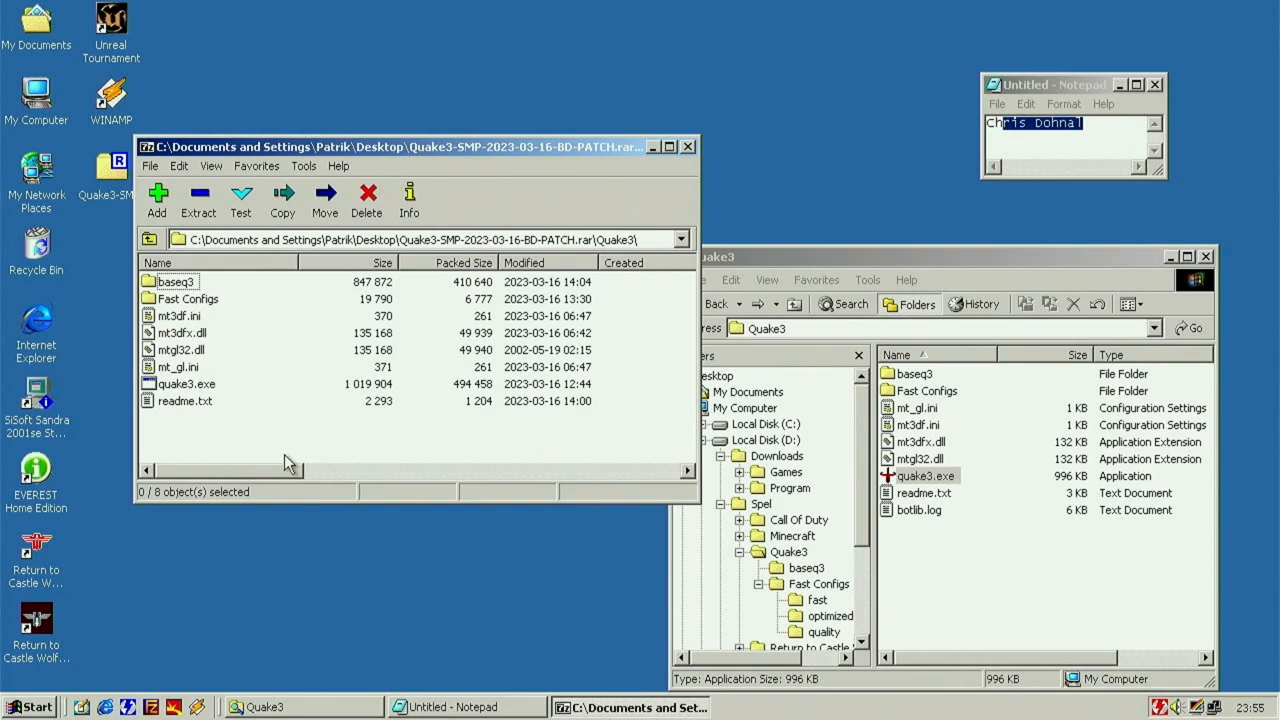
drag(400, 148, 476, 150)
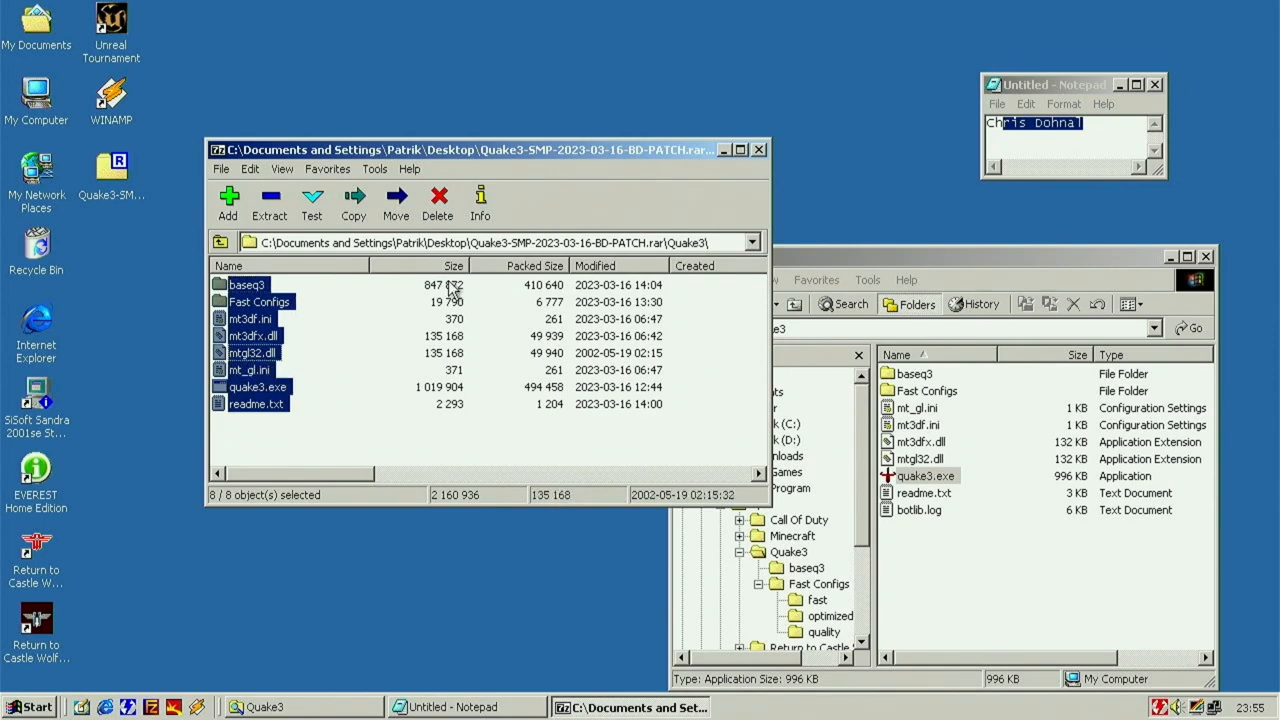
click(256, 404)
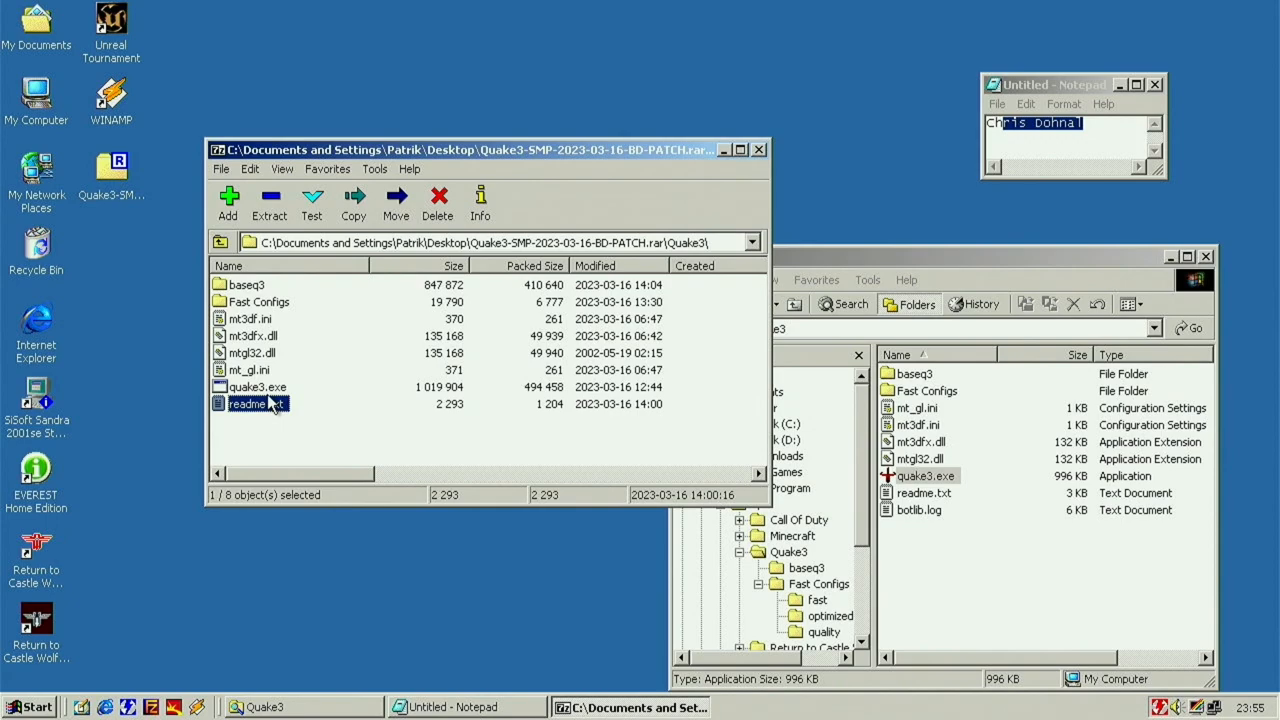
click(256, 388)
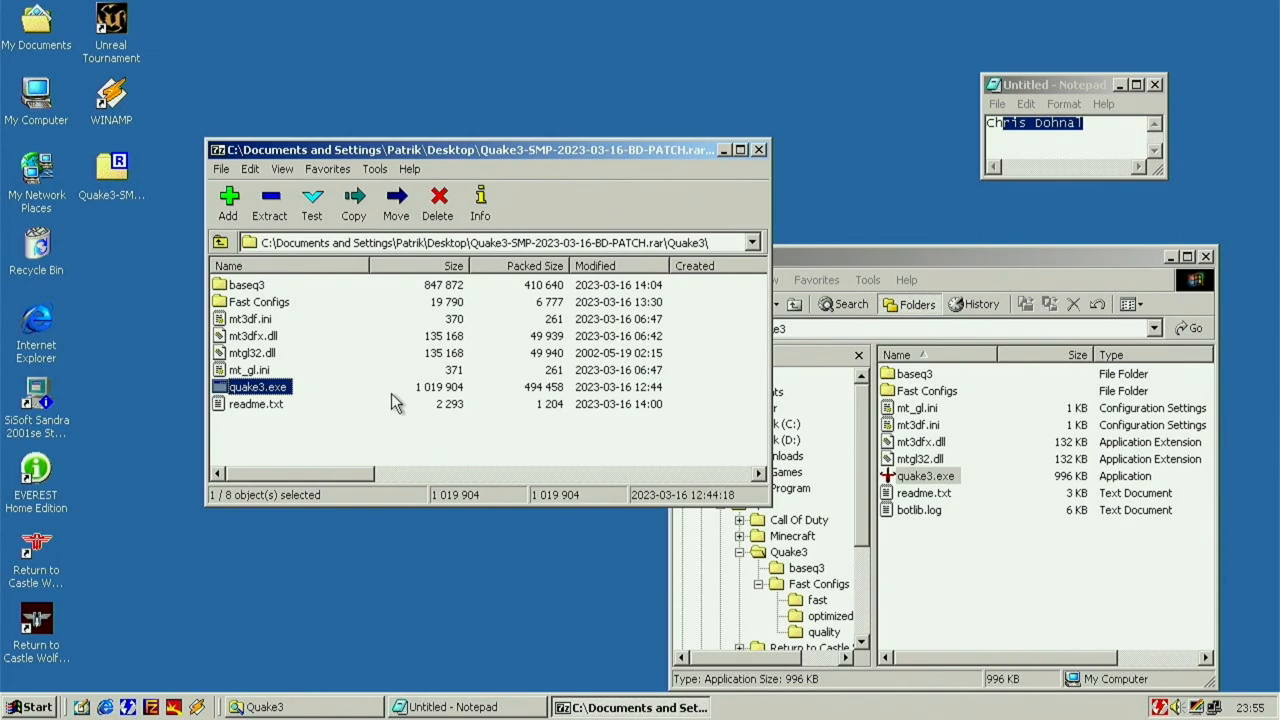
click(256, 404)
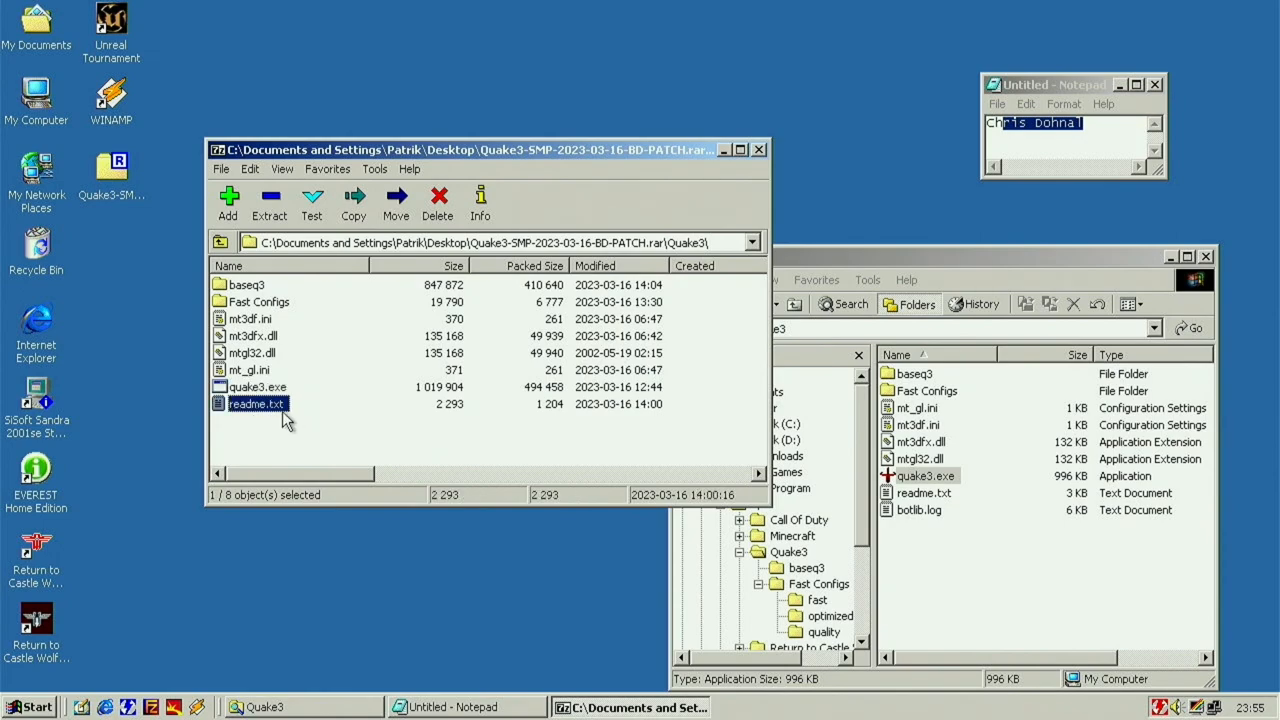
mouse_move(402, 298)
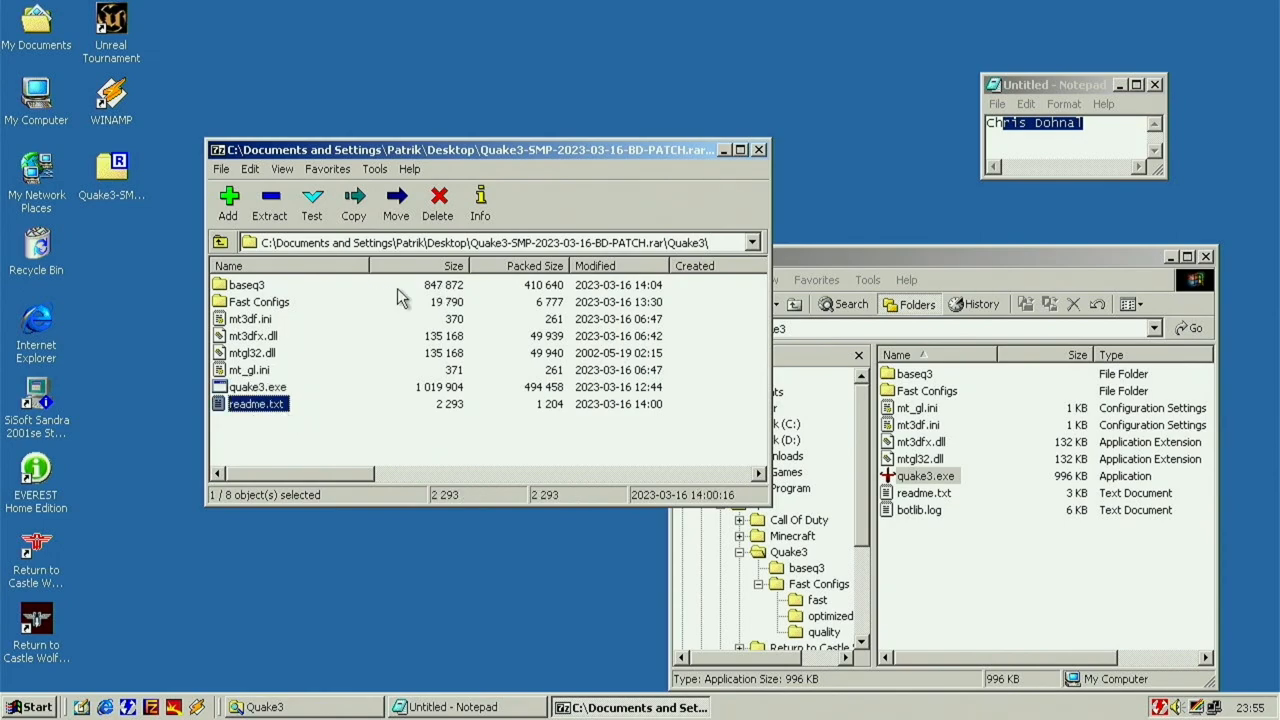
mouse_move(320, 458)
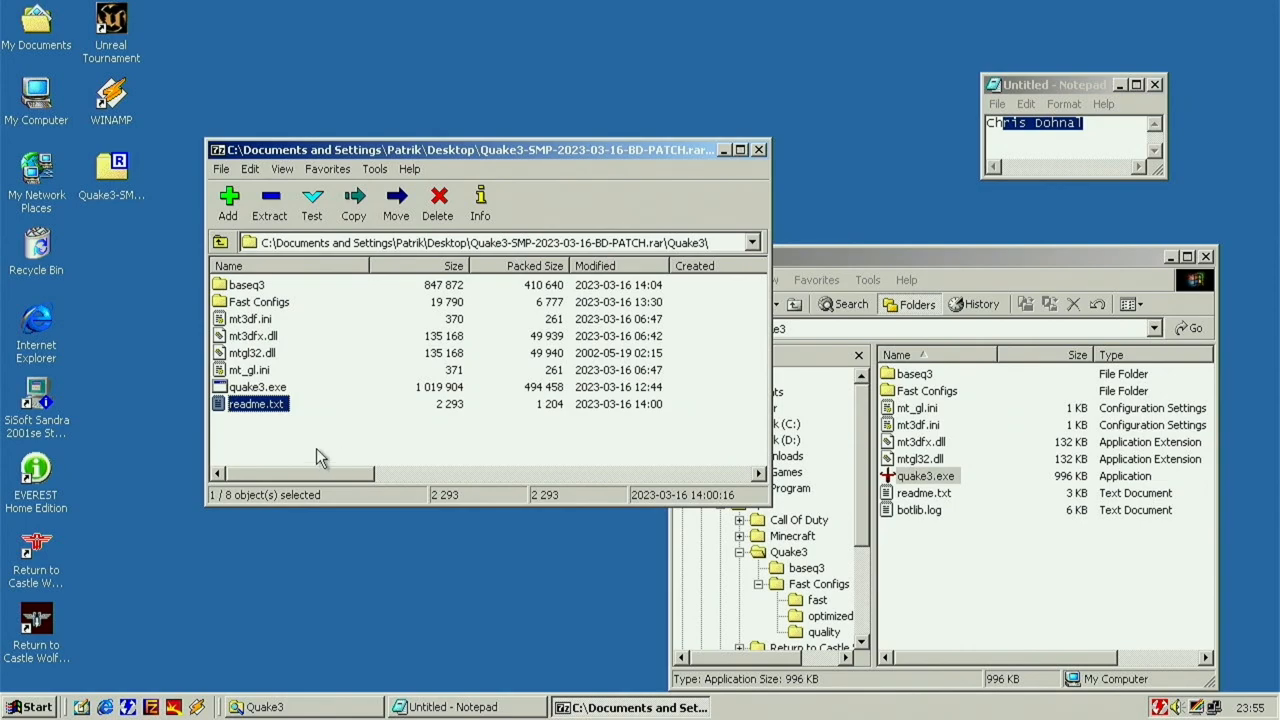
mouse_move(678, 230)
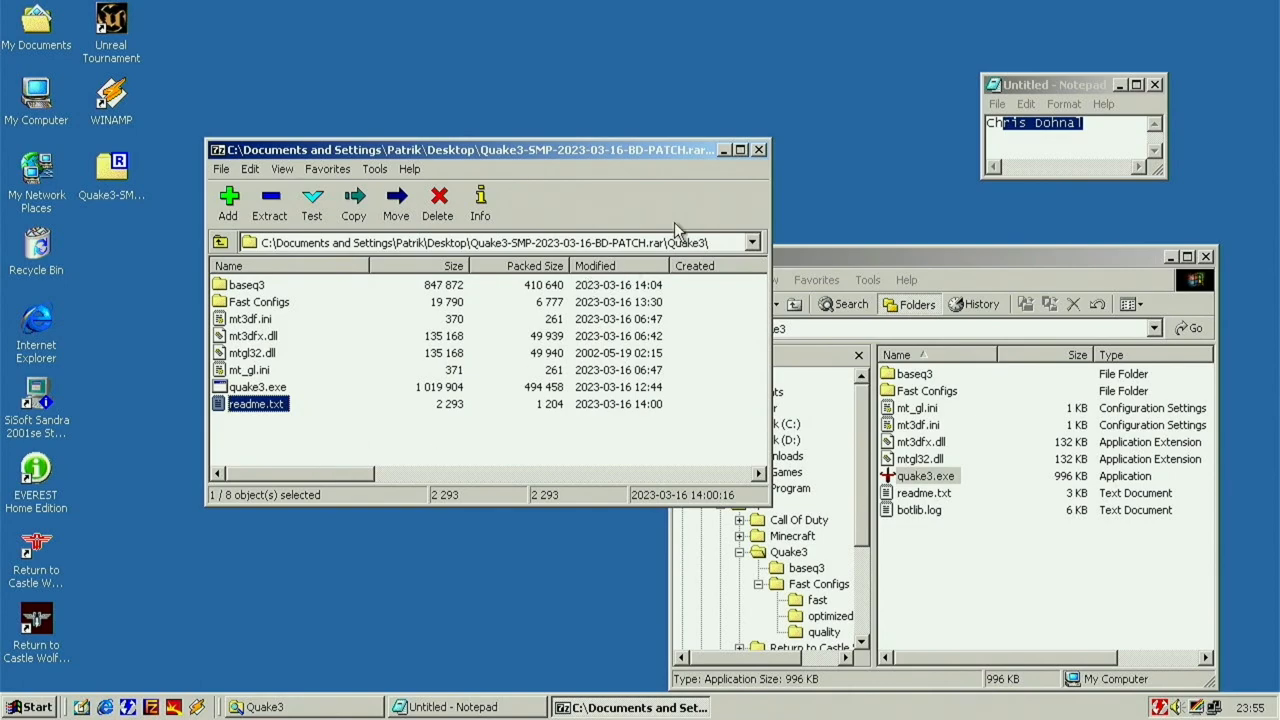
click(758, 148)
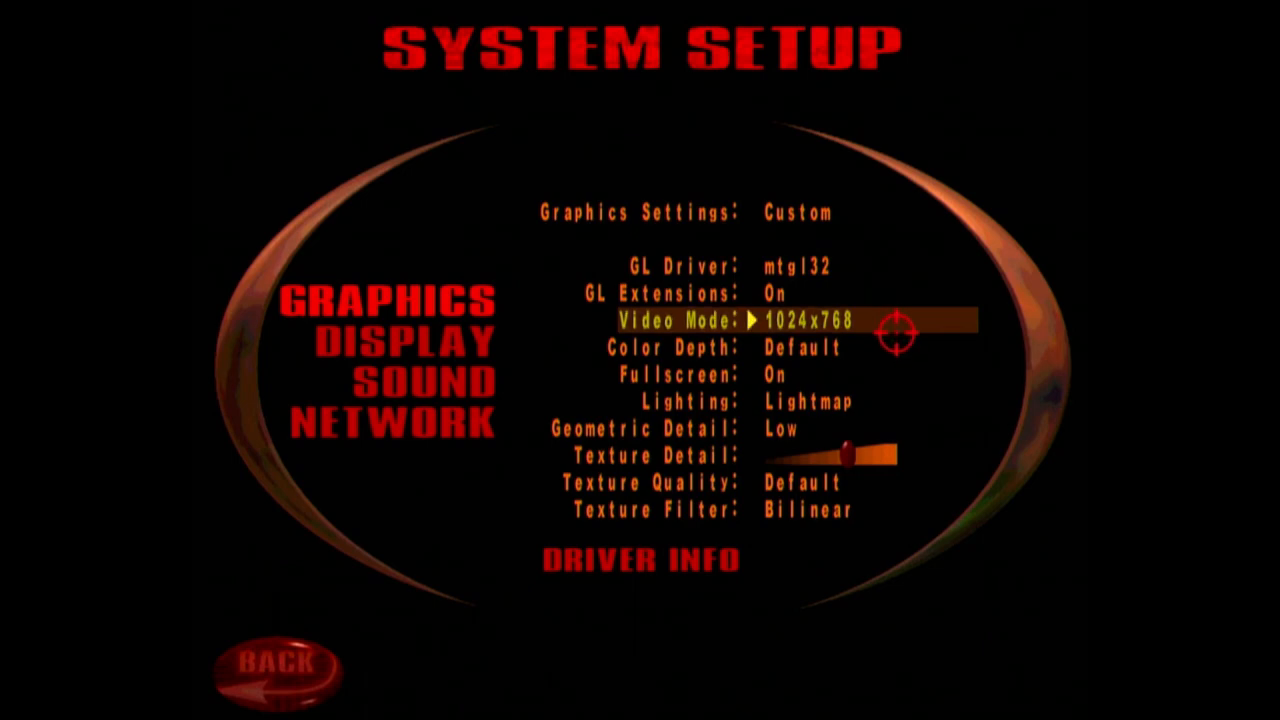
Step: Check the GL Driver, run a timedemo reporting 1260 frames in 5.2 s at 243.2 fps, then change the GL Driver
click(392, 384)
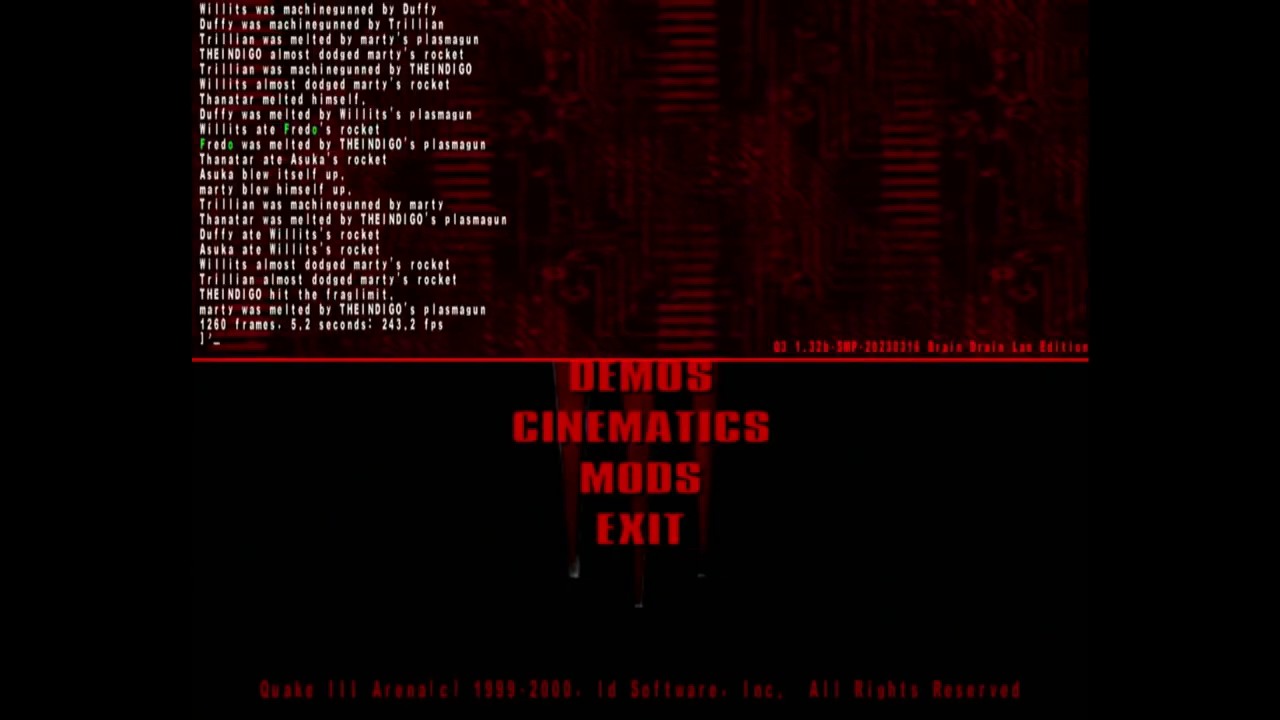
text(g)
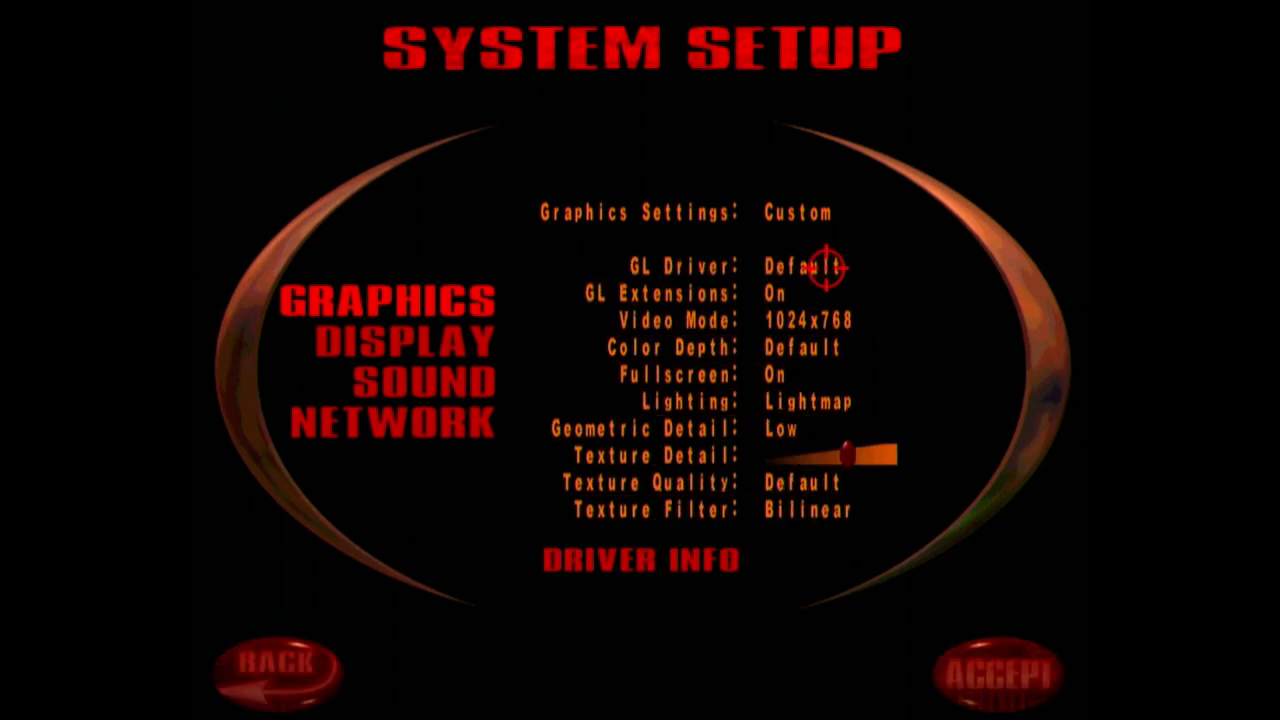
click(1000, 676)
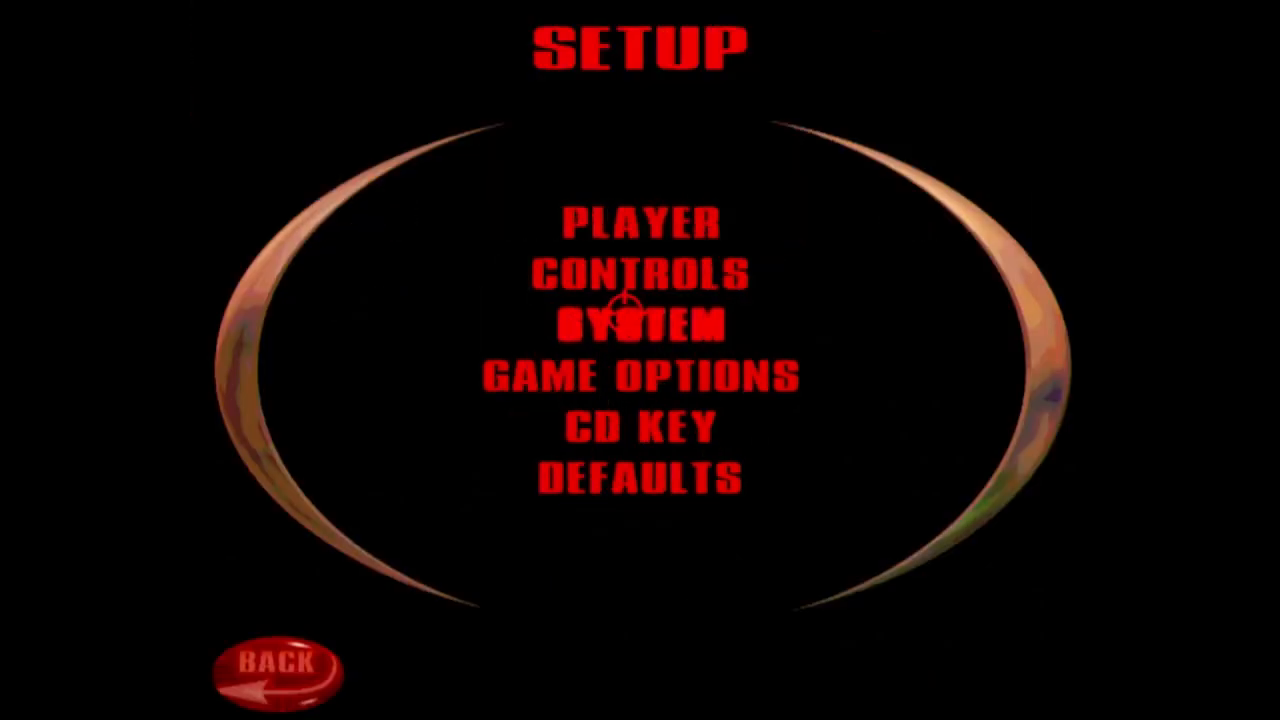
Step: Play a deathmatch with cg_drawFPS showing a locked 125 fps, taking 1st place after fragging Ranger
click(640, 324)
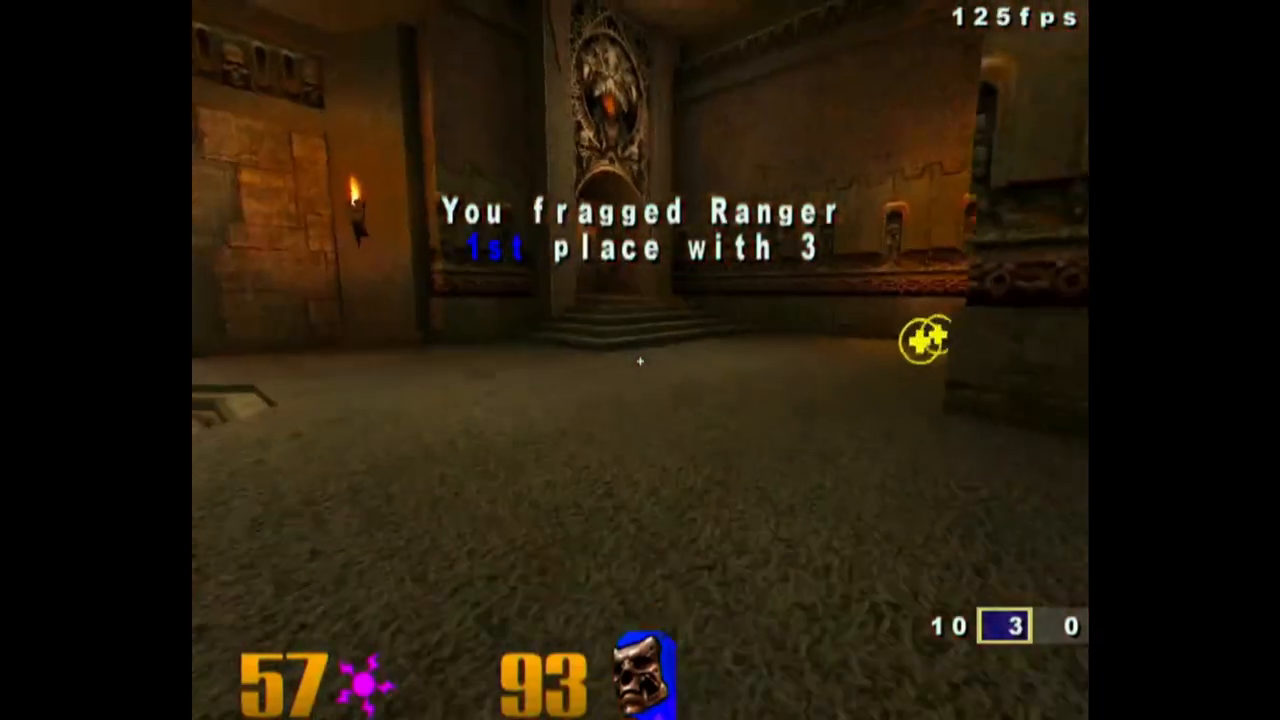
mouse_move(640, 360)
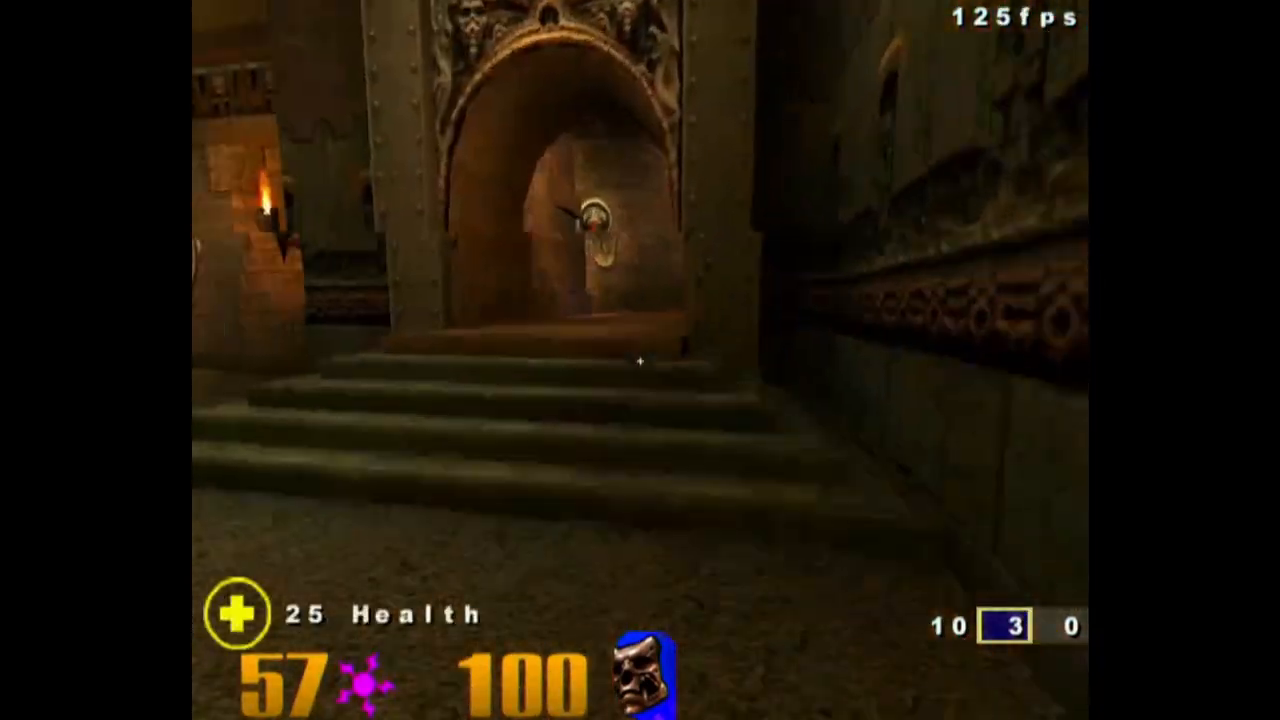
mouse_move(640, 360)
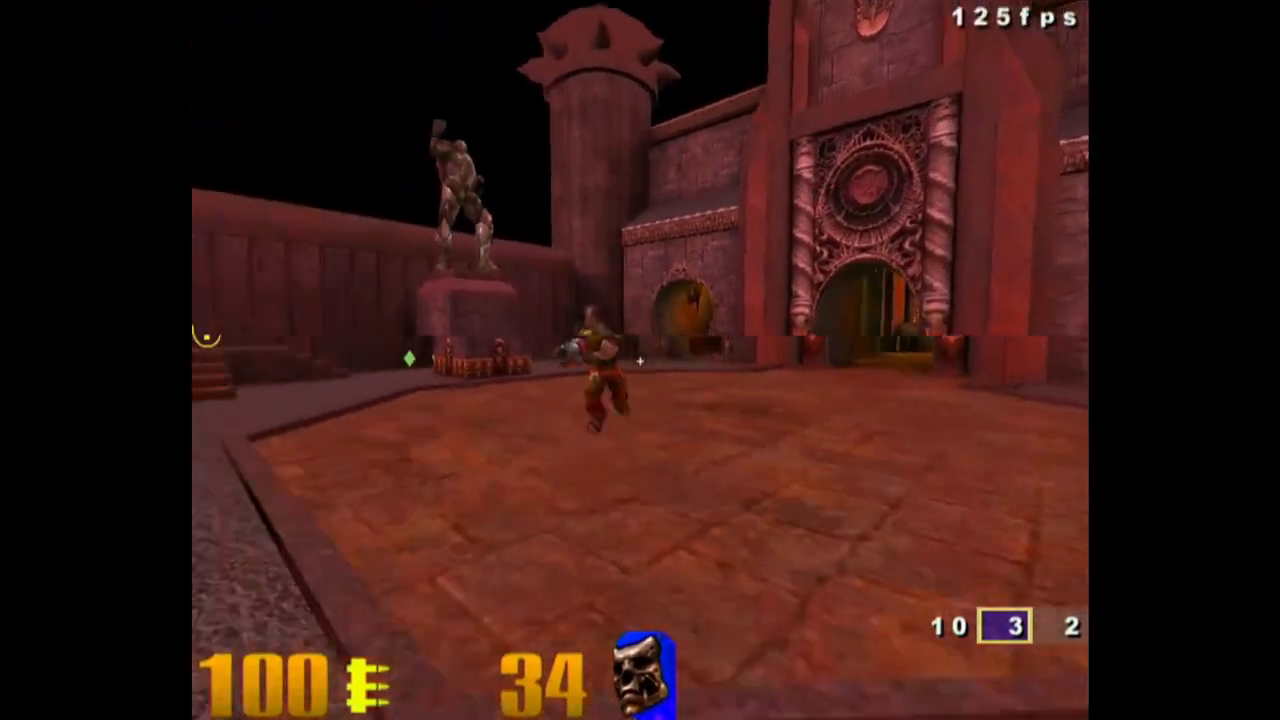
key(escape)
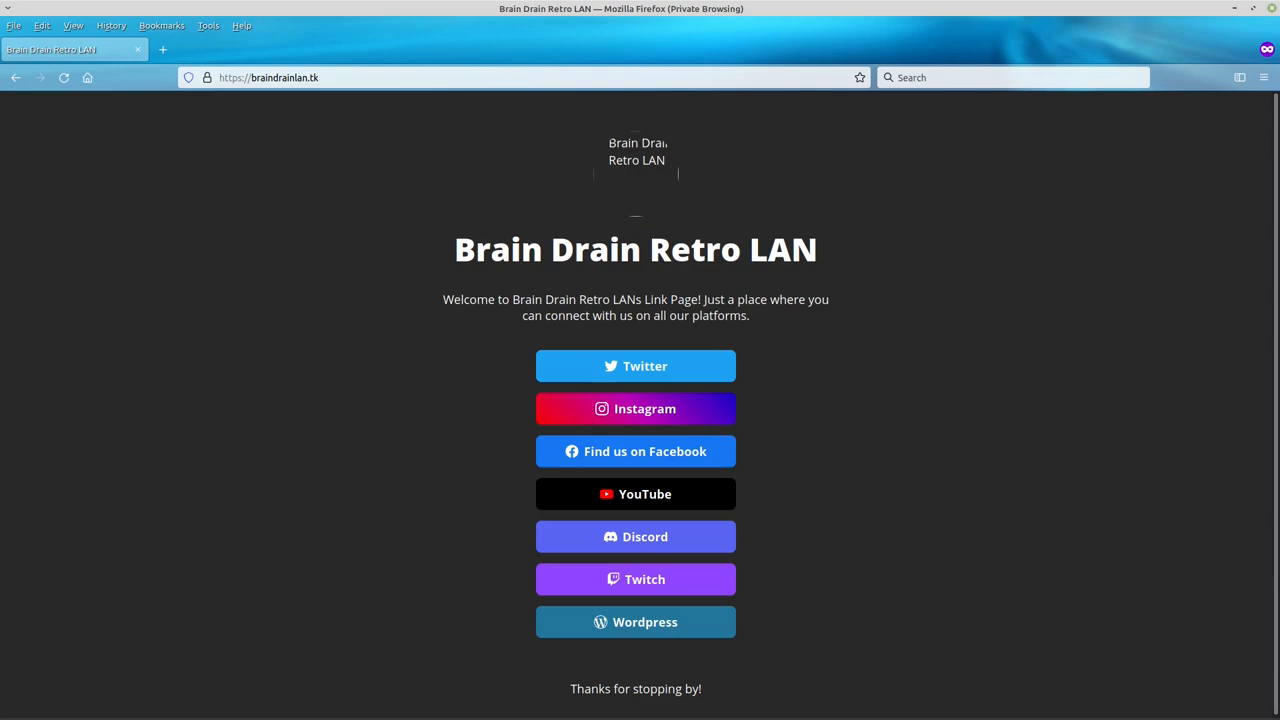
Step: Follow the Discord button on the Brain Drain Retro LAN link page to Discord's Friends screen
click(636, 536)
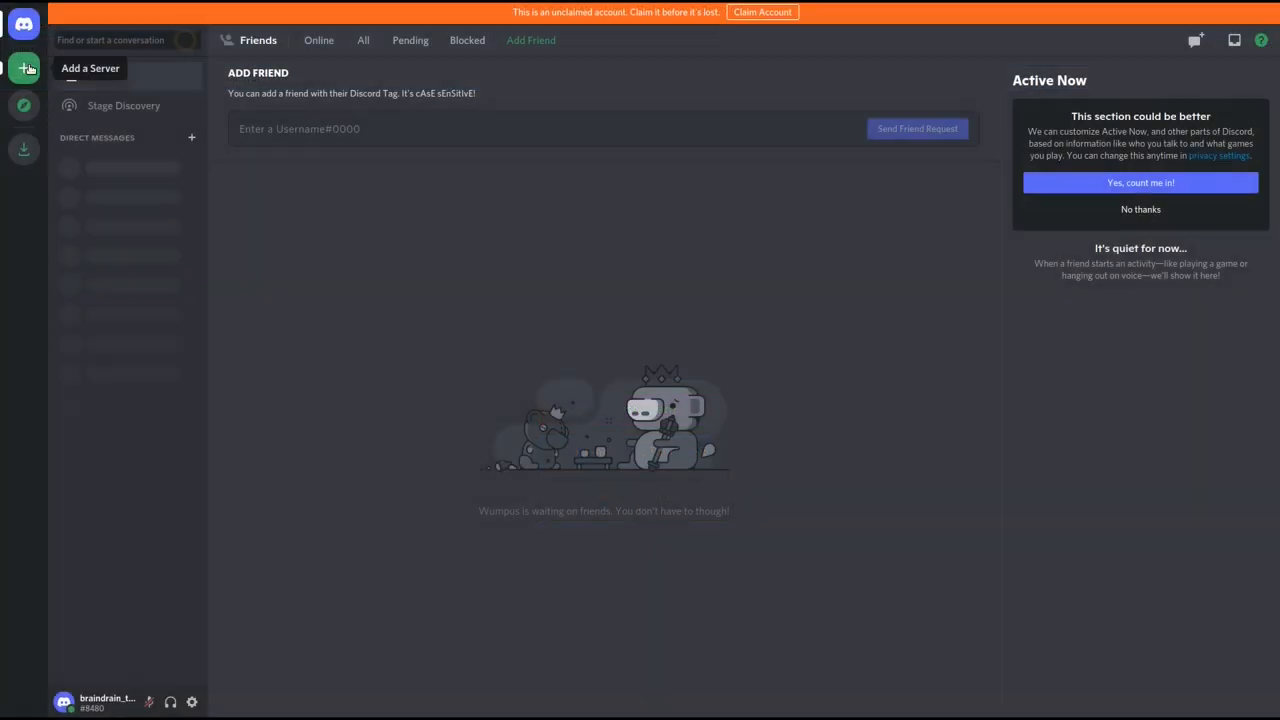
Step: Join the Brain Drain Retro LAN server via Add a Server with the invite link and view show-off-your-lan
click(24, 68)
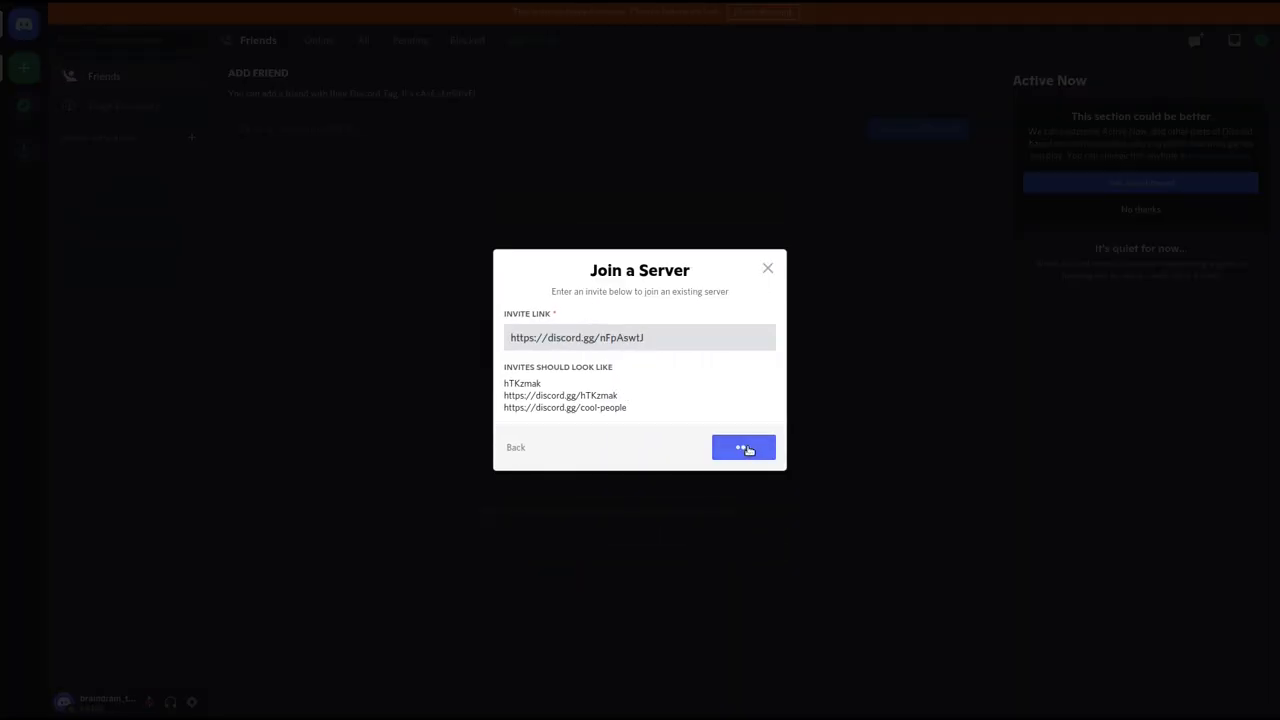
click(744, 448)
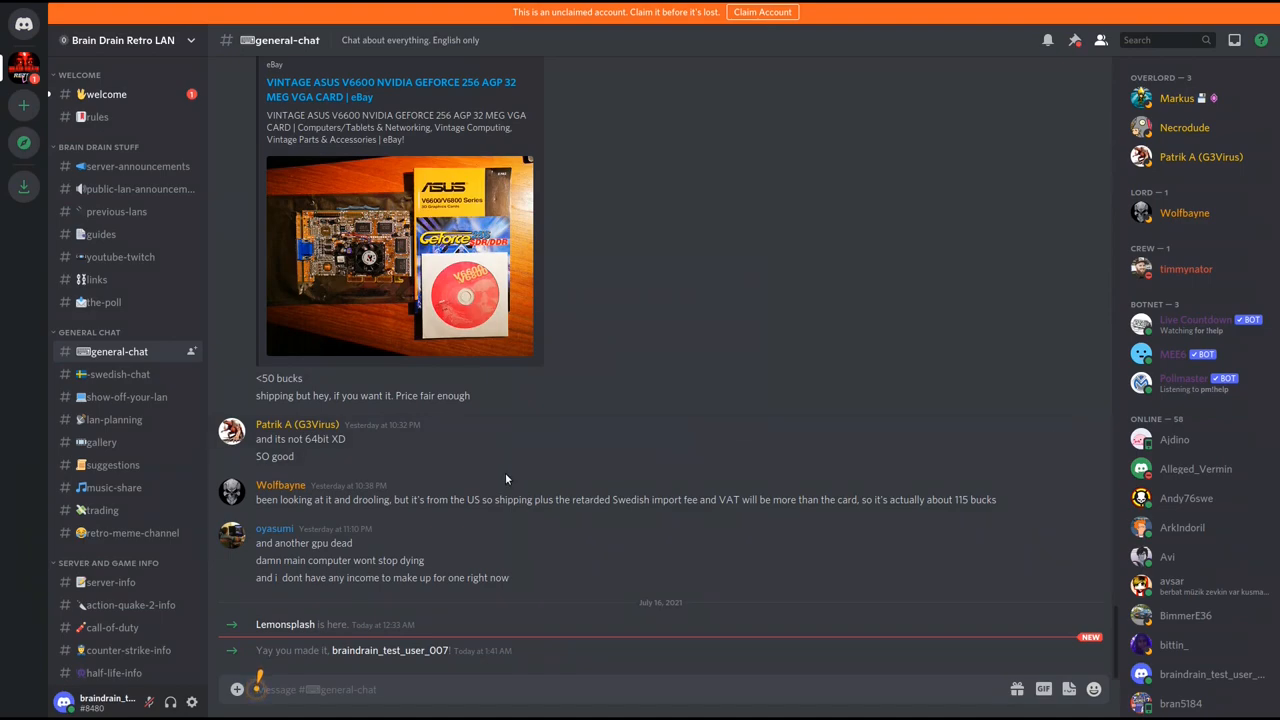
click(126, 396)
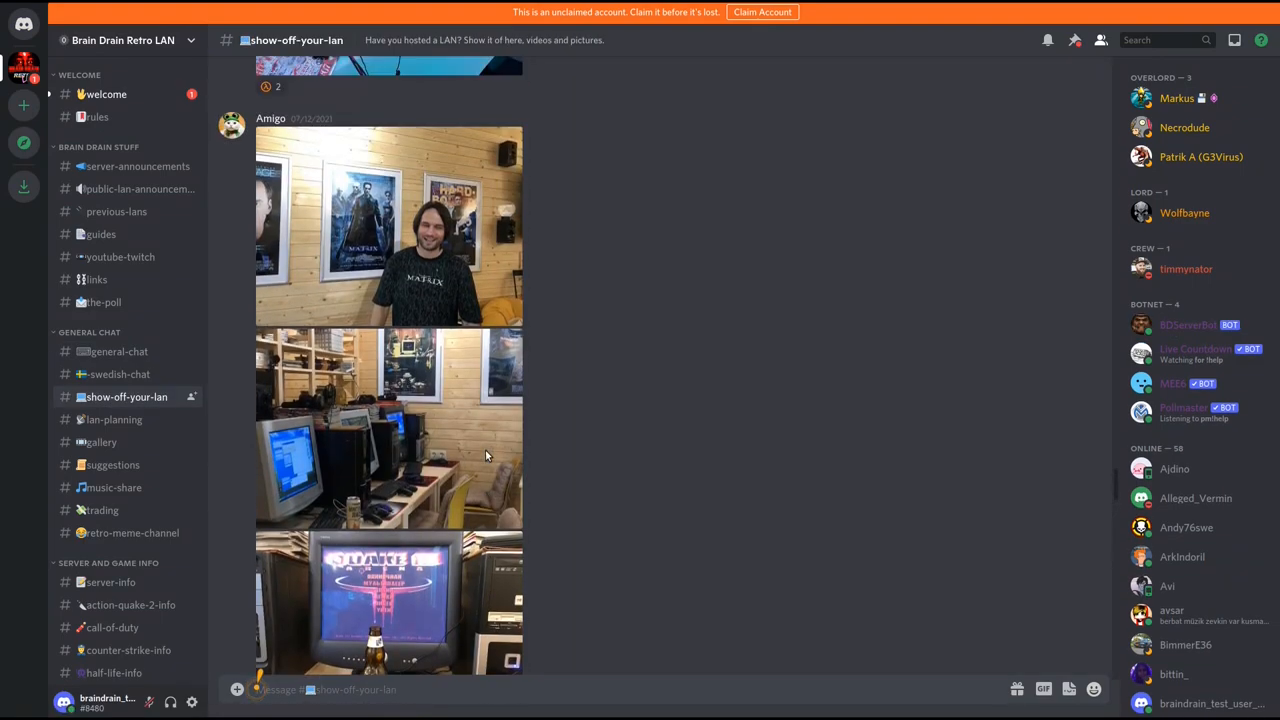
scroll(down, 3)
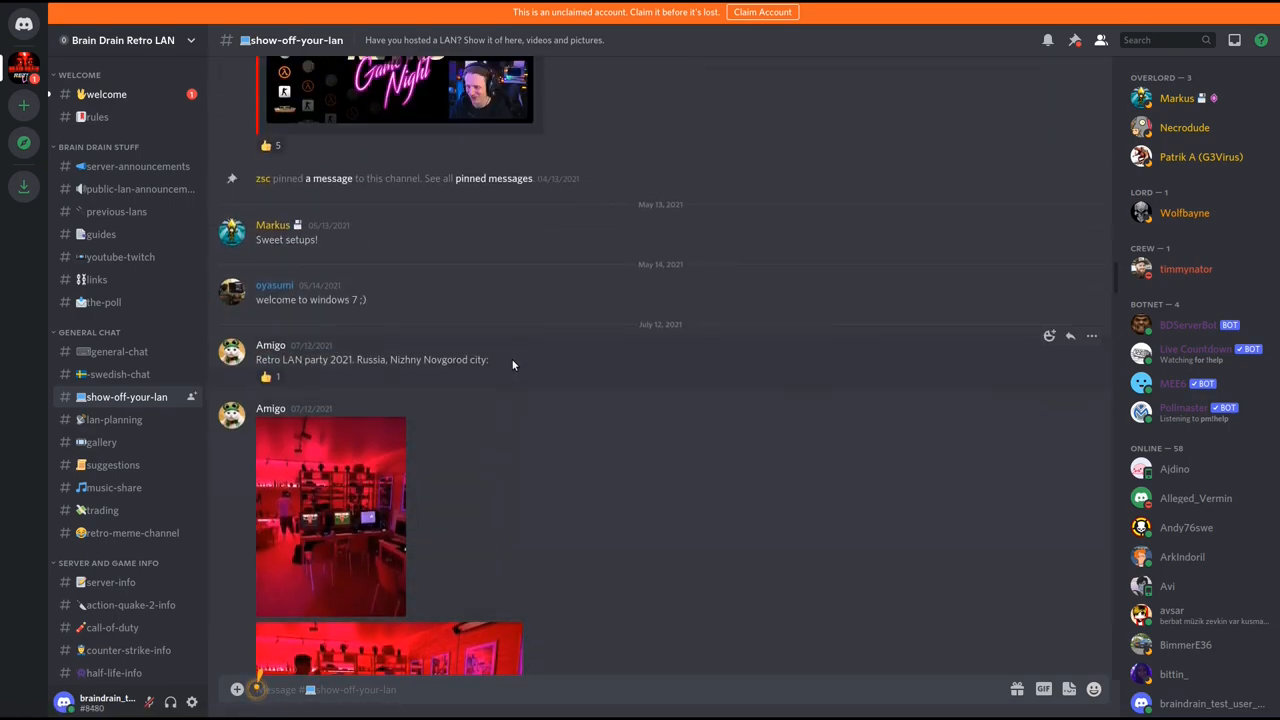
Step: Browse the gallery and game-modding channels, ending on #wintune97-info
click(104, 442)
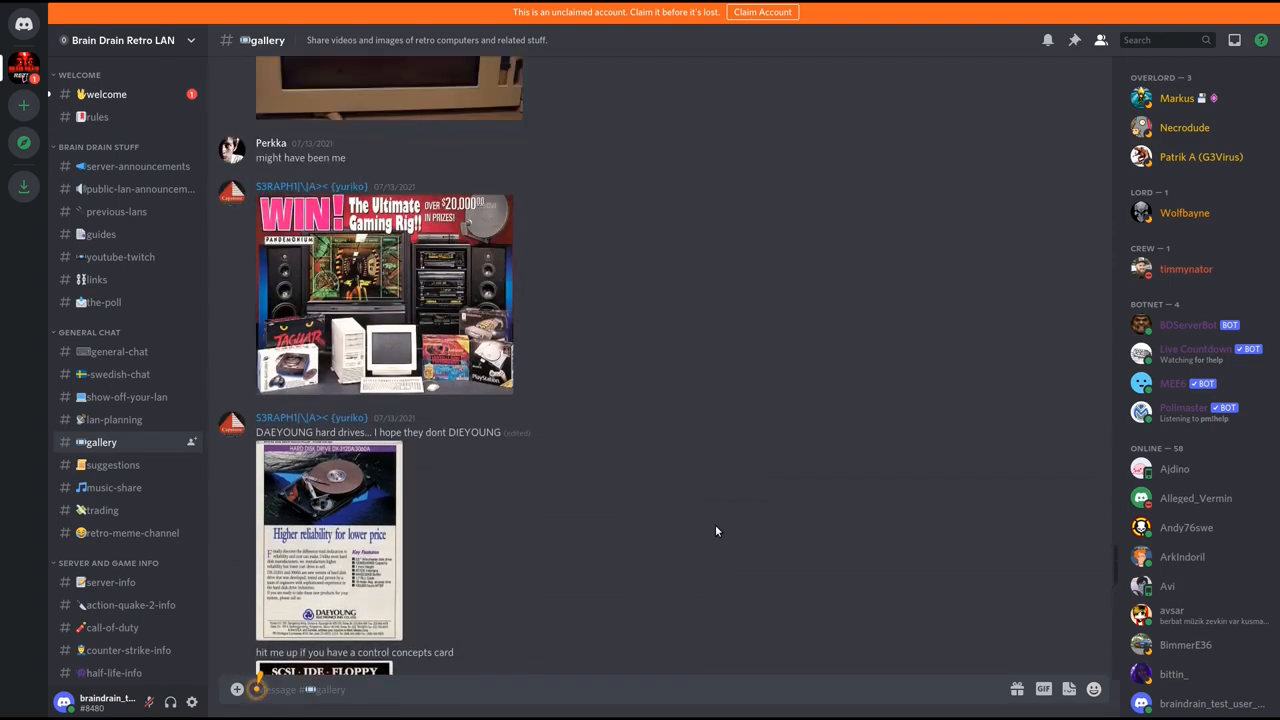
scroll(down, 3)
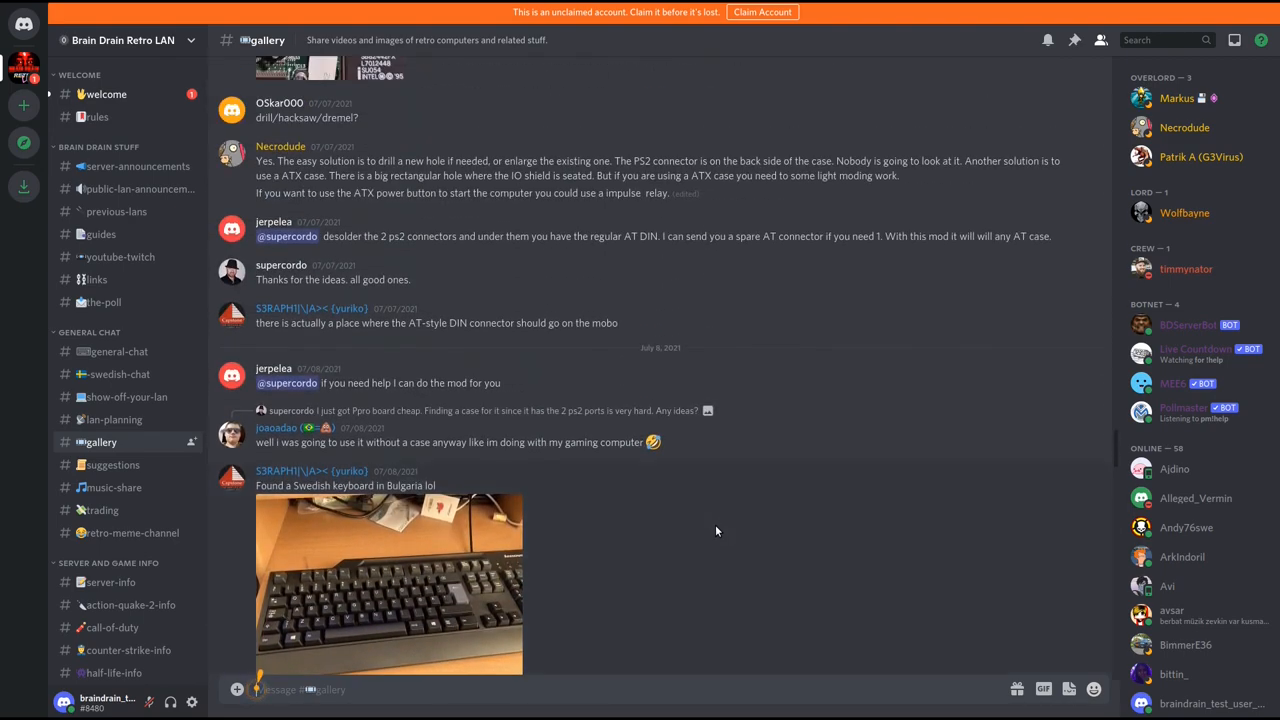
scroll(up, 3)
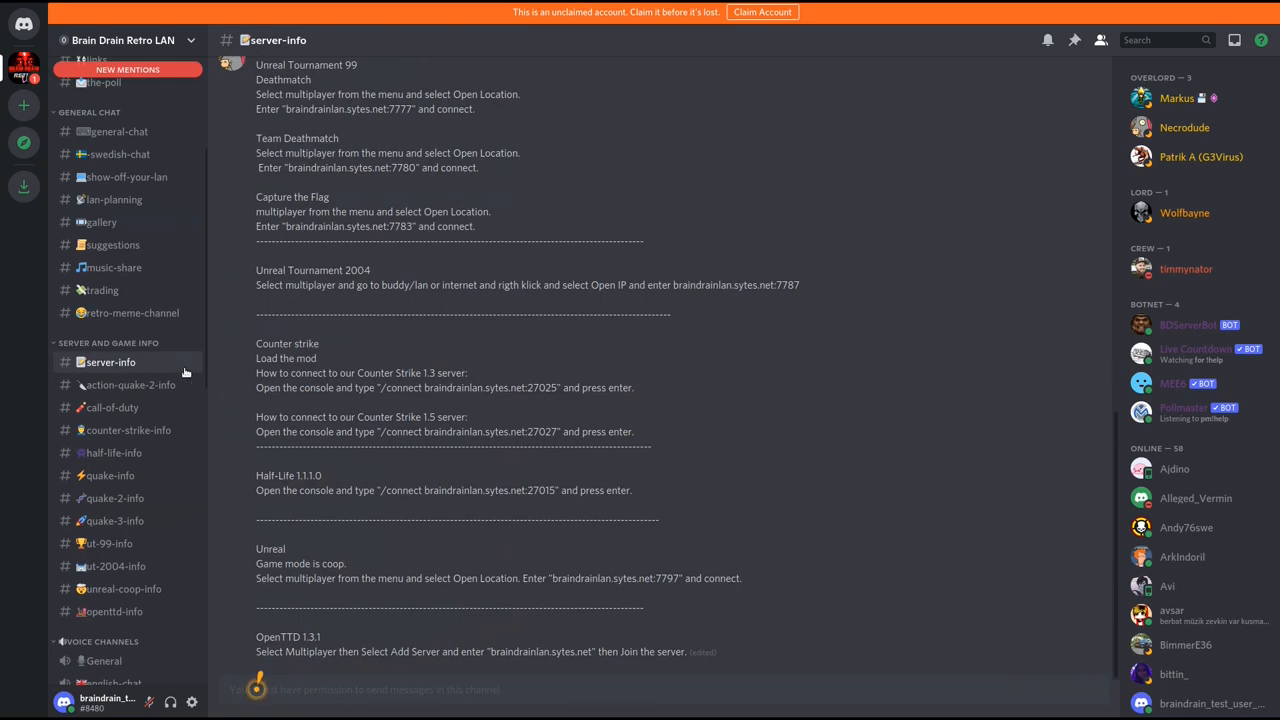
click(120, 544)
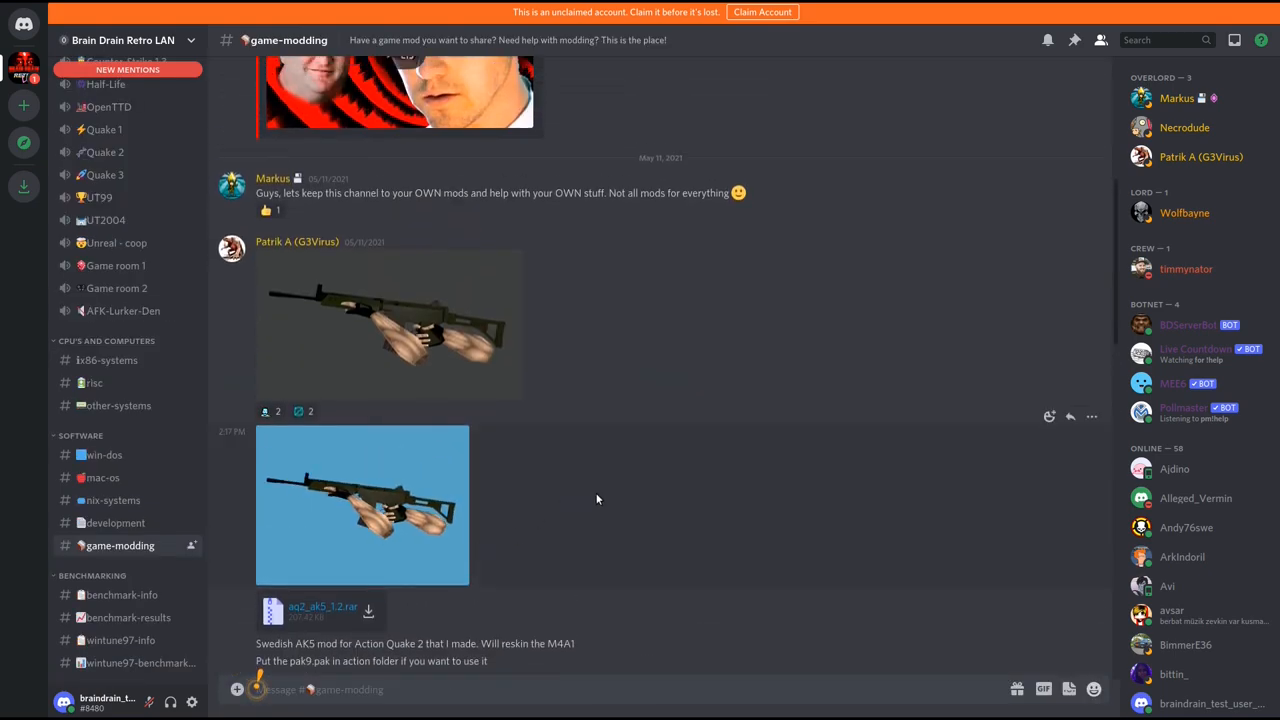
click(120, 640)
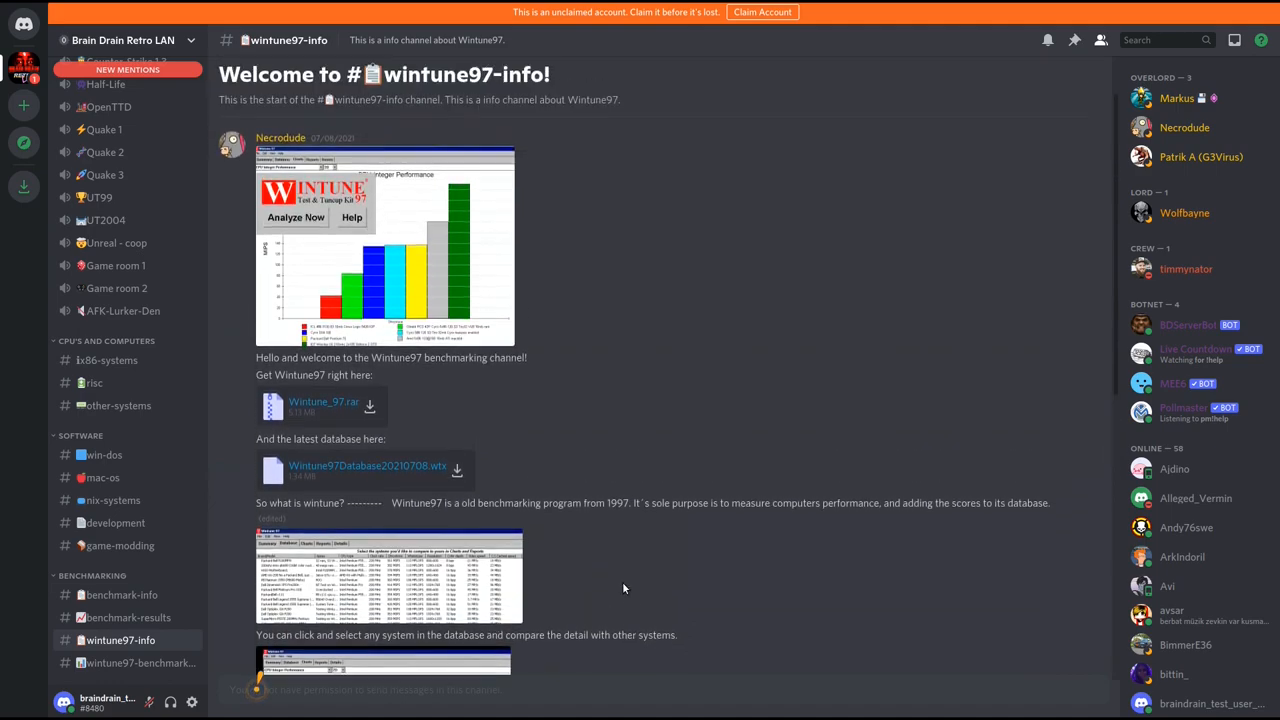
scroll(down, 3)
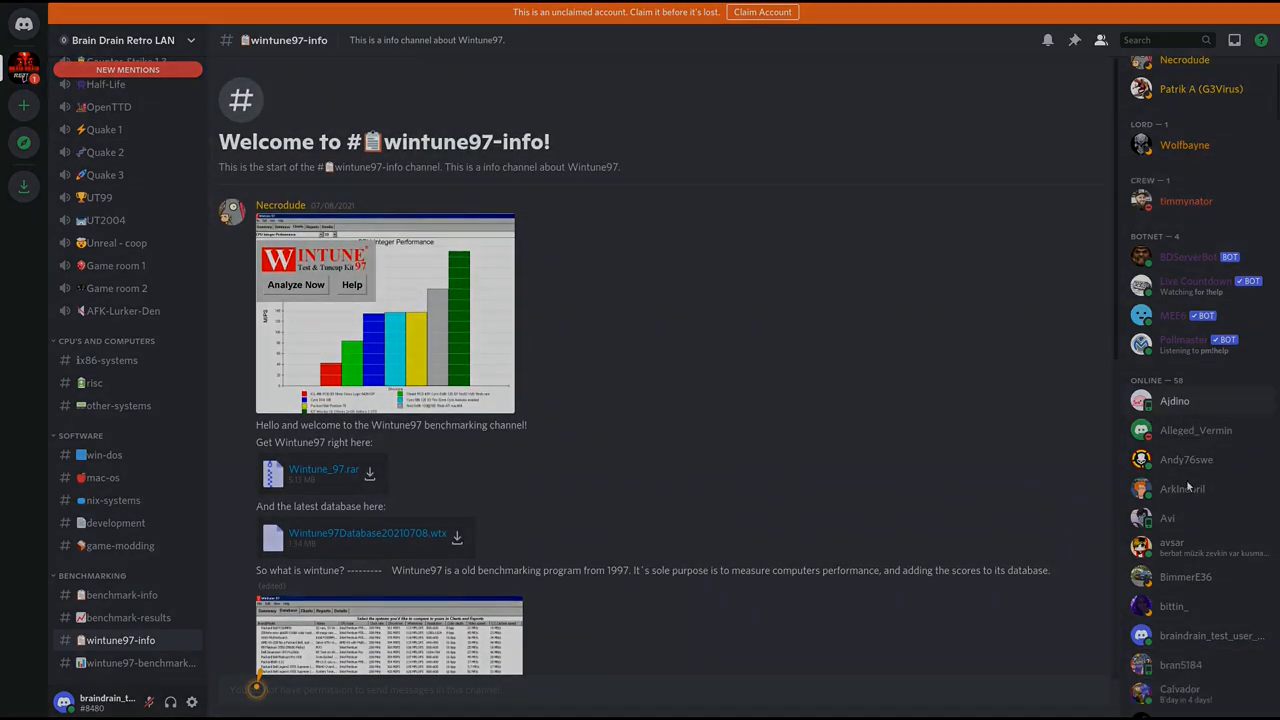